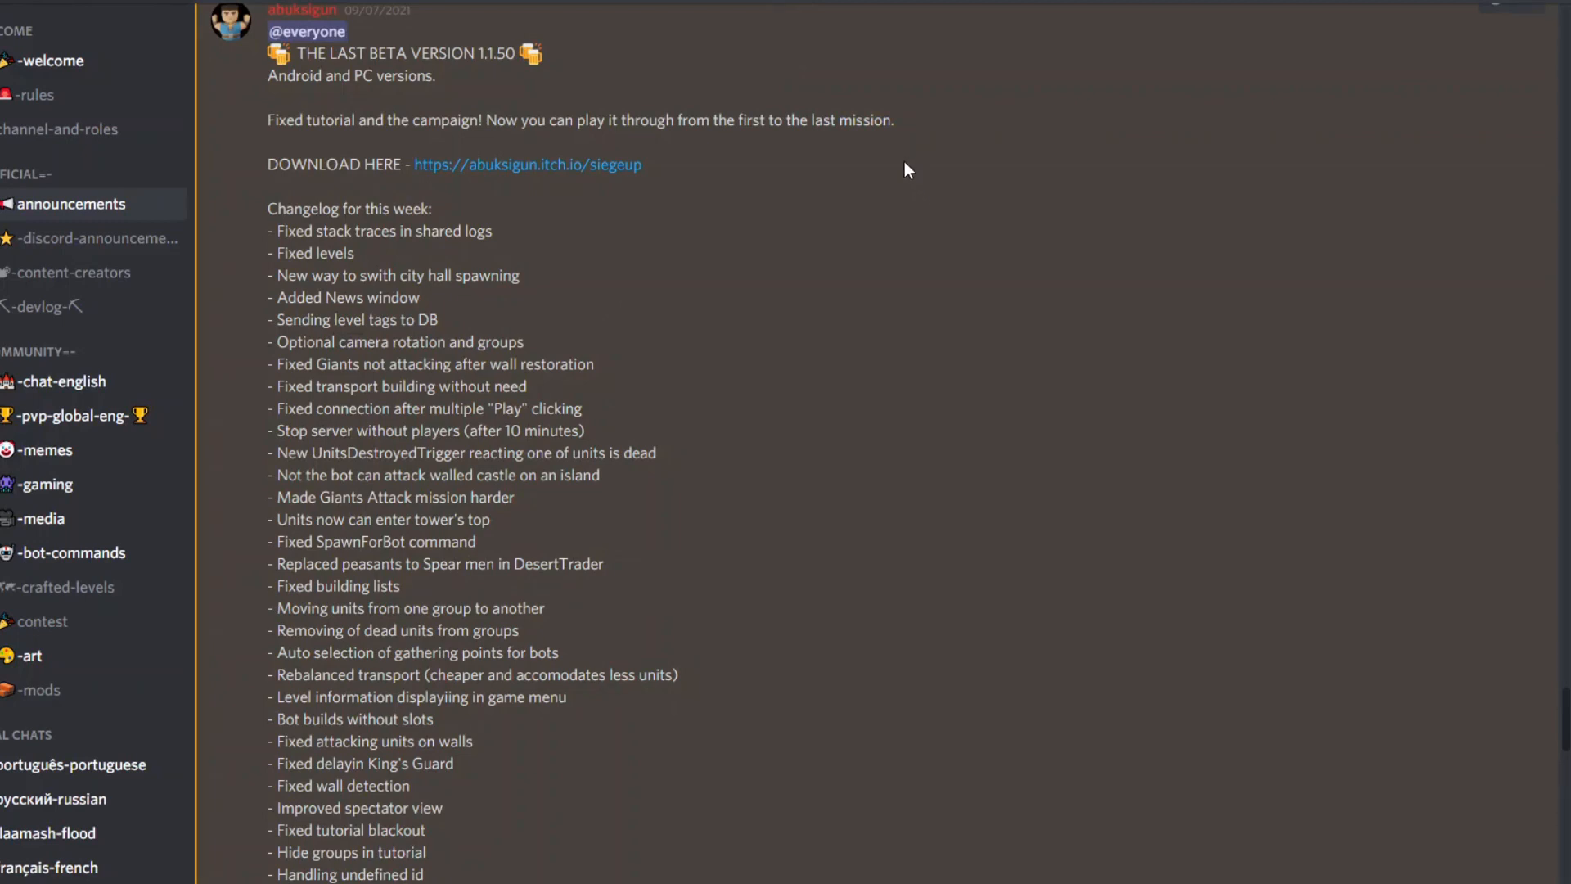
{"action": "mouse_move", "coordinate": [537, 91]}
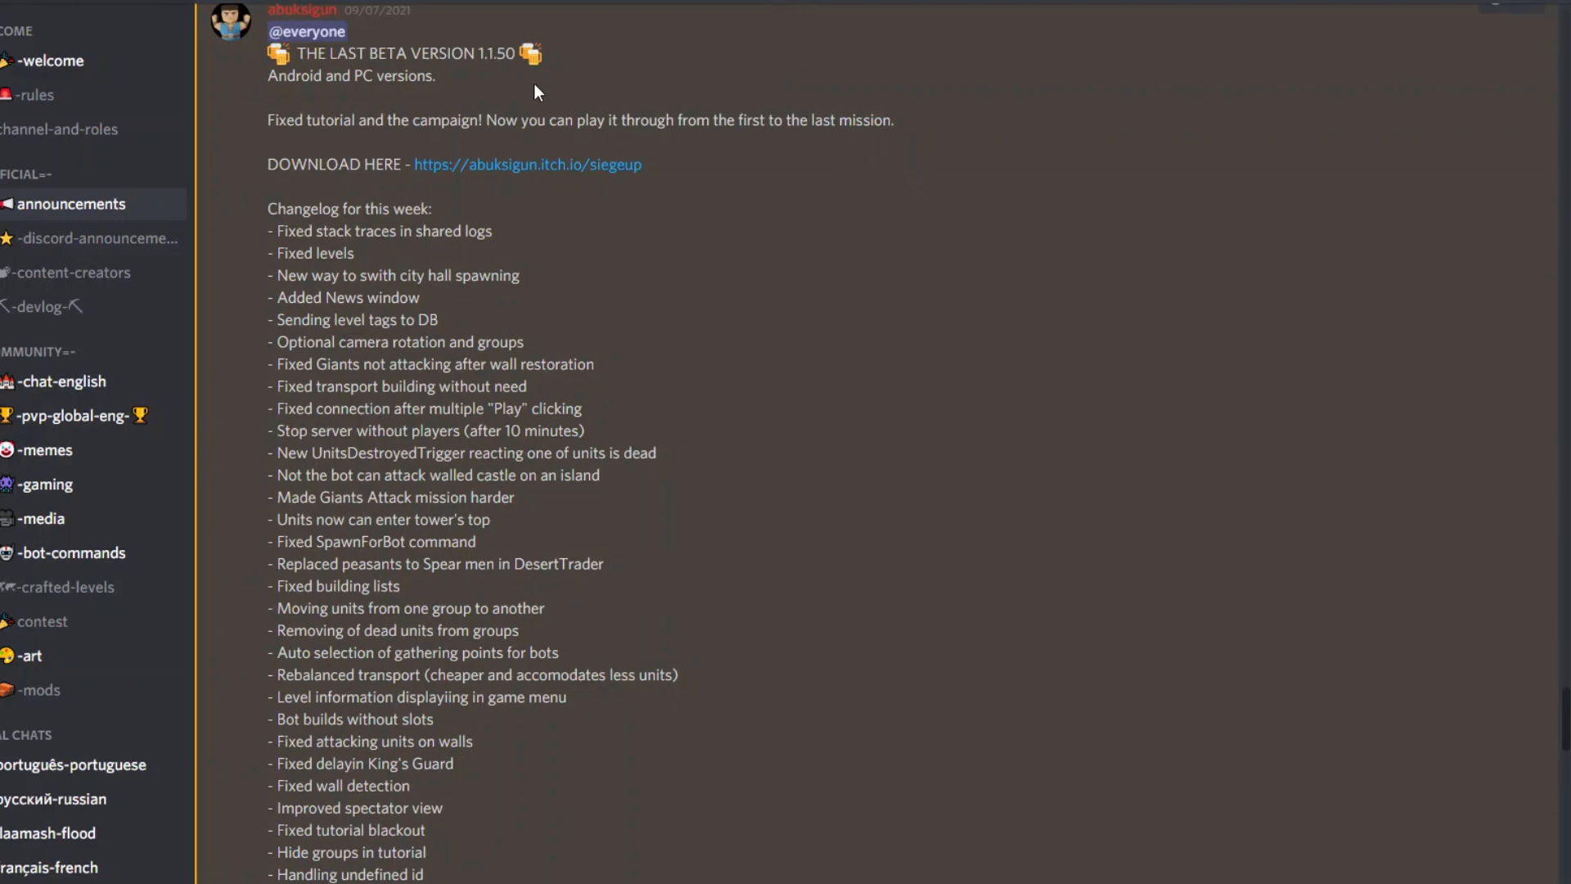
{"action": "mouse_move", "coordinate": [354, 80]}
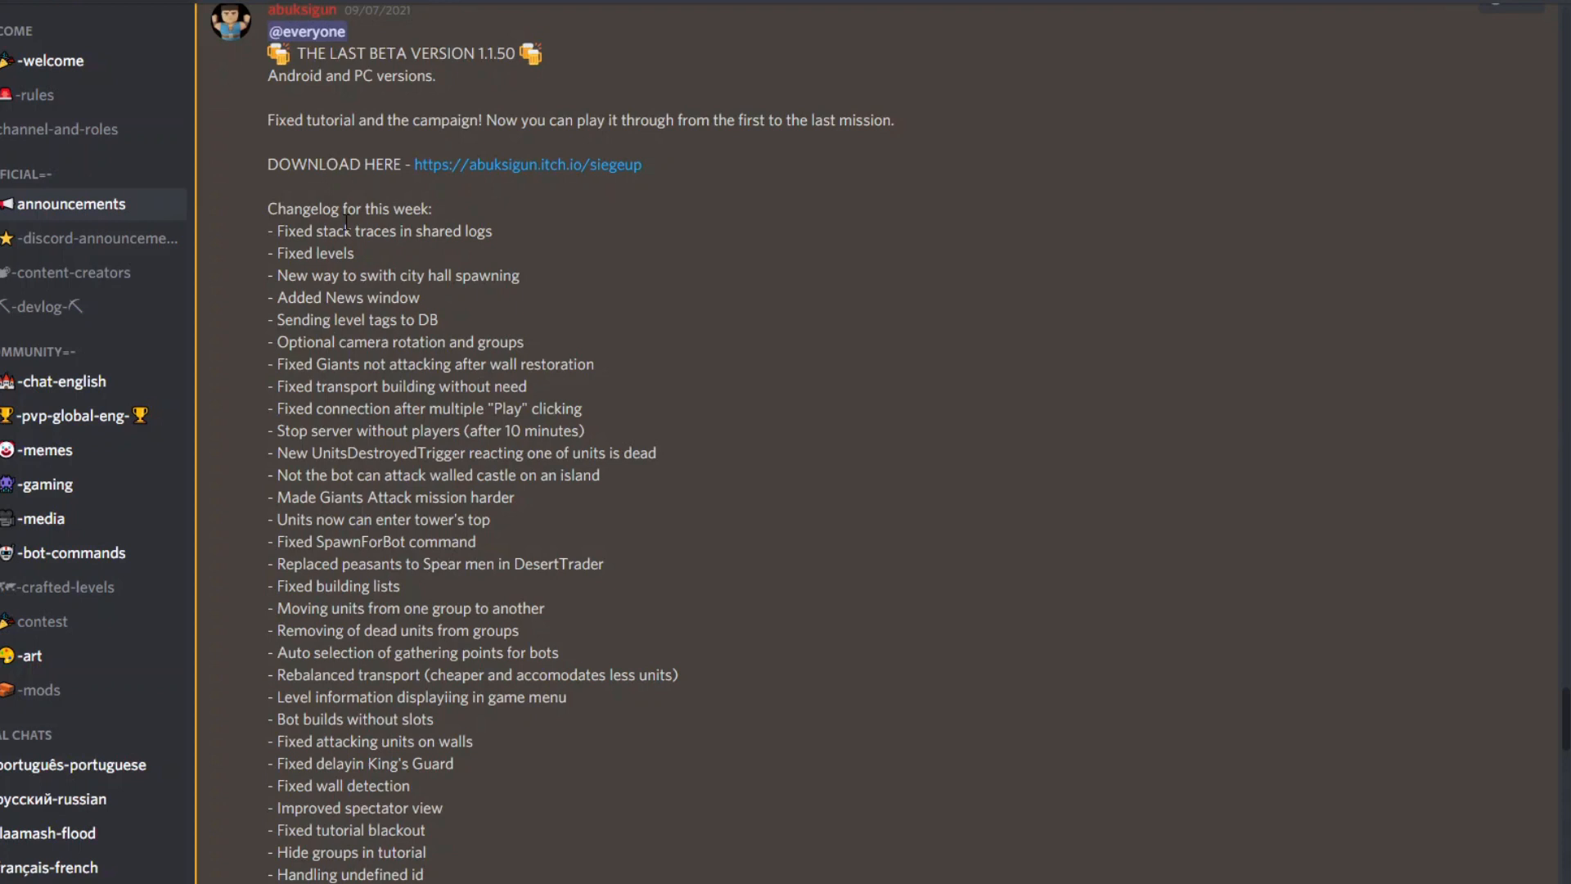
Scroll through the changelog and highlight the note about stopping empty servers
{"action": "scroll", "scroll_direction": "down", "scroll_amount": 3}
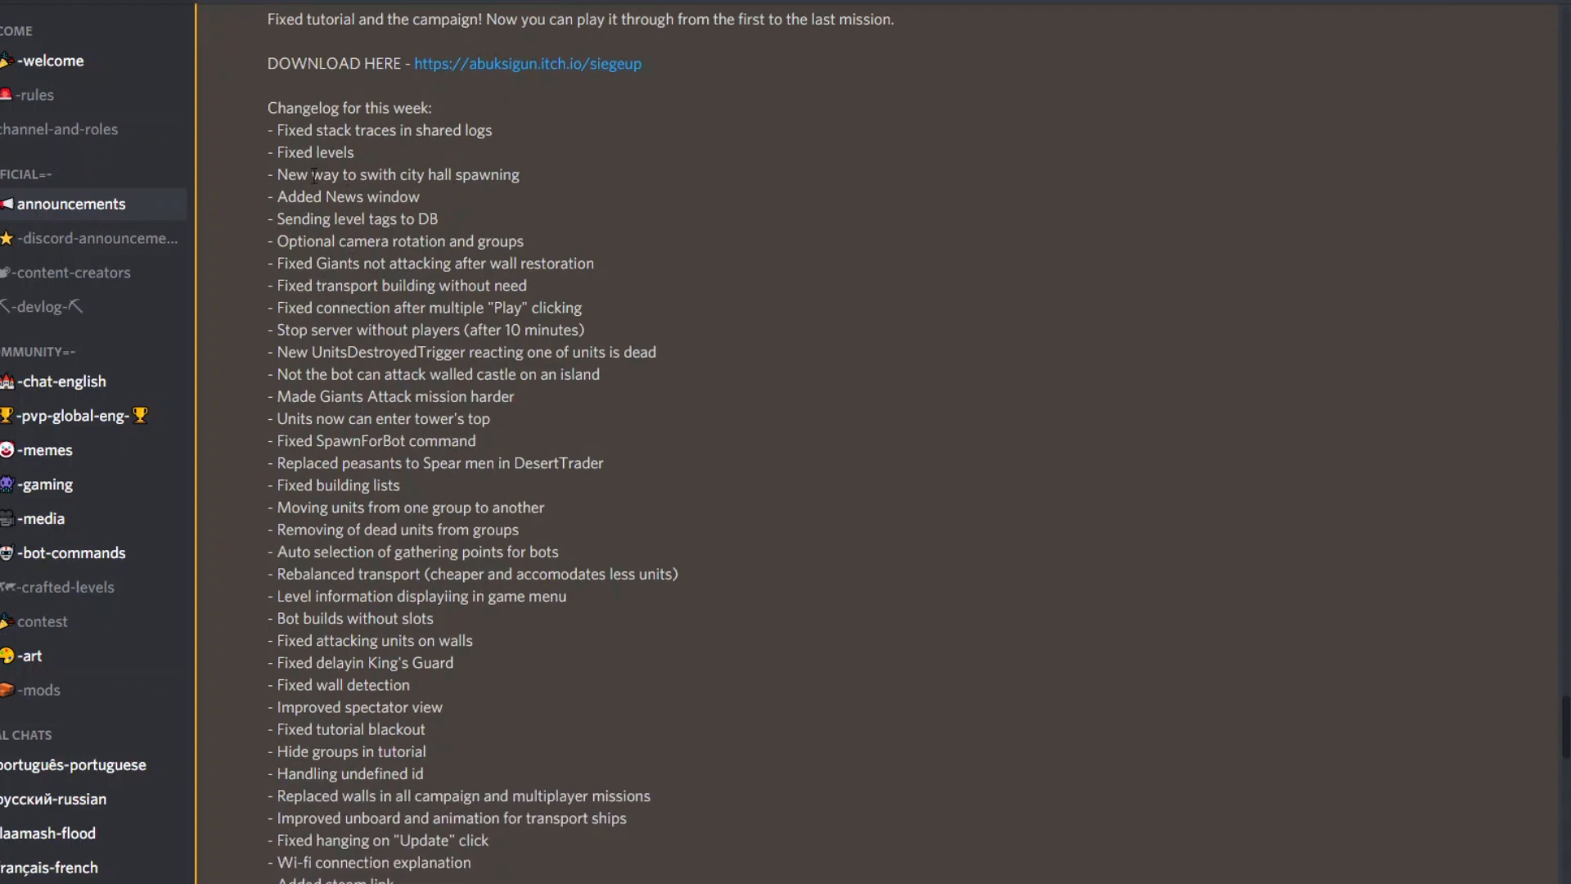
{"action": "mouse_move", "coordinate": [389, 199]}
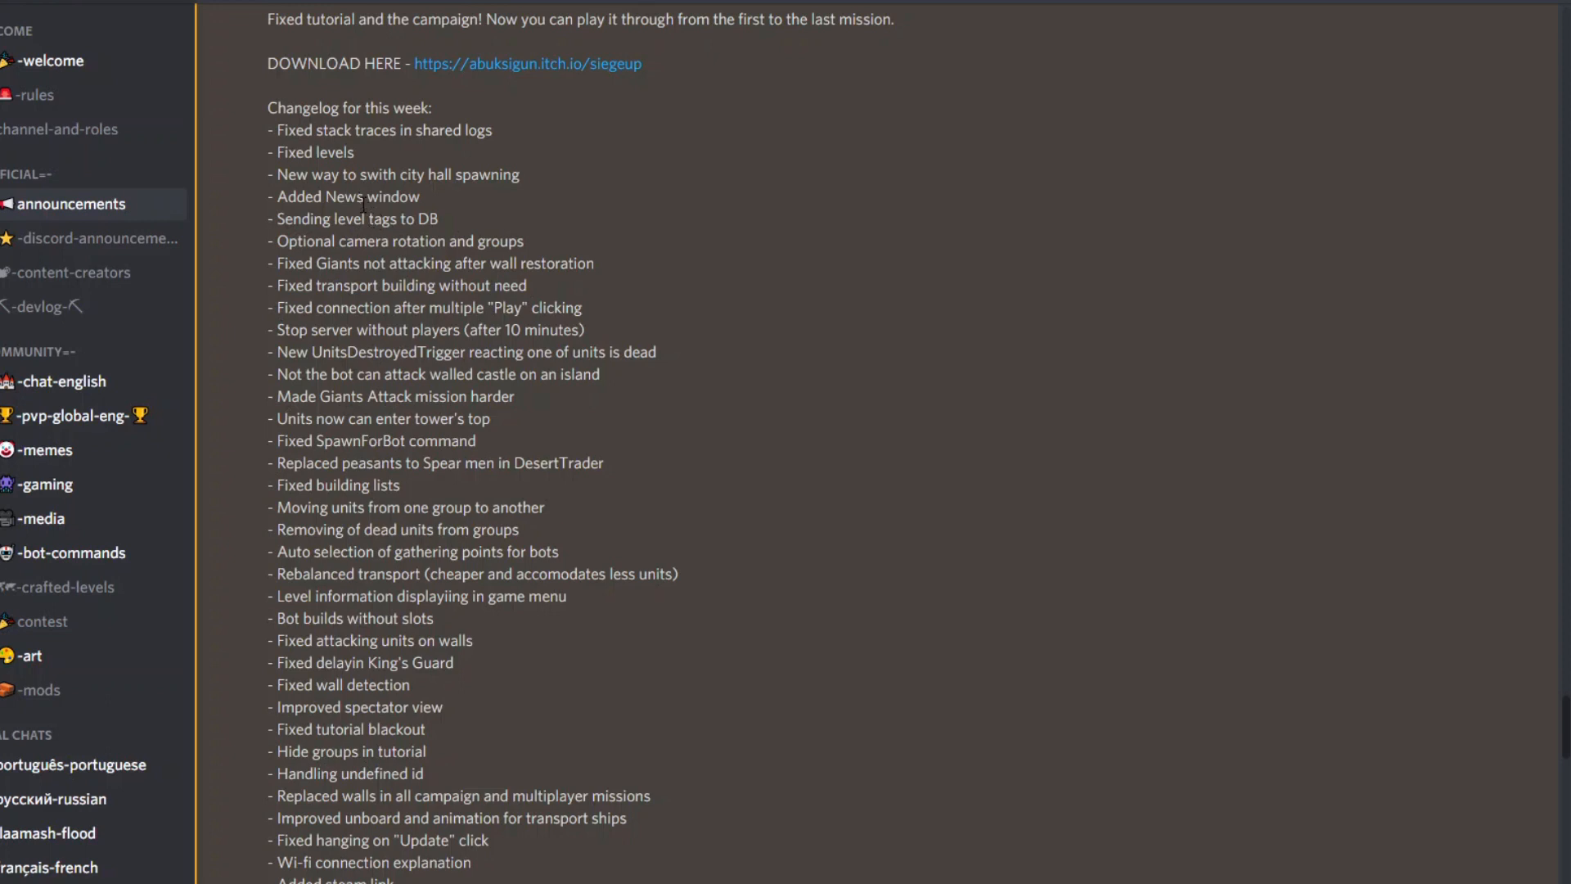
{"action": "mouse_move", "coordinate": [374, 185]}
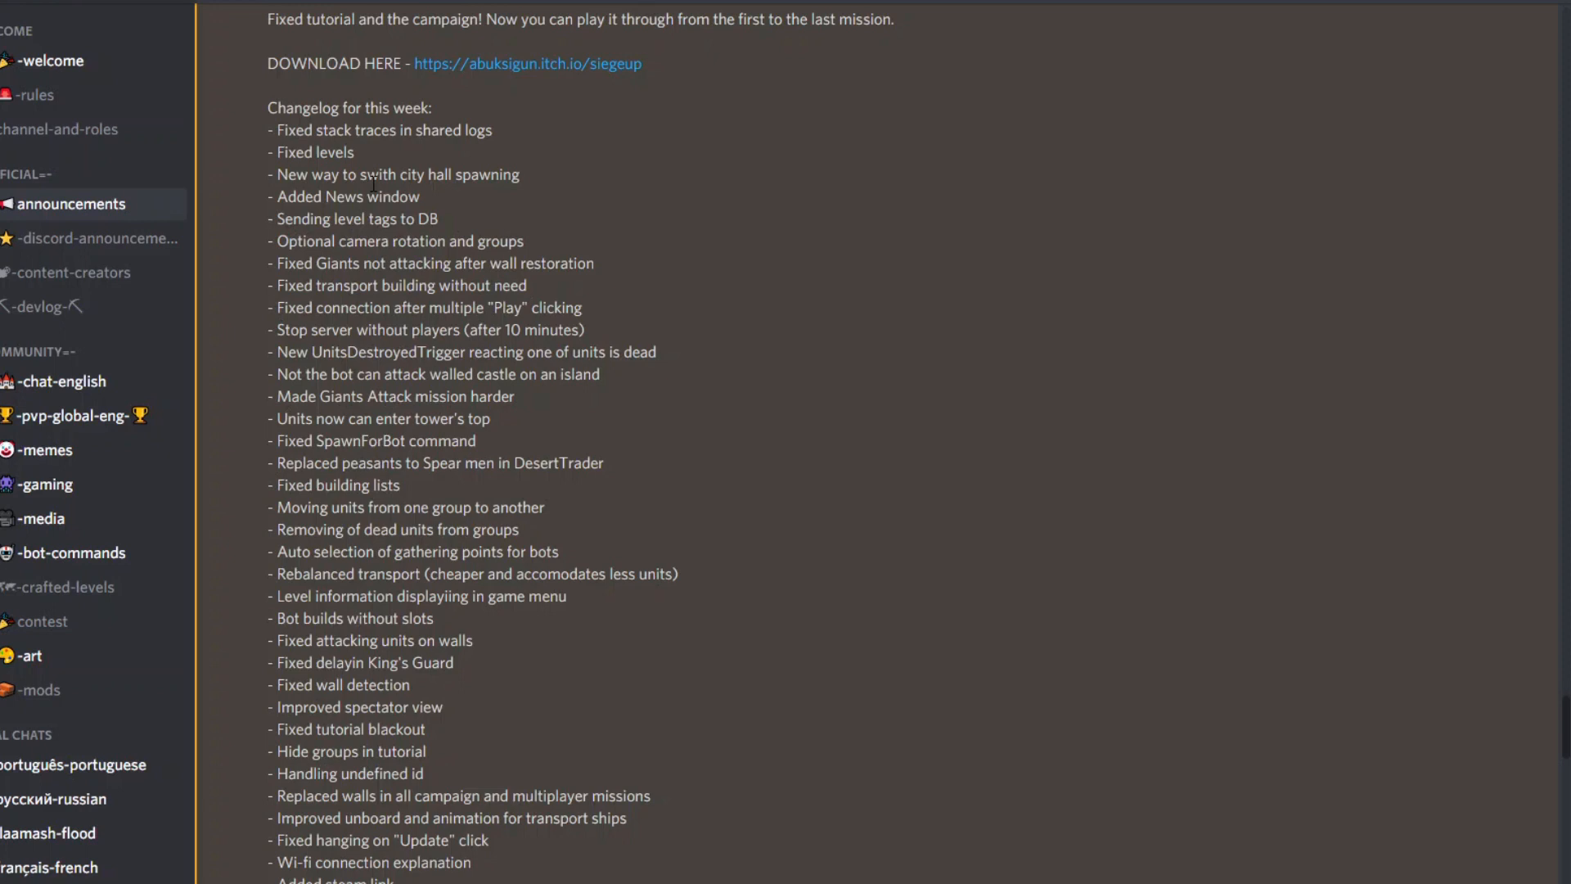
{"action": "mouse_move", "coordinate": [292, 172]}
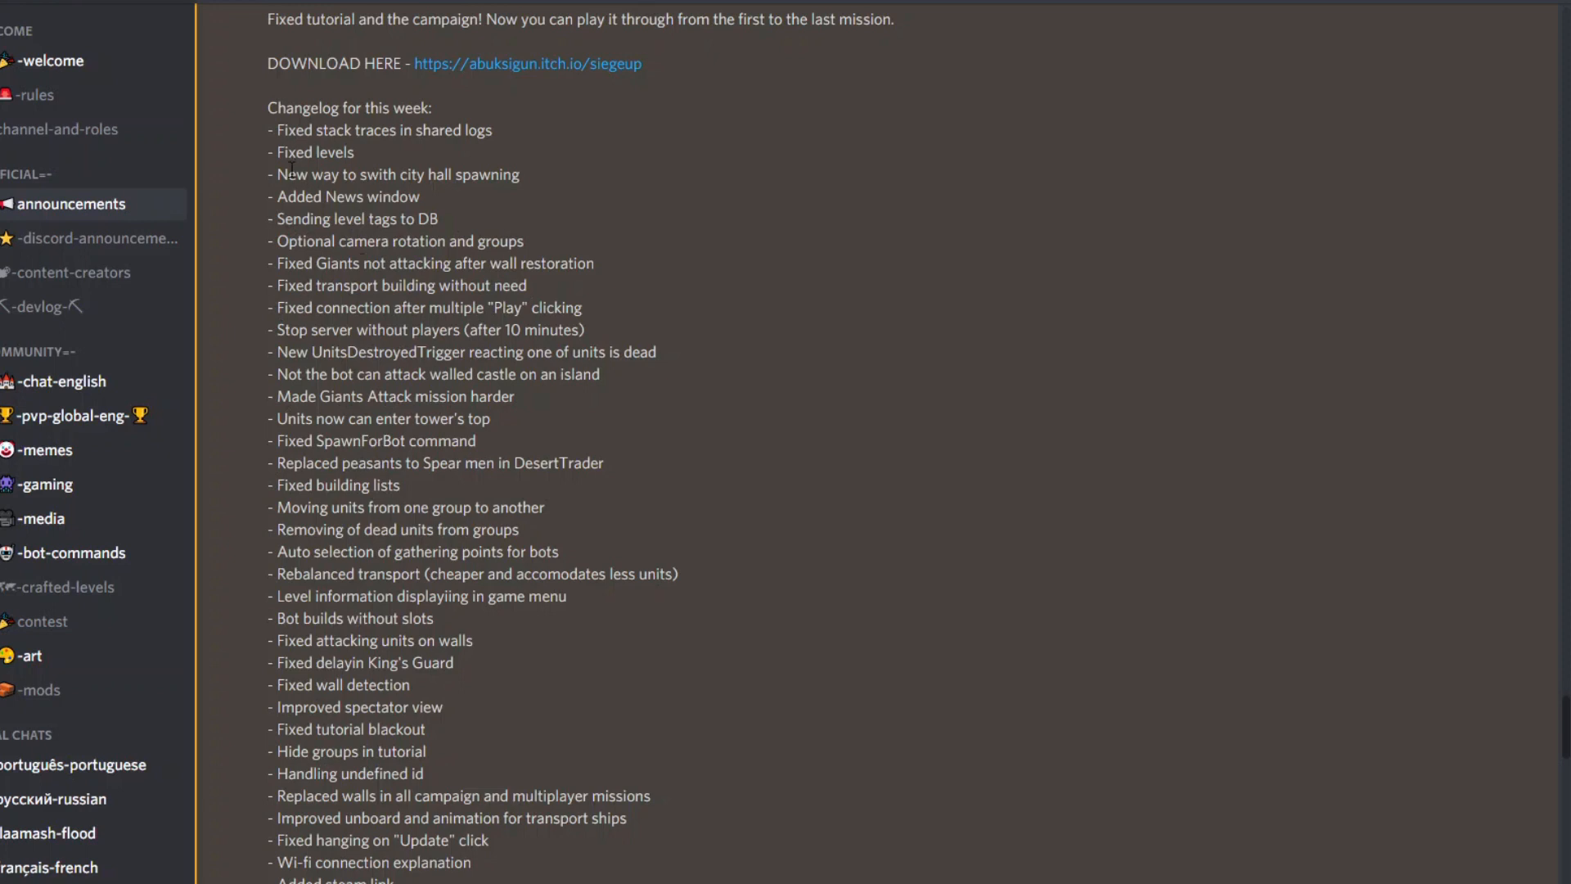
{"action": "double_click", "coordinate": [314, 152]}
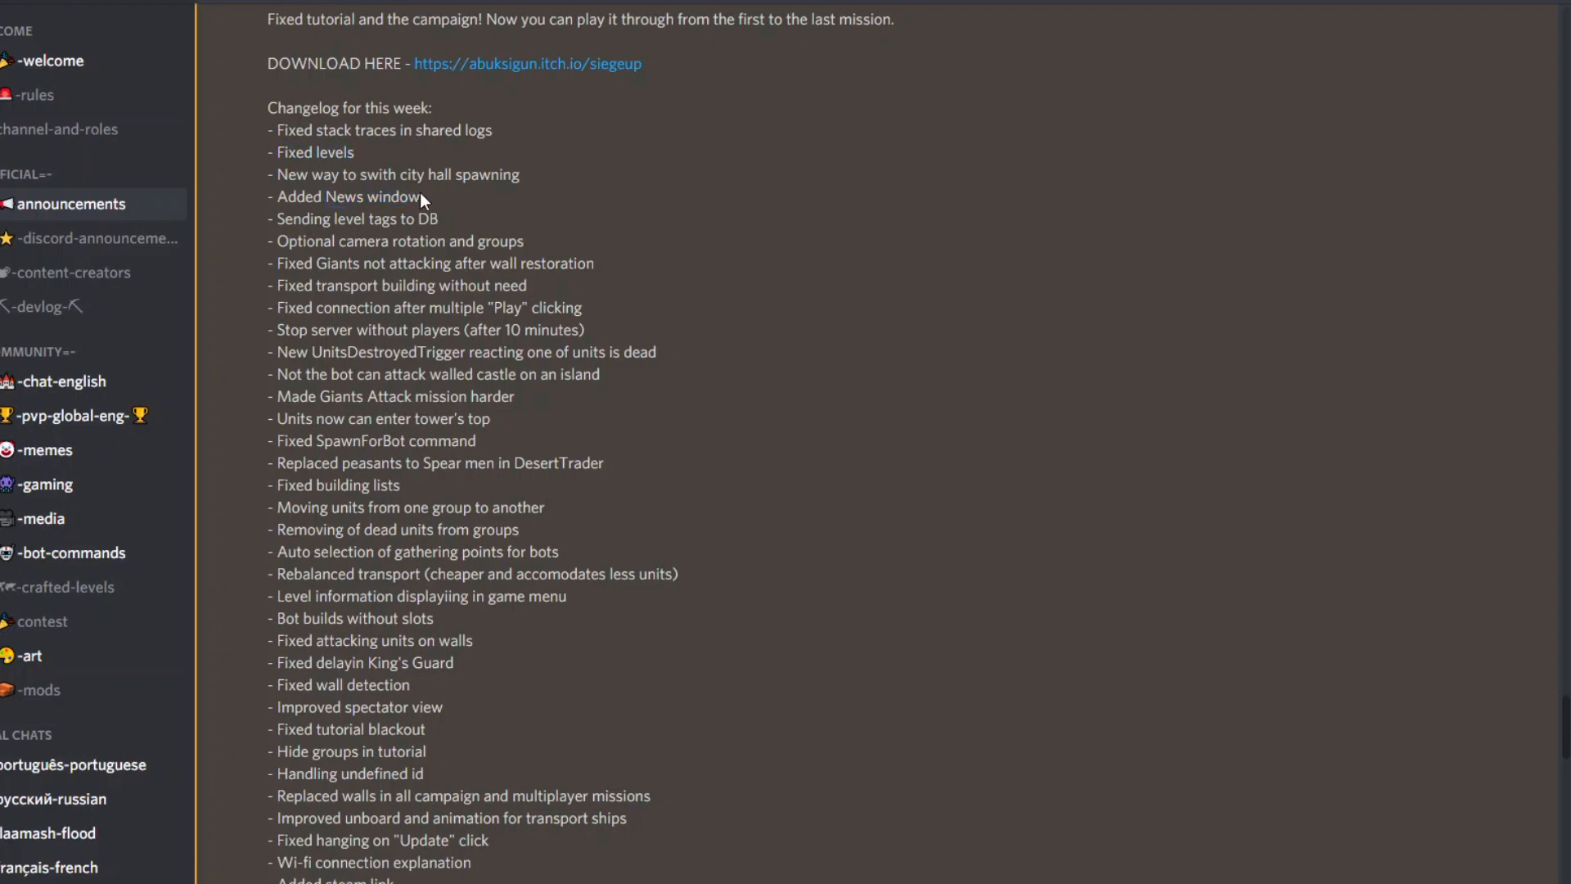
{"action": "mouse_move", "coordinate": [385, 219]}
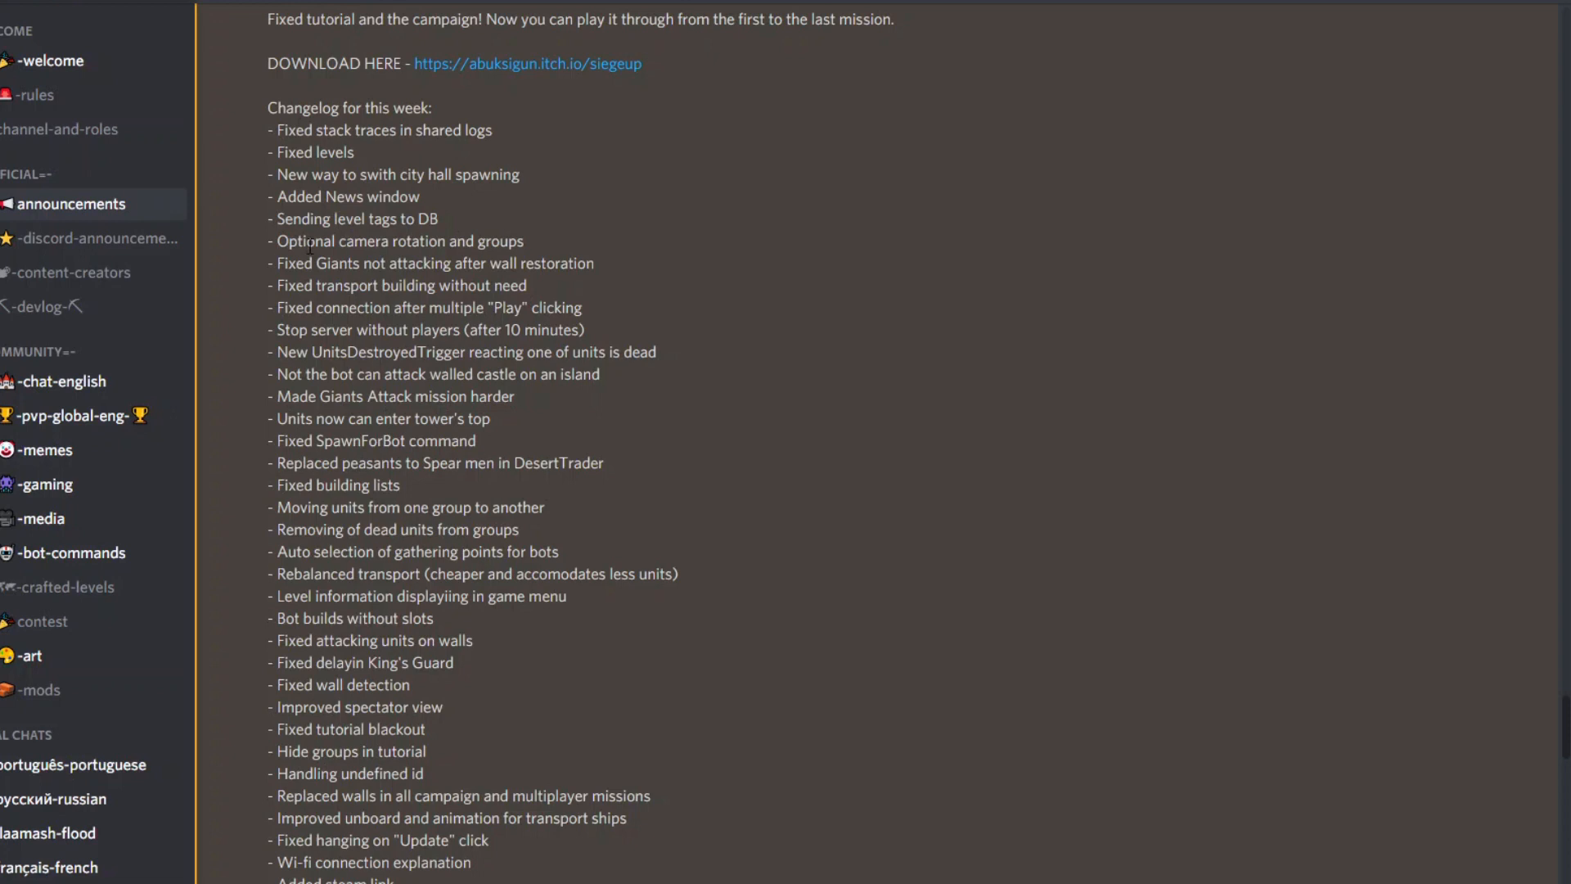
{"action": "left_click_drag", "start_coordinate": [288, 240], "coordinate": [394, 241]}
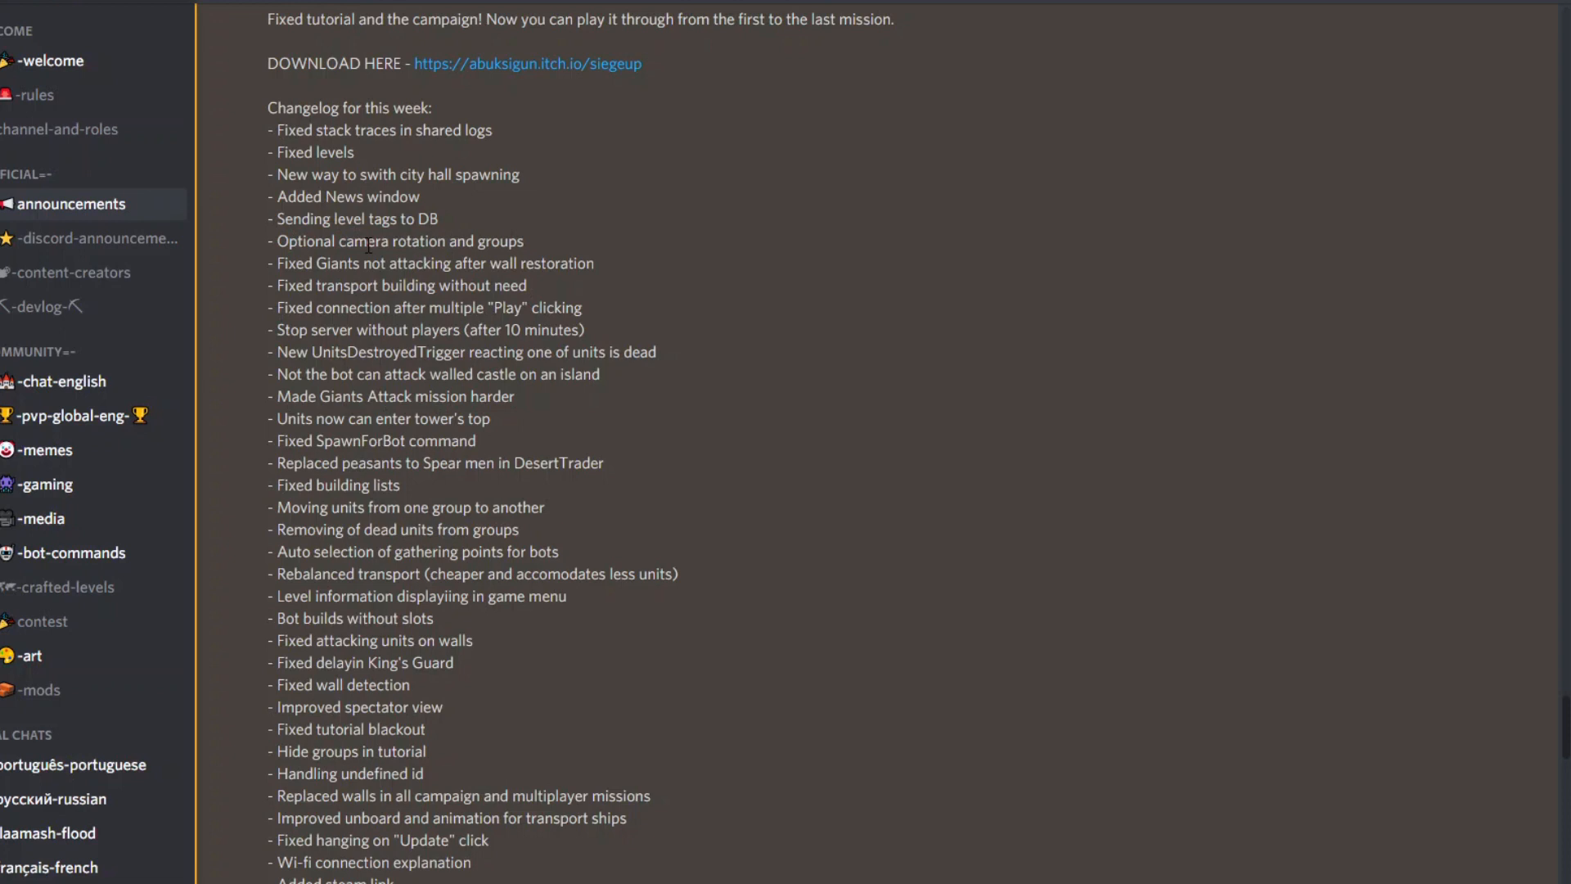
{"action": "mouse_move", "coordinate": [378, 265]}
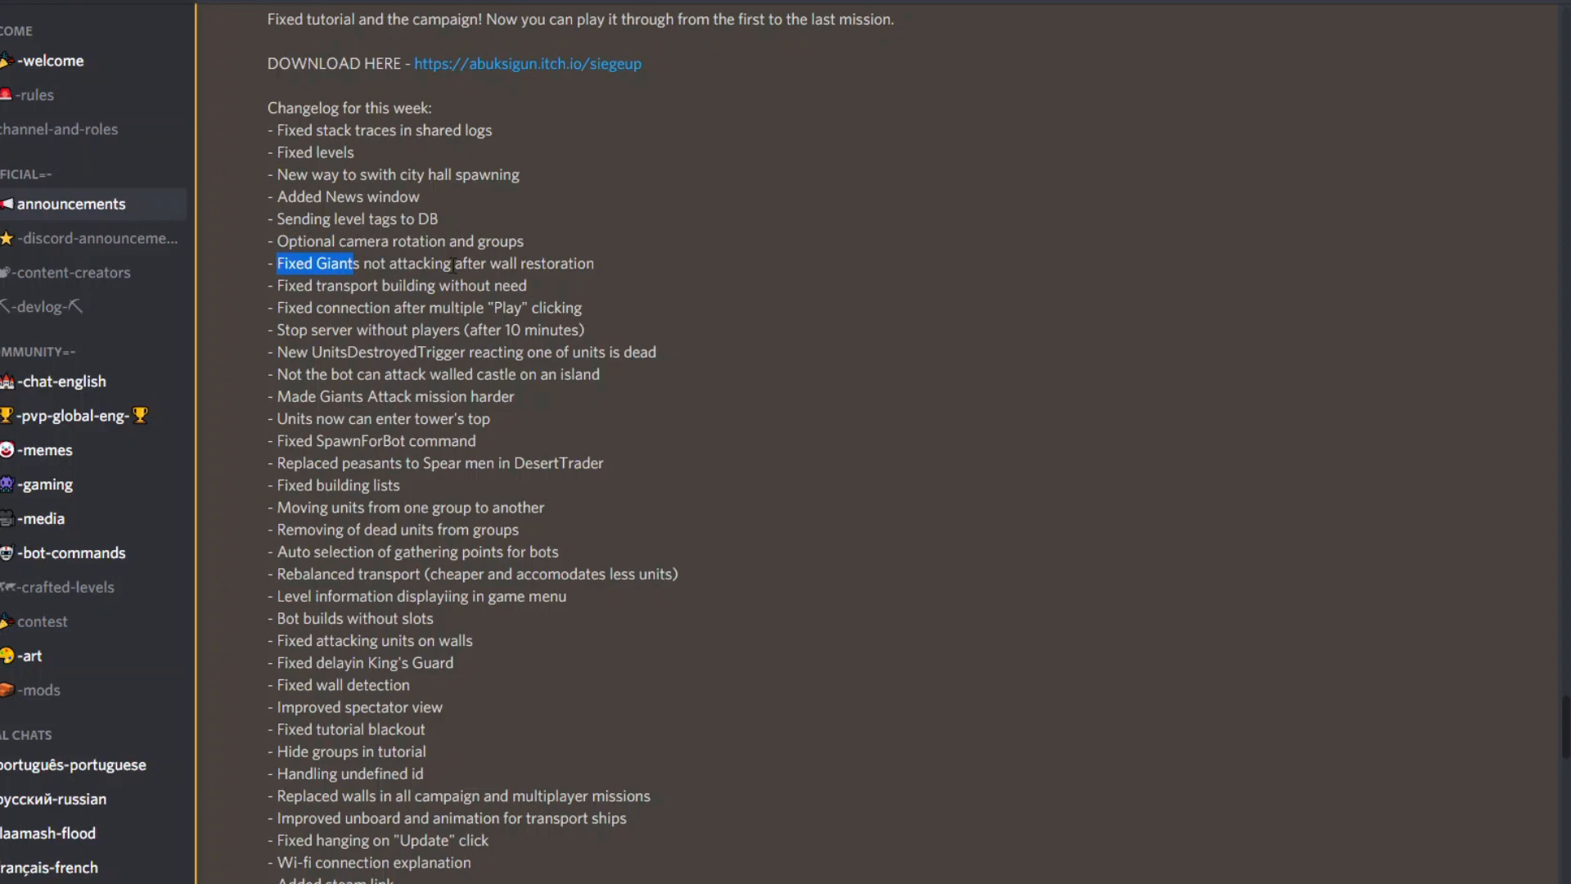
{"action": "mouse_move", "coordinate": [367, 281]}
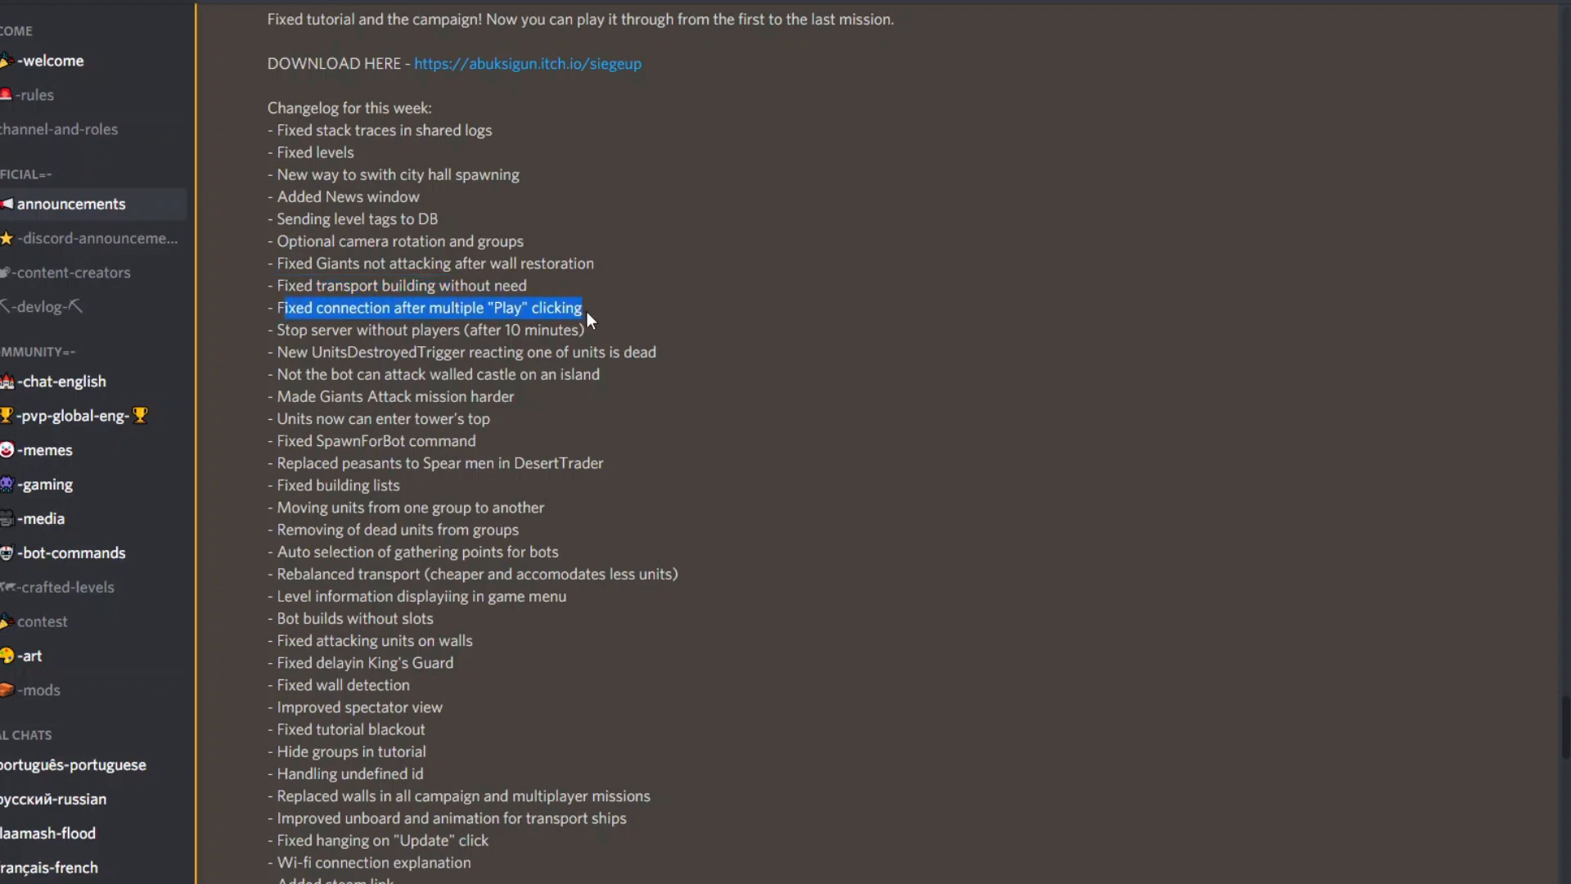
{"action": "scroll", "scroll_direction": "down", "scroll_amount": 3}
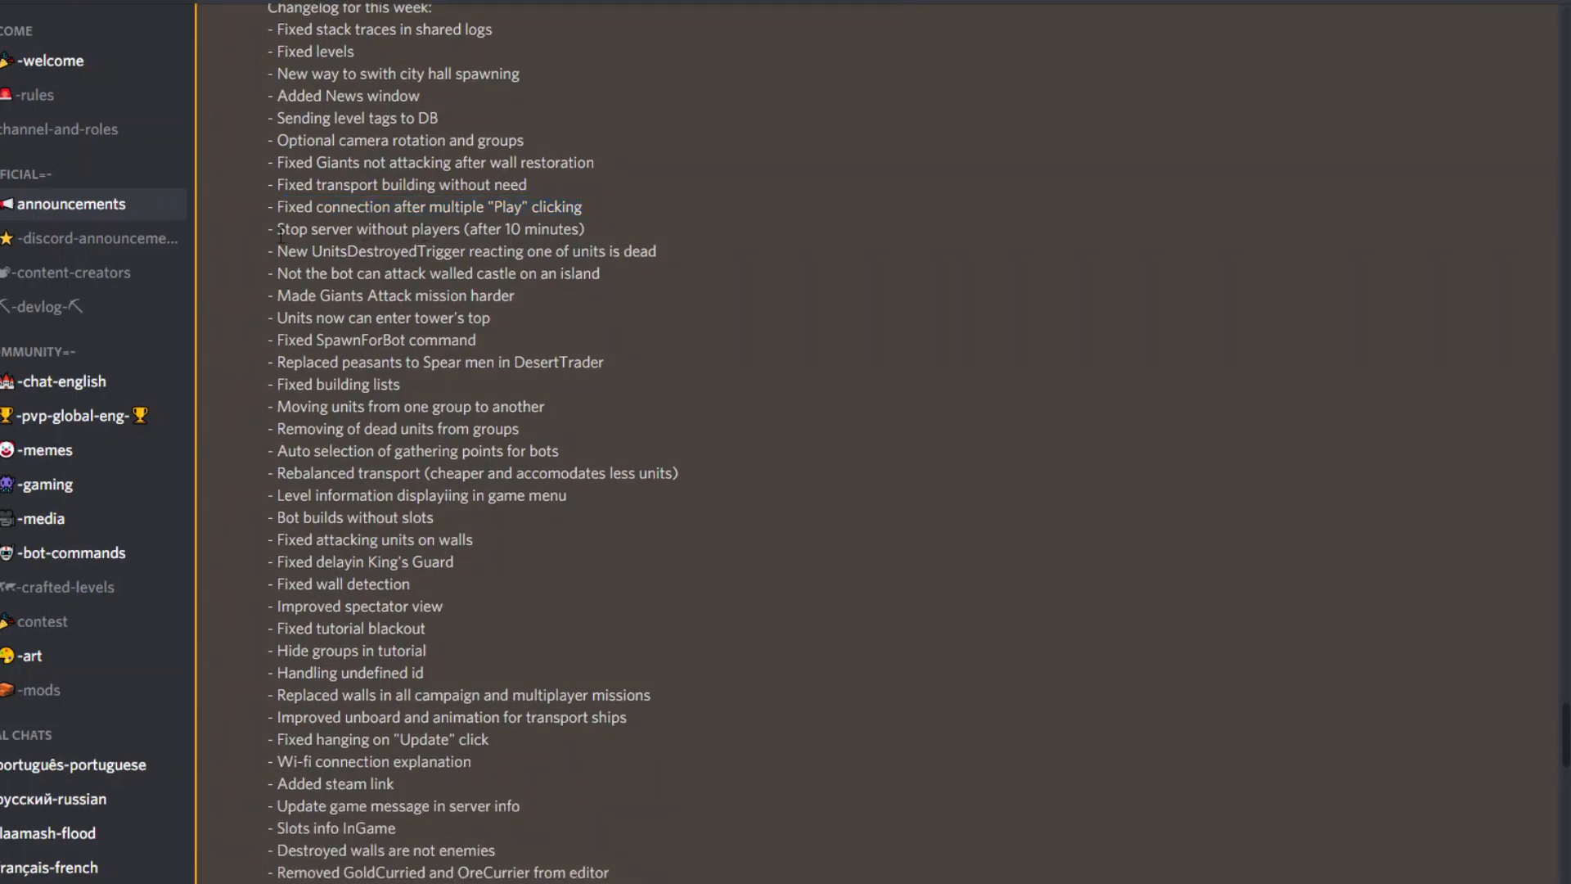
{"action": "left_click_drag", "start_coordinate": [278, 229], "coordinate": [591, 229]}
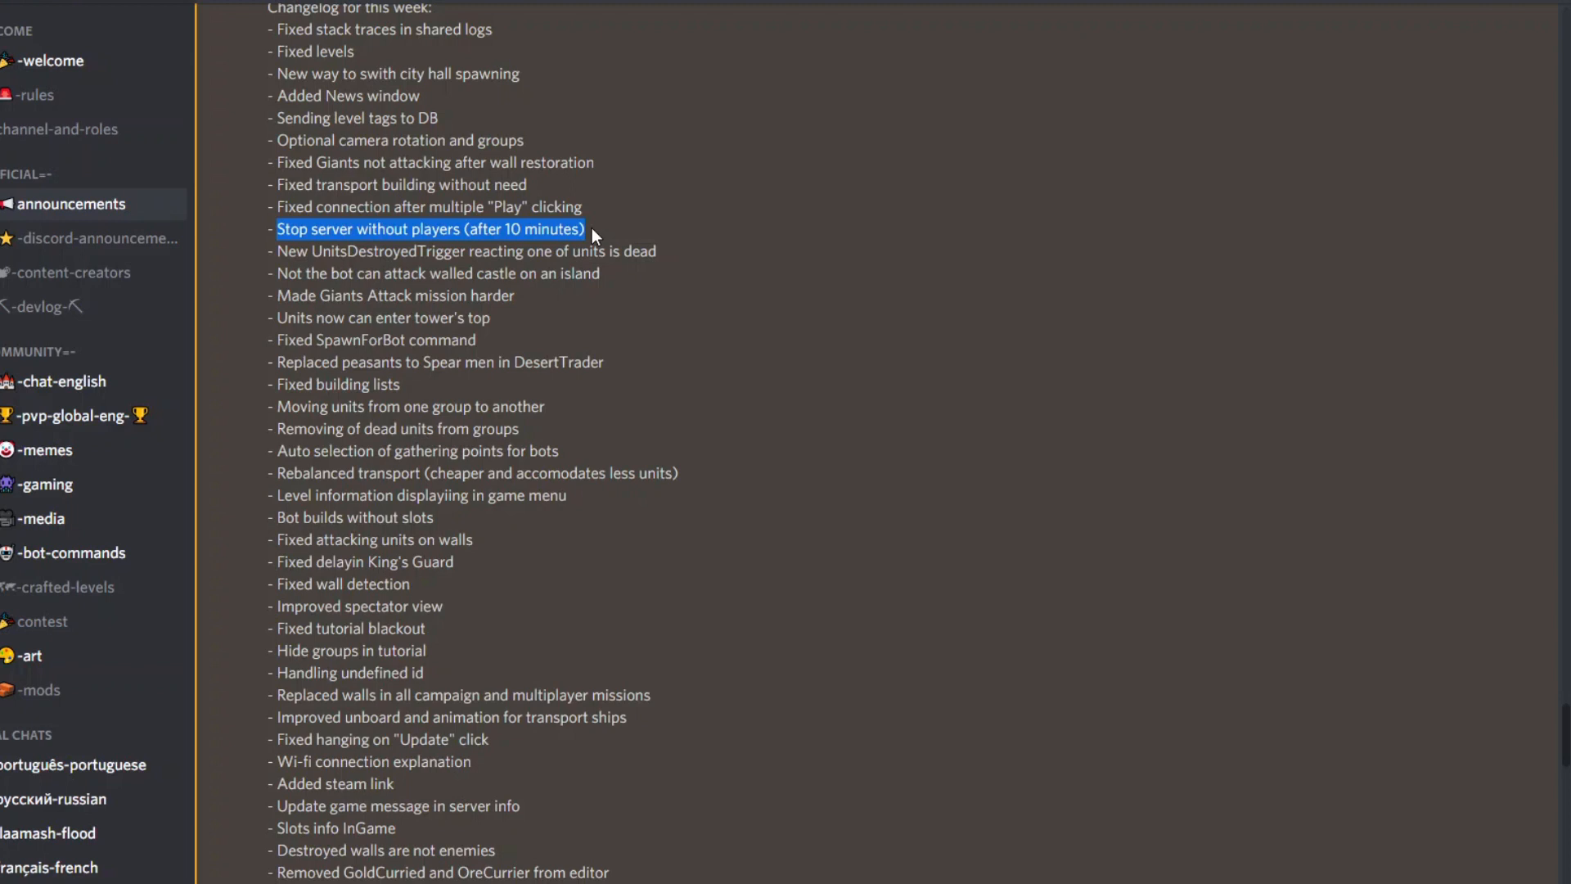
{"action": "mouse_move", "coordinate": [313, 245]}
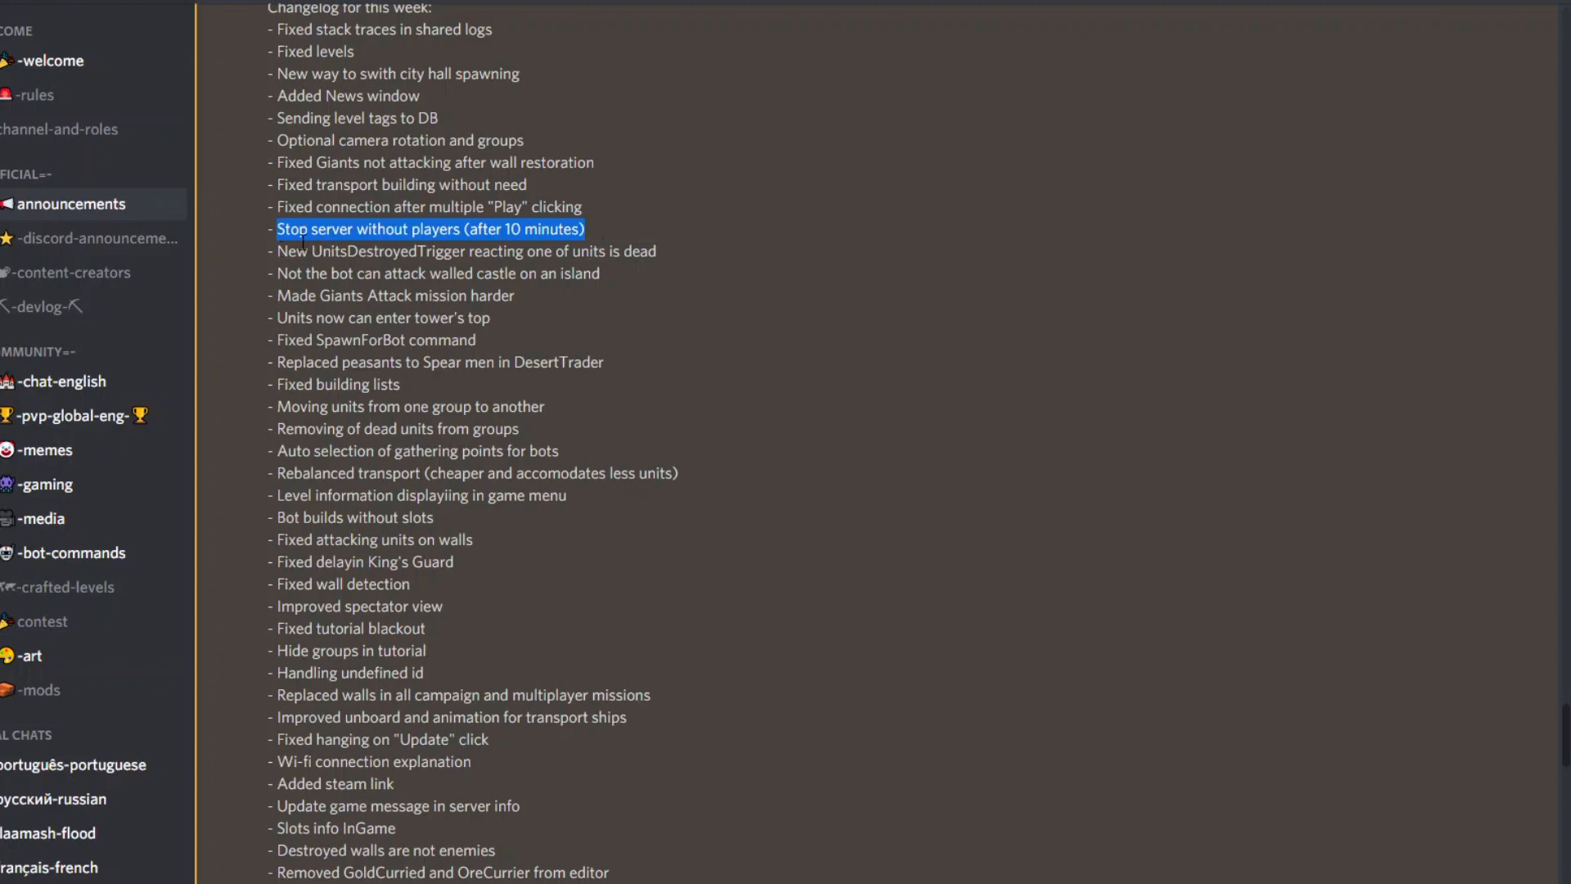
Mark UnitsDestroyedTrigger and highlight the Giants Attack mission change further down
{"action": "double_click", "coordinate": [371, 252]}
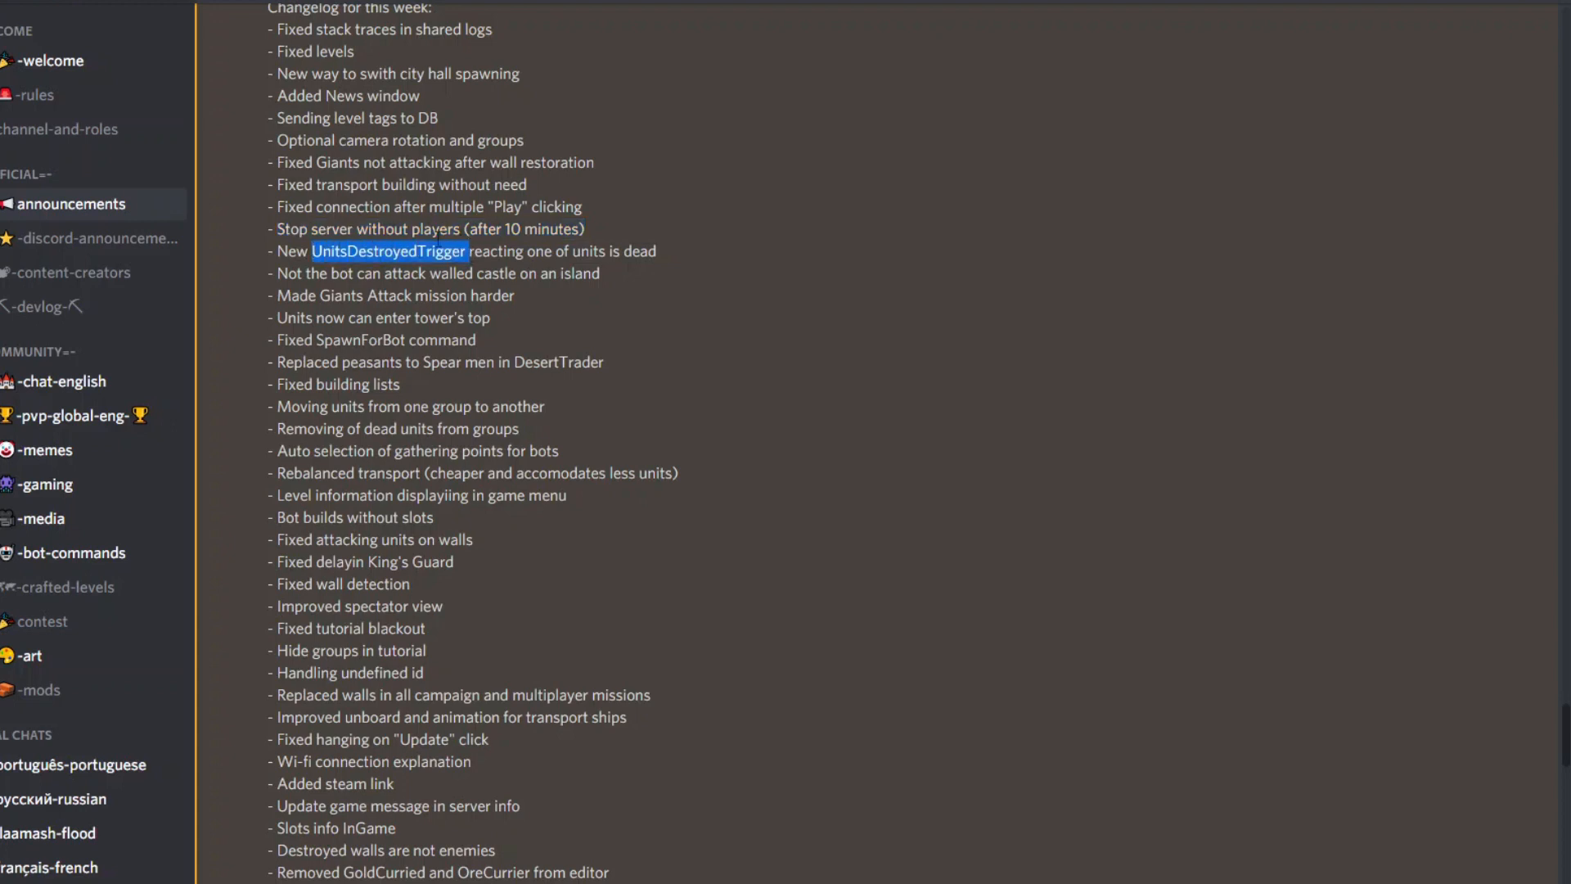
{"action": "scroll", "scroll_direction": "down", "scroll_amount": 3}
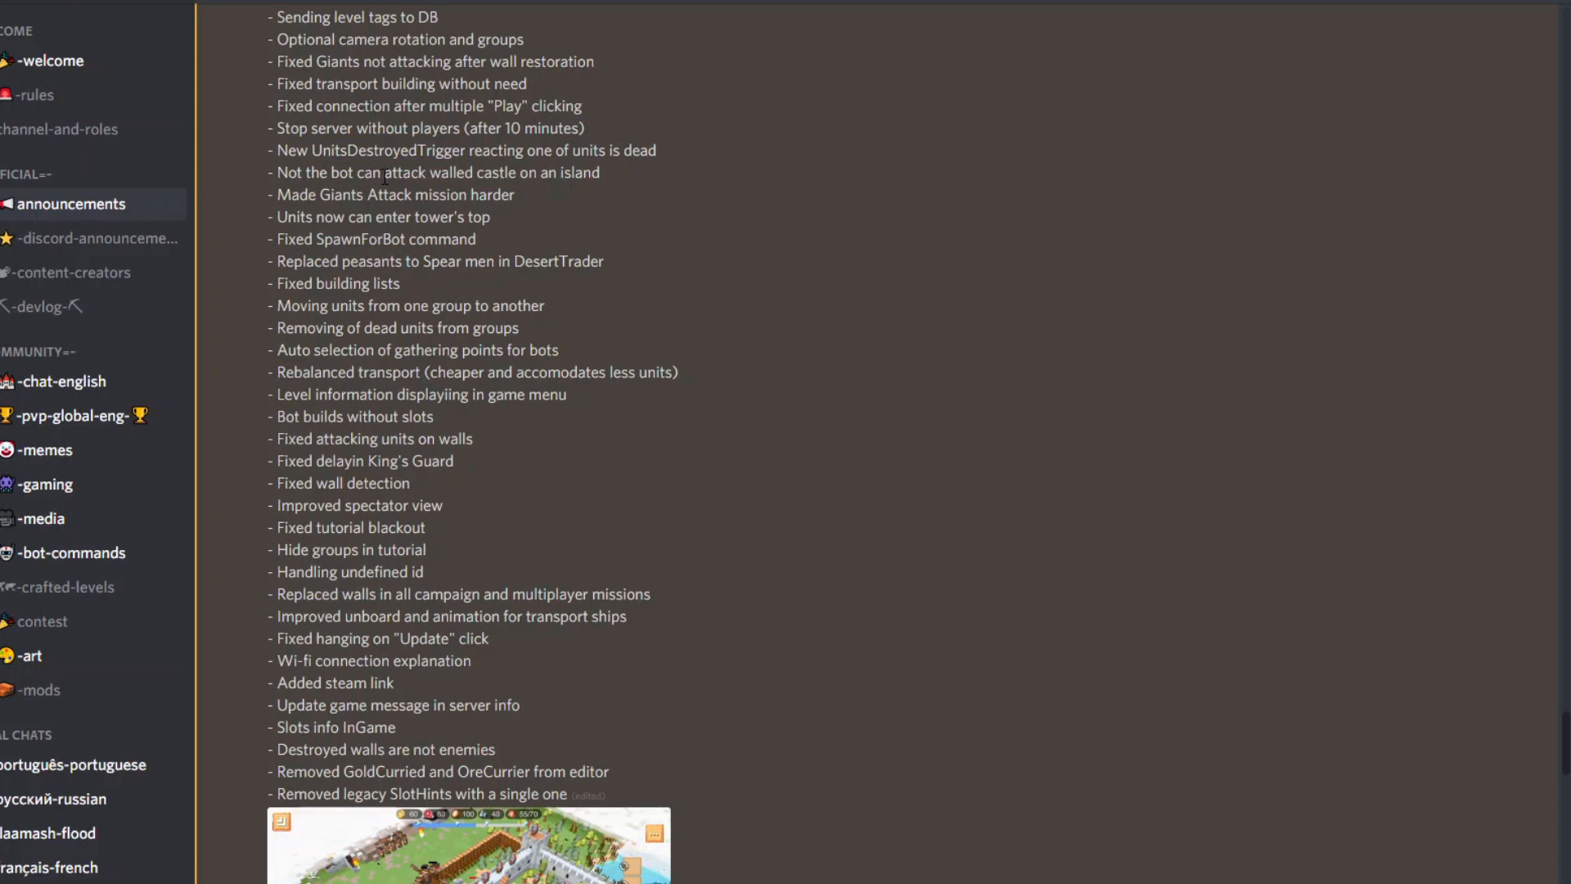
{"action": "mouse_move", "coordinate": [427, 193]}
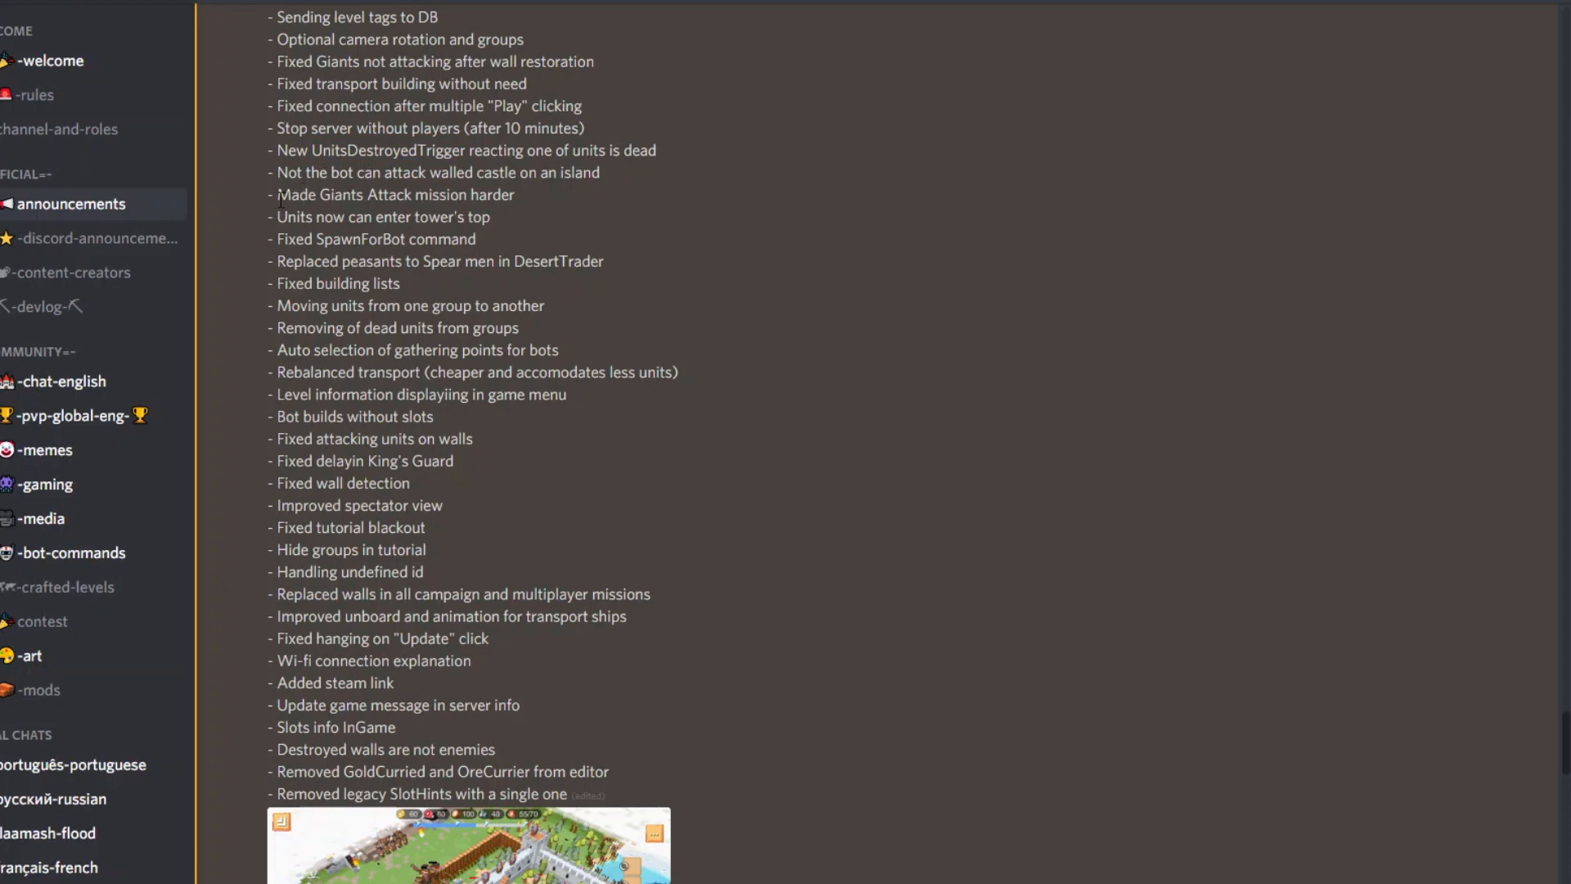
{"action": "left_click_drag", "start_coordinate": [320, 195], "coordinate": [476, 194]}
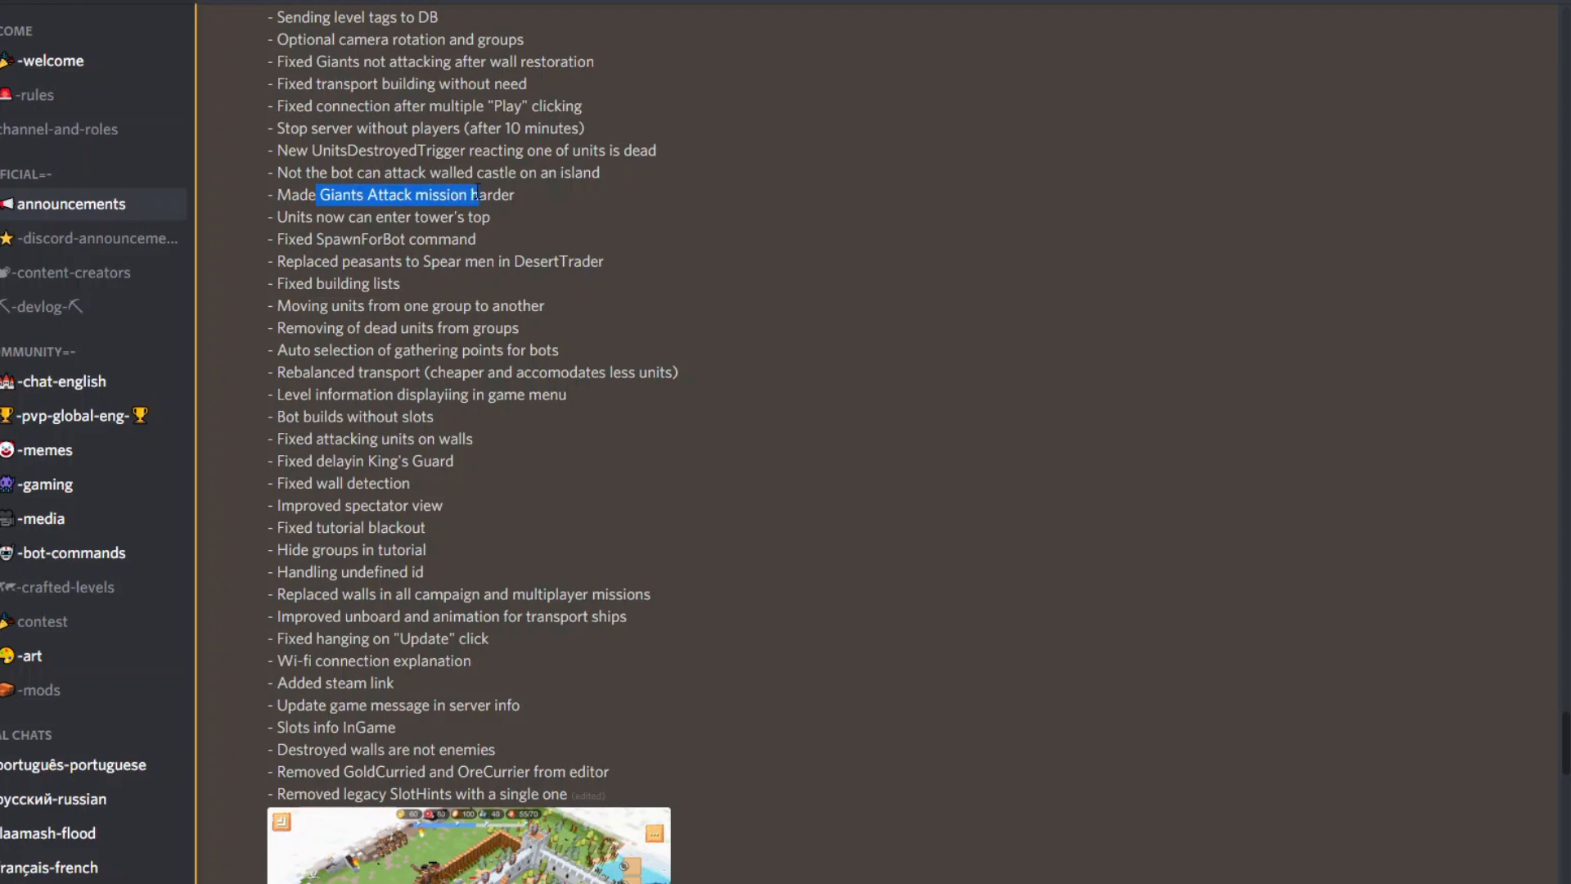
{"action": "scroll", "scroll_direction": "down", "scroll_amount": 3}
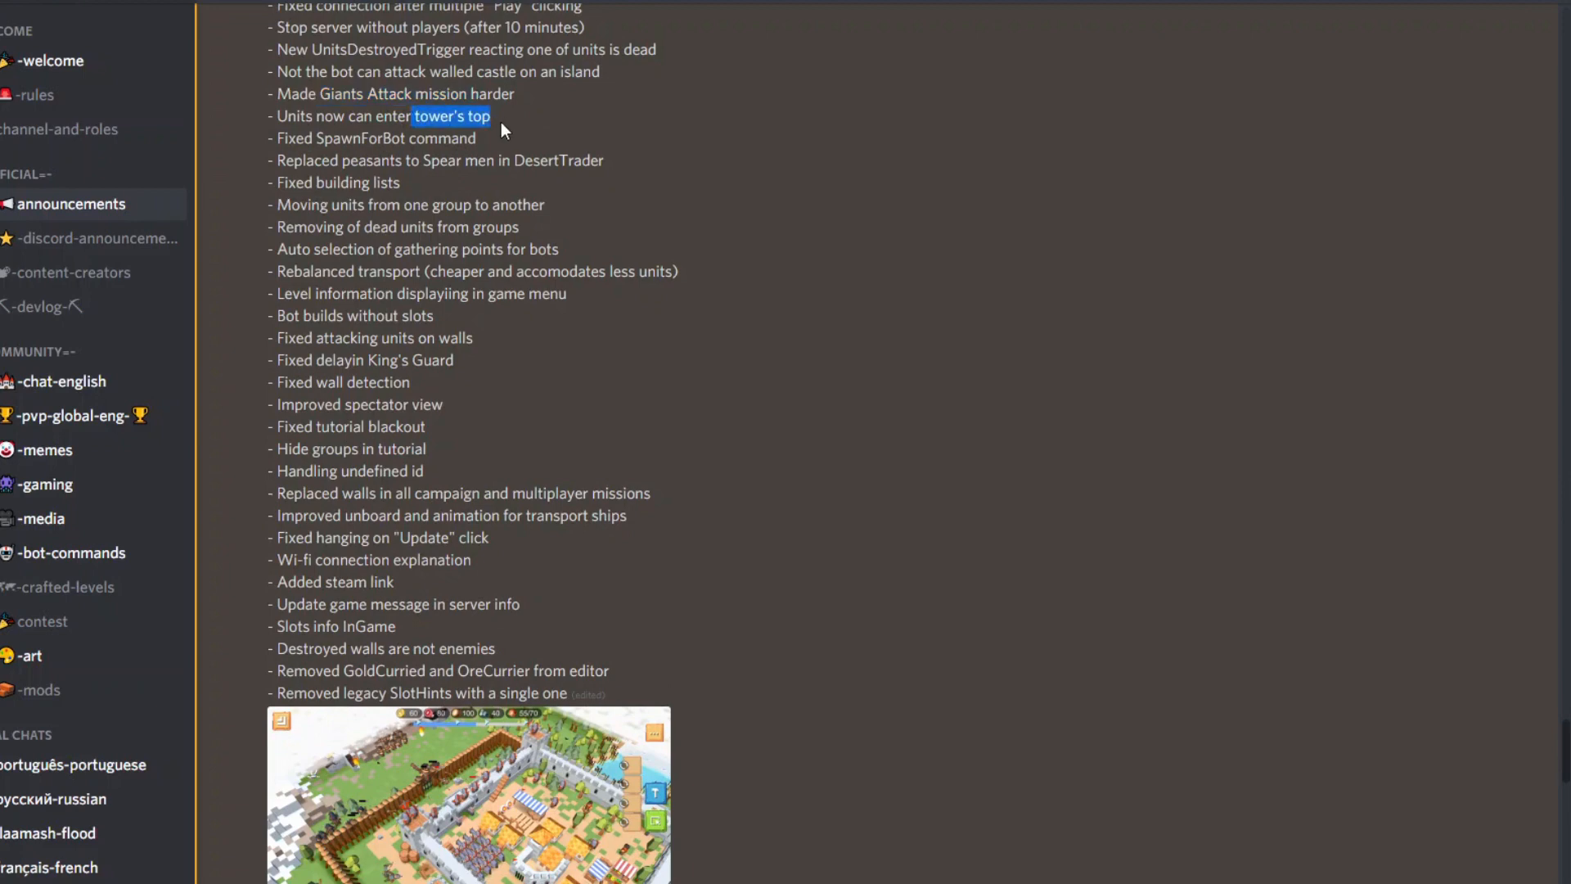
{"action": "mouse_move", "coordinate": [496, 233]}
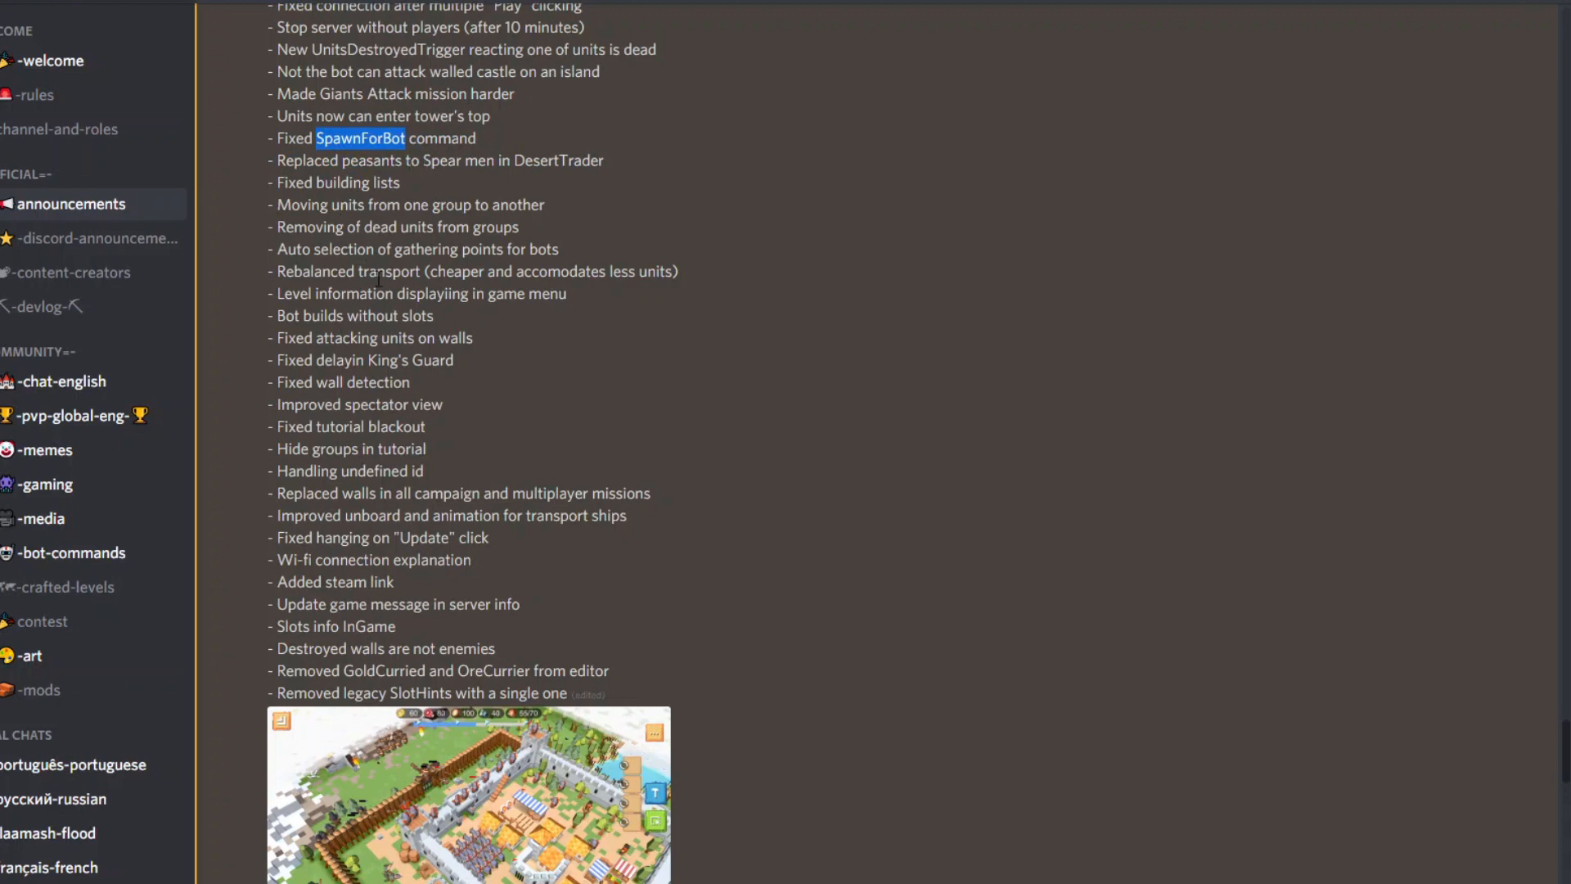
{"action": "mouse_move", "coordinate": [324, 357]}
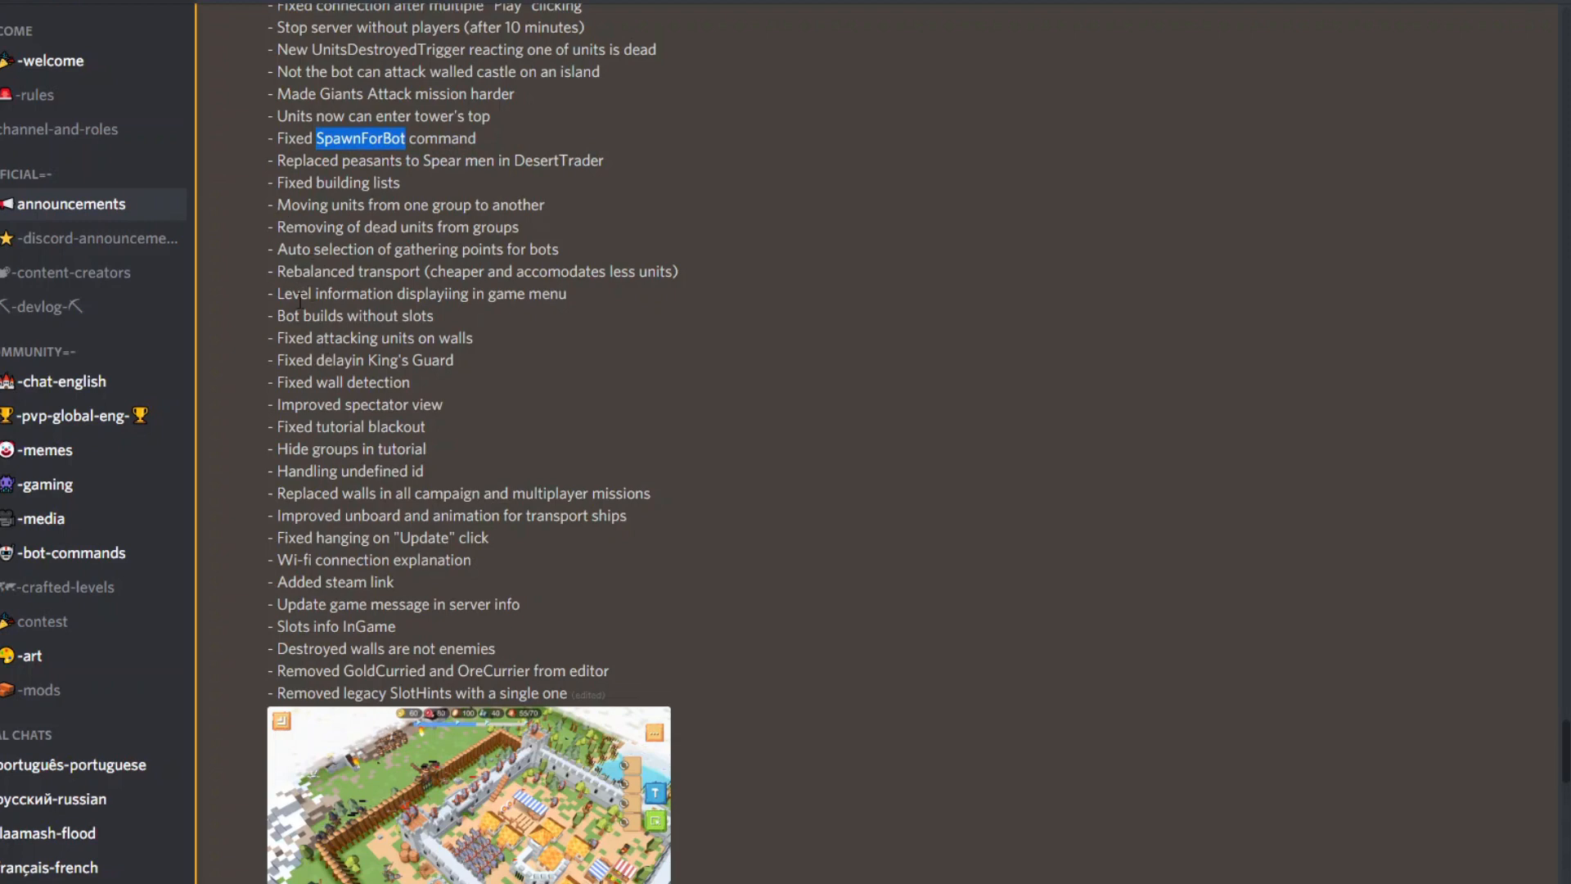
{"action": "mouse_move", "coordinate": [384, 427]}
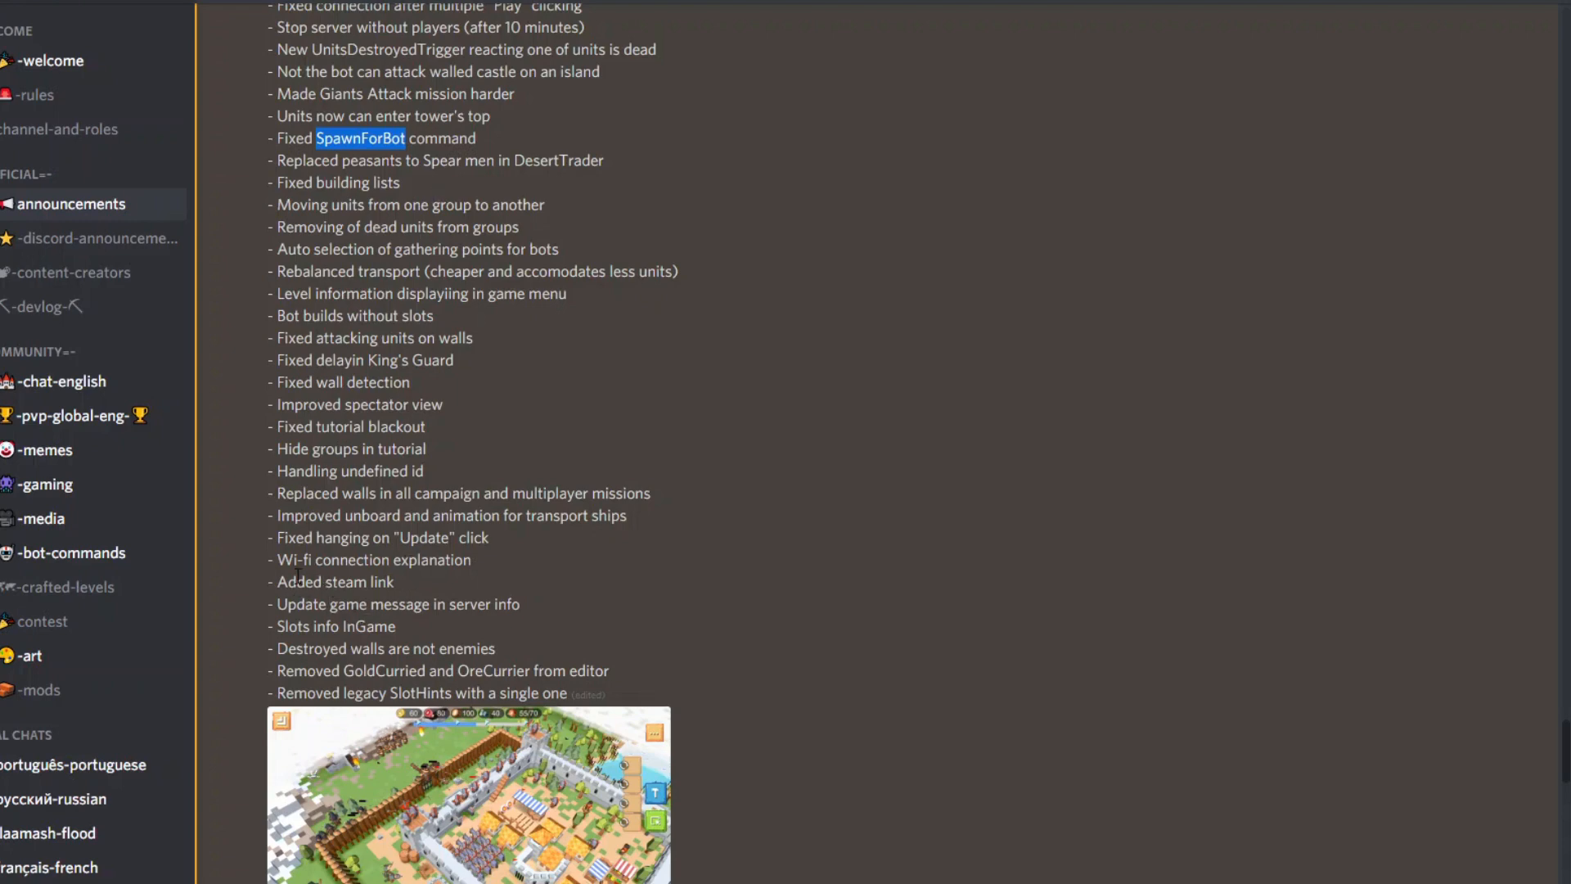
{"action": "mouse_move", "coordinate": [337, 589]}
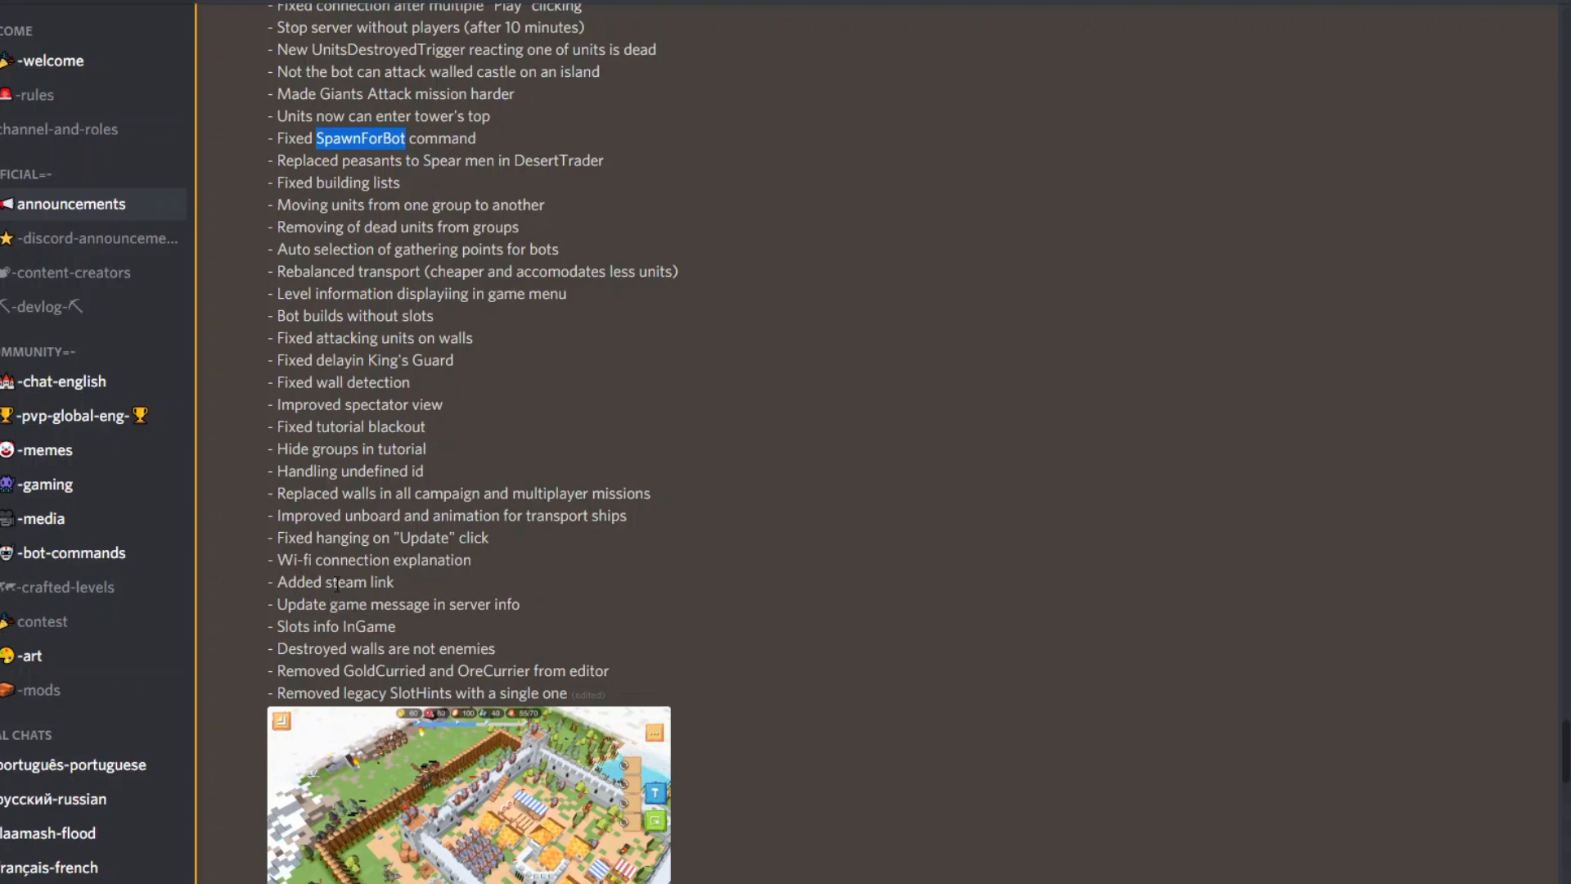
Scroll through the remaining posts and reach the RTS Siege UP! survival-alpha video playing into gameplay
{"action": "double_click", "coordinate": [339, 583]}
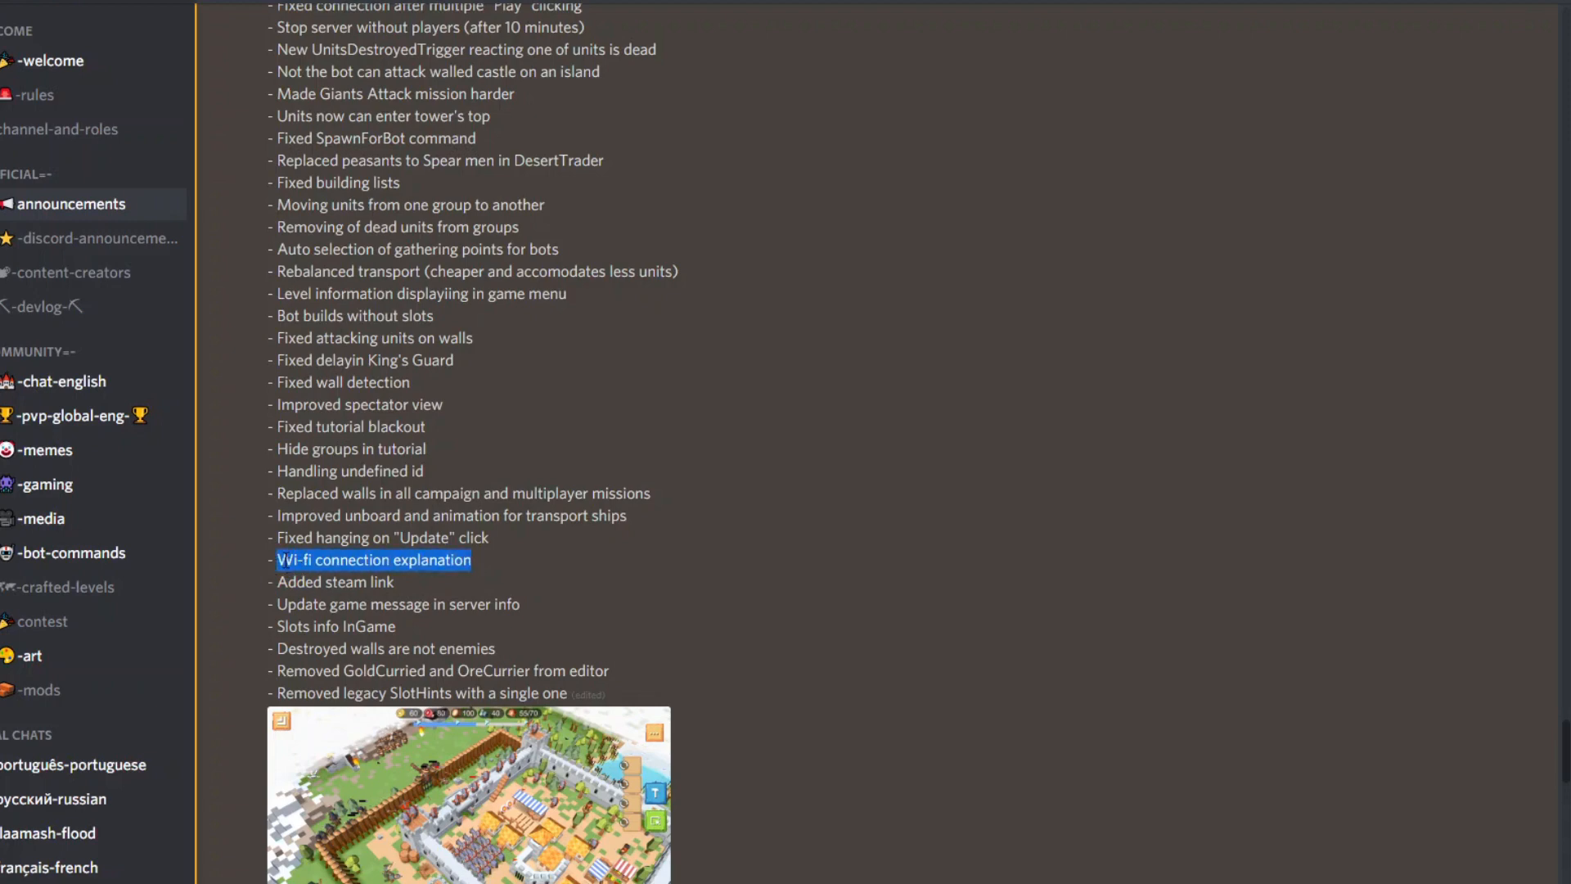
{"action": "scroll", "scroll_direction": "down", "scroll_amount": 3}
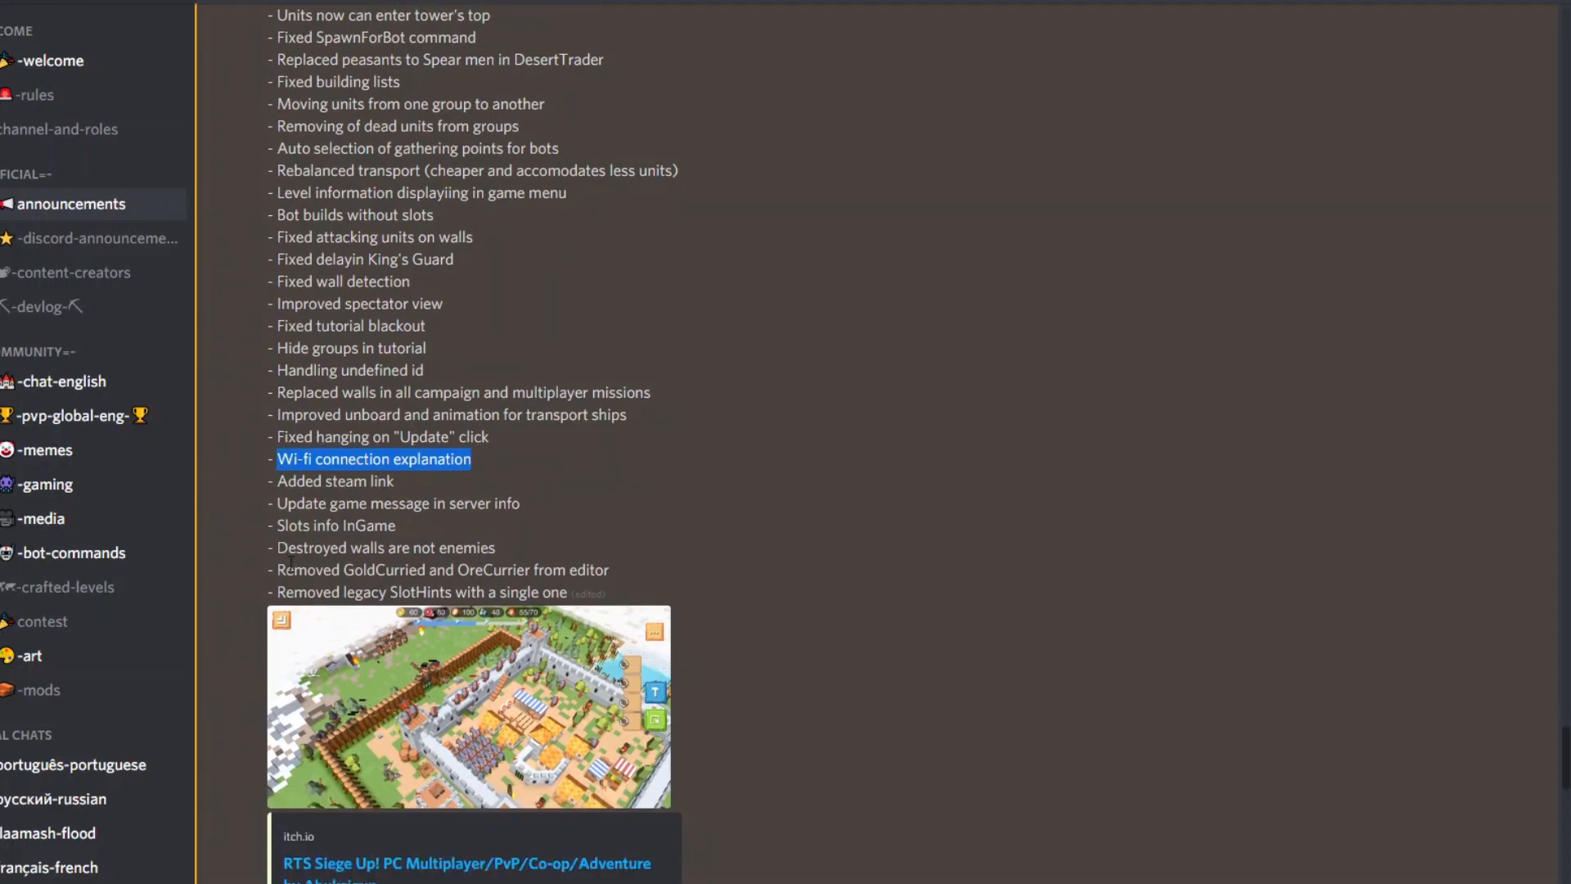
{"action": "scroll", "scroll_direction": "down", "scroll_amount": 3}
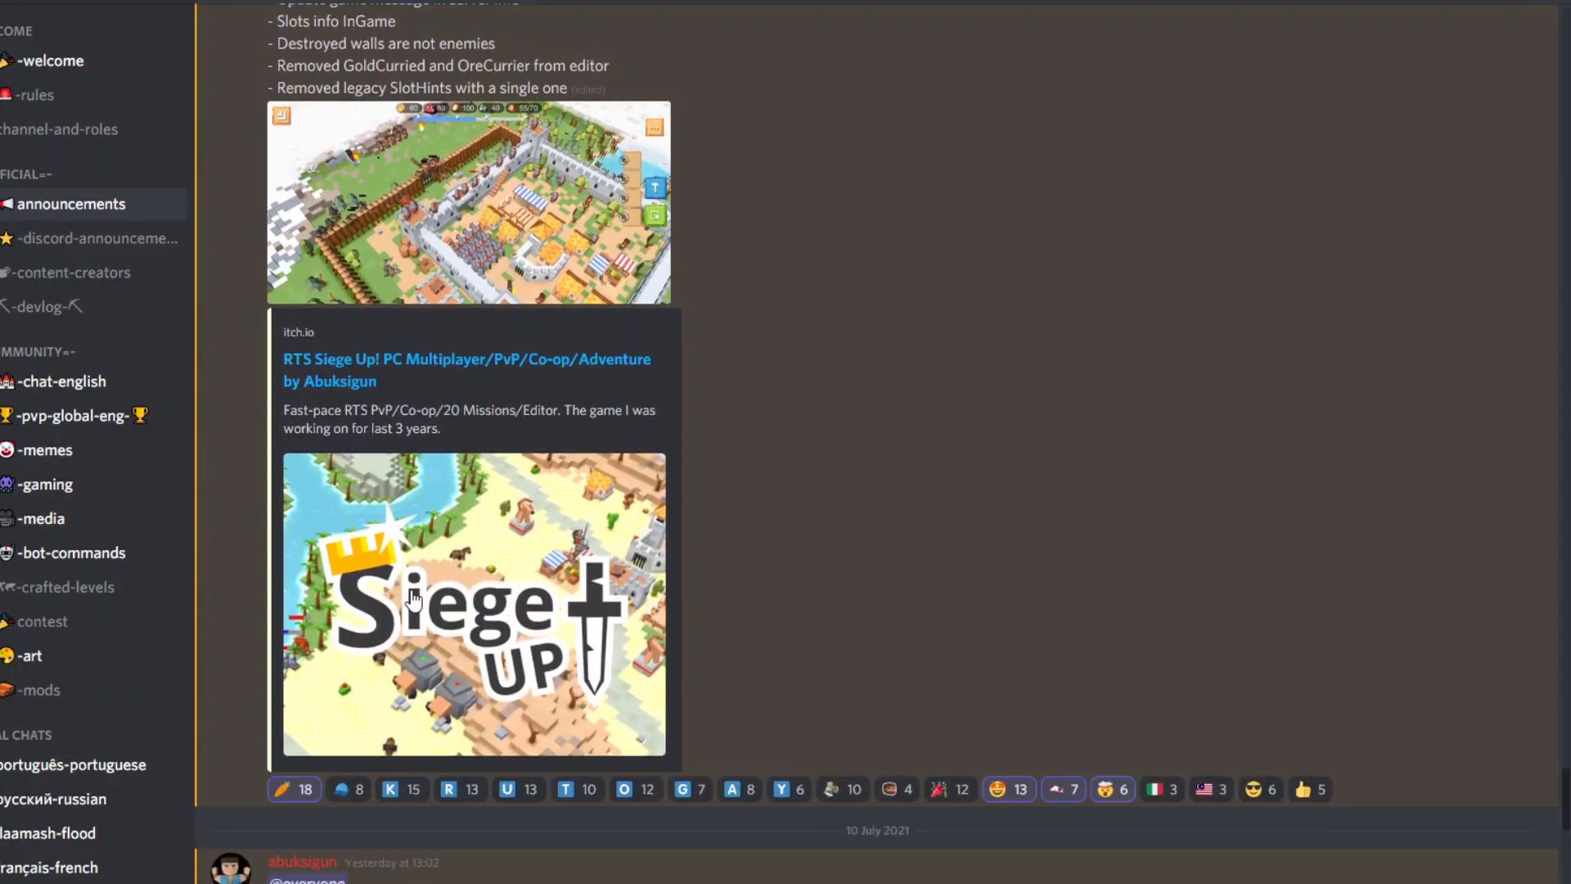
{"action": "mouse_move", "coordinate": [363, 383]}
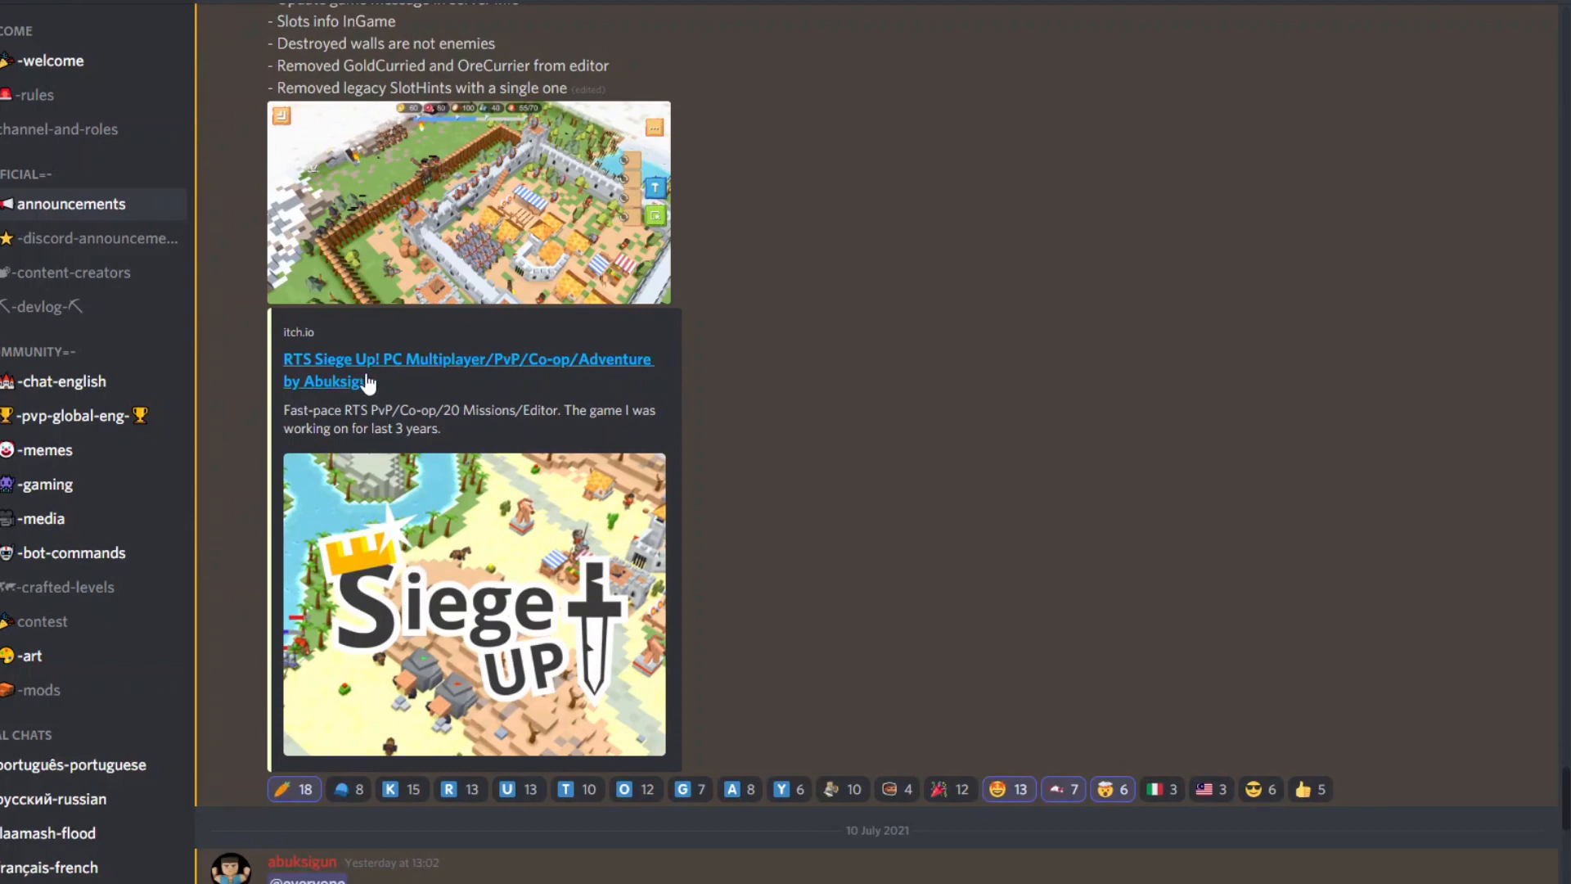
{"action": "scroll", "scroll_direction": "down", "scroll_amount": 3}
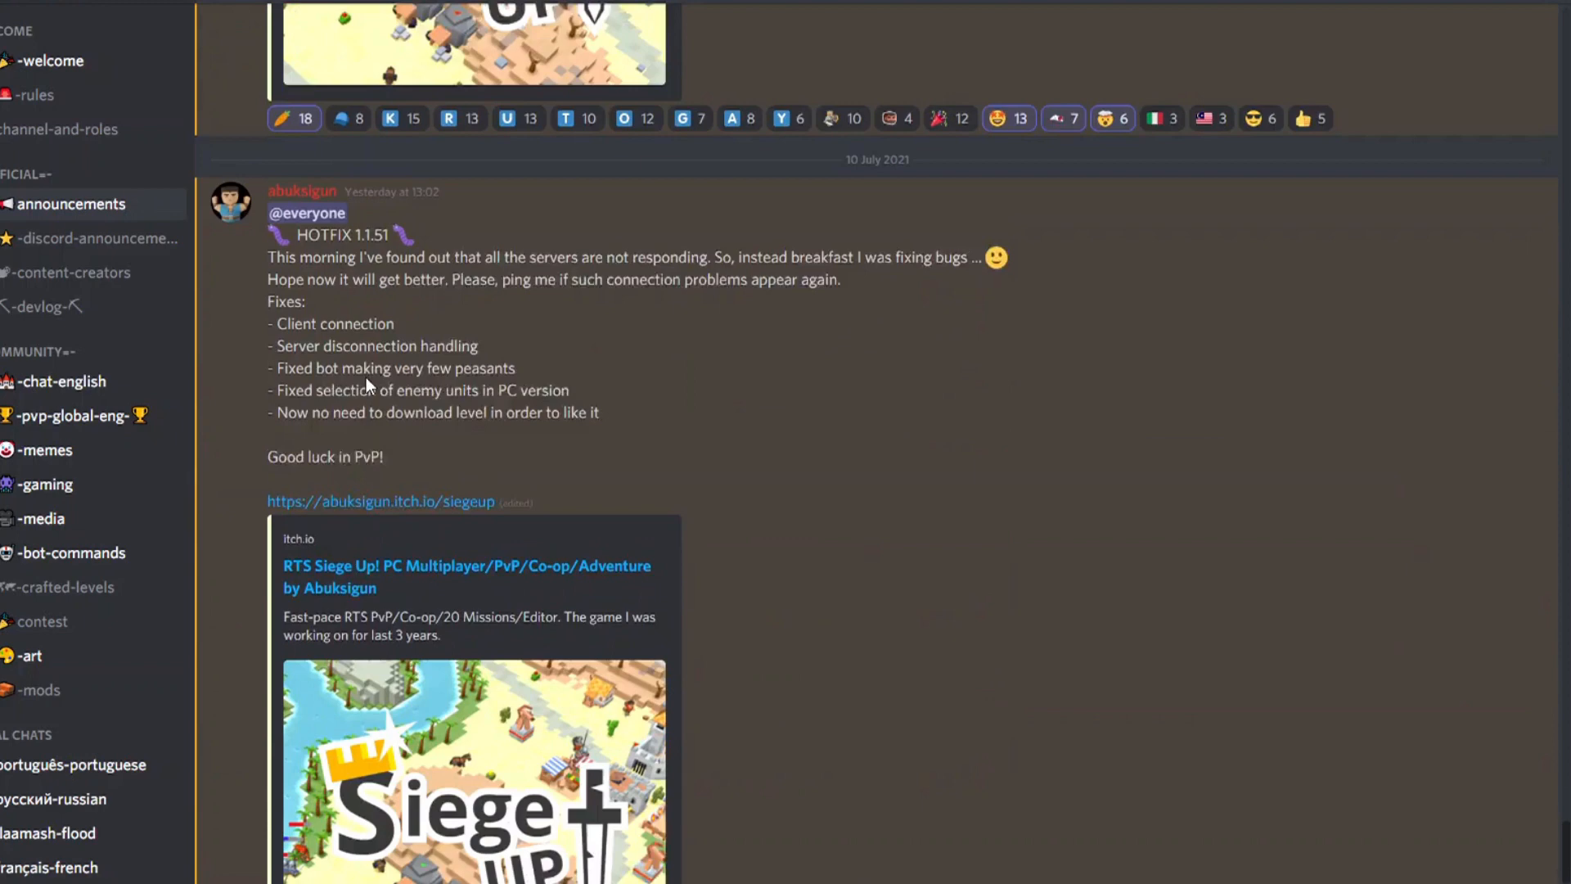
{"action": "scroll", "scroll_direction": "down", "scroll_amount": 3}
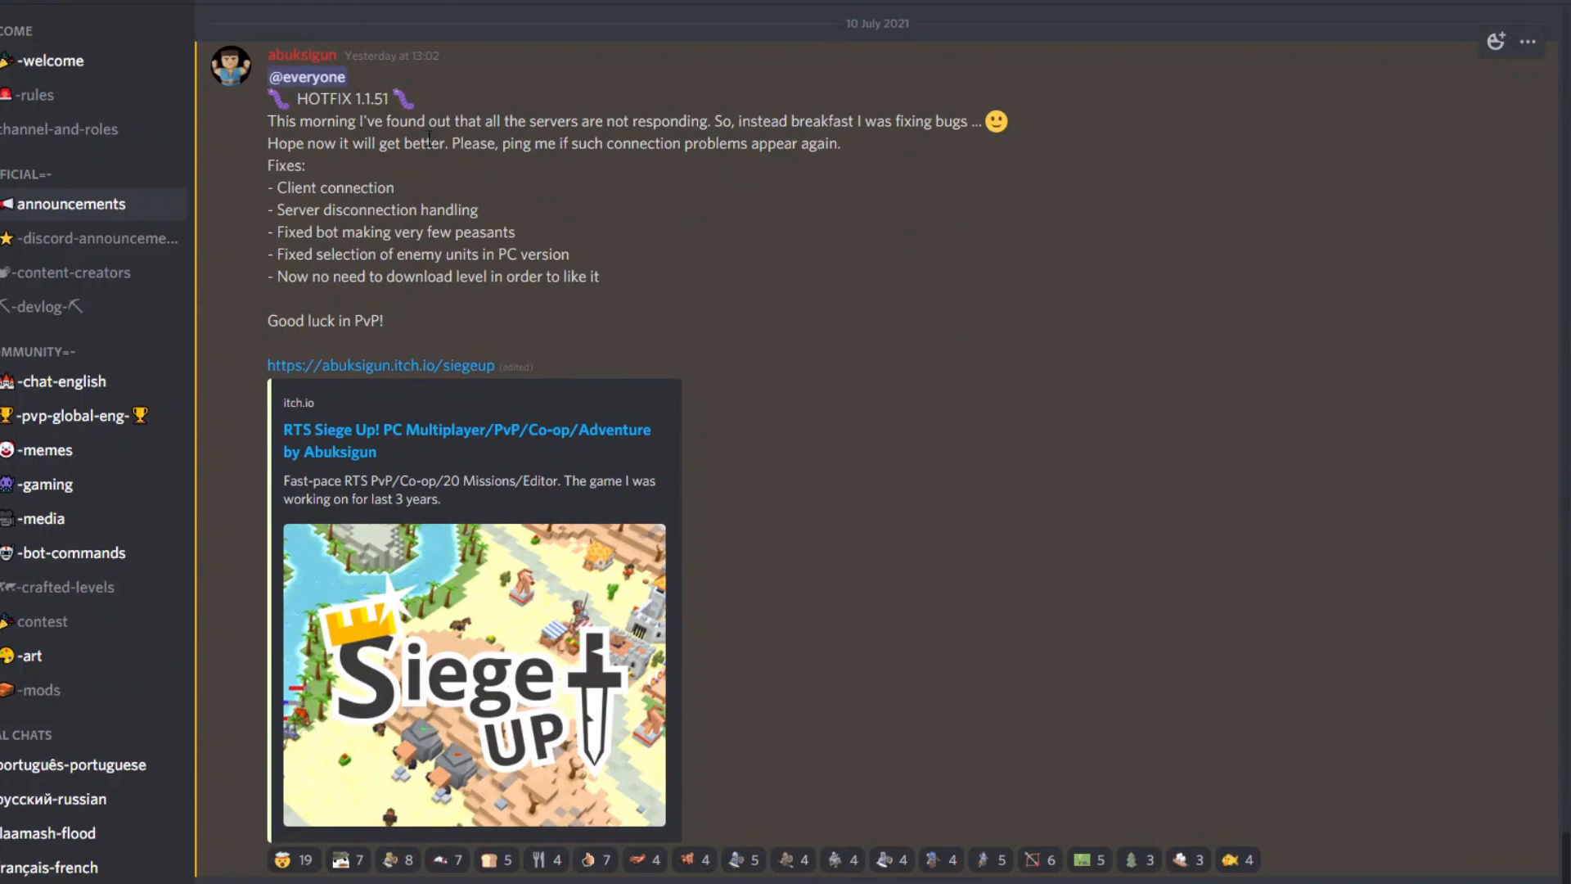
{"action": "mouse_move", "coordinate": [436, 253]}
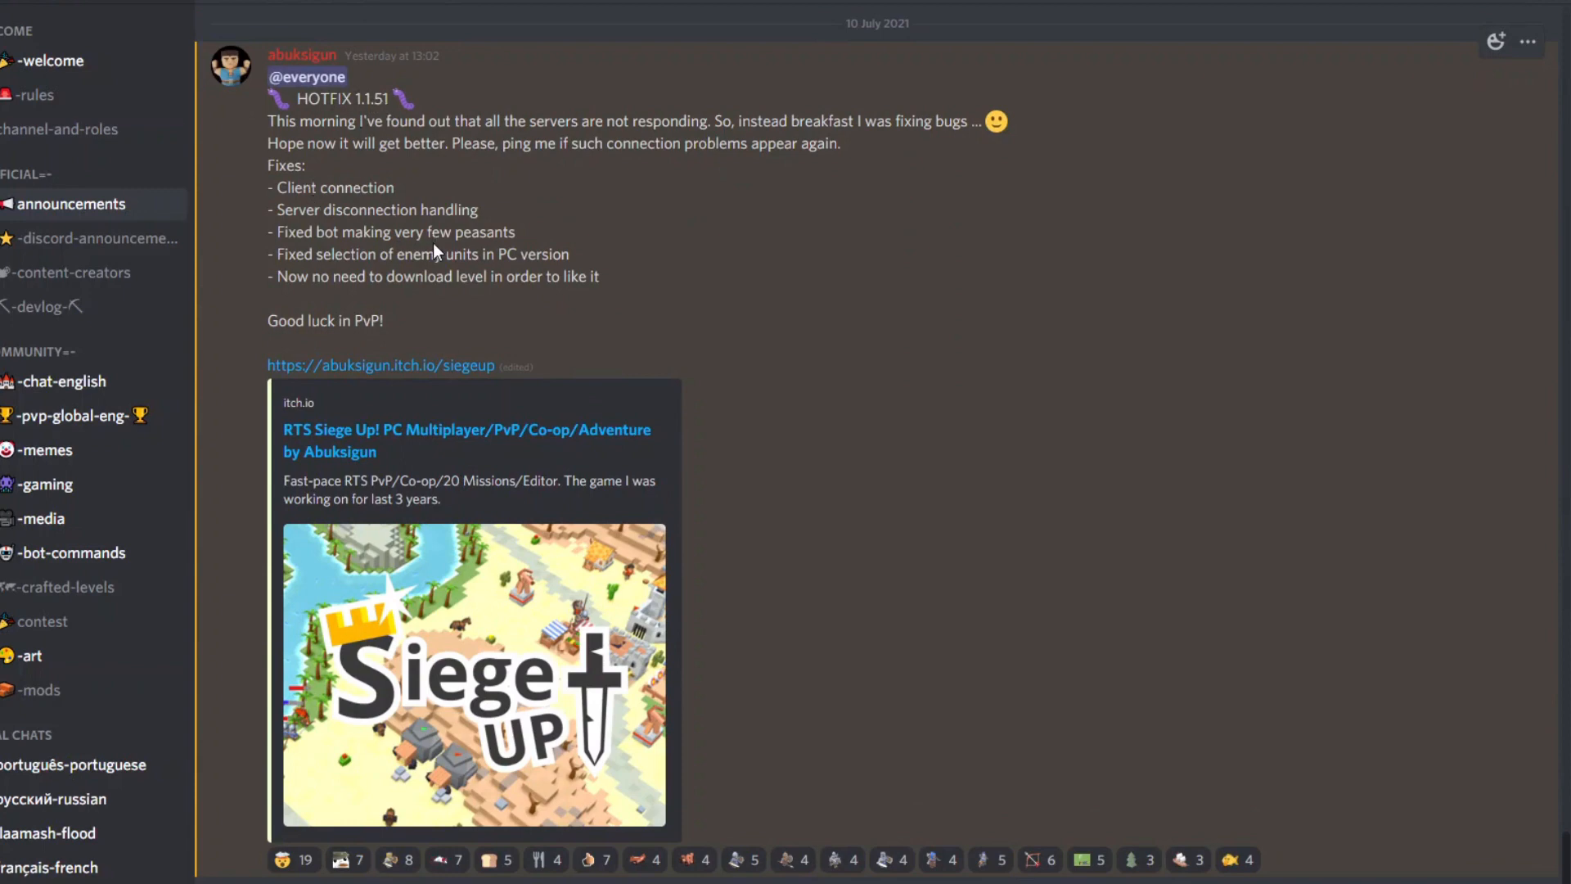
{"action": "mouse_move", "coordinate": [420, 249]}
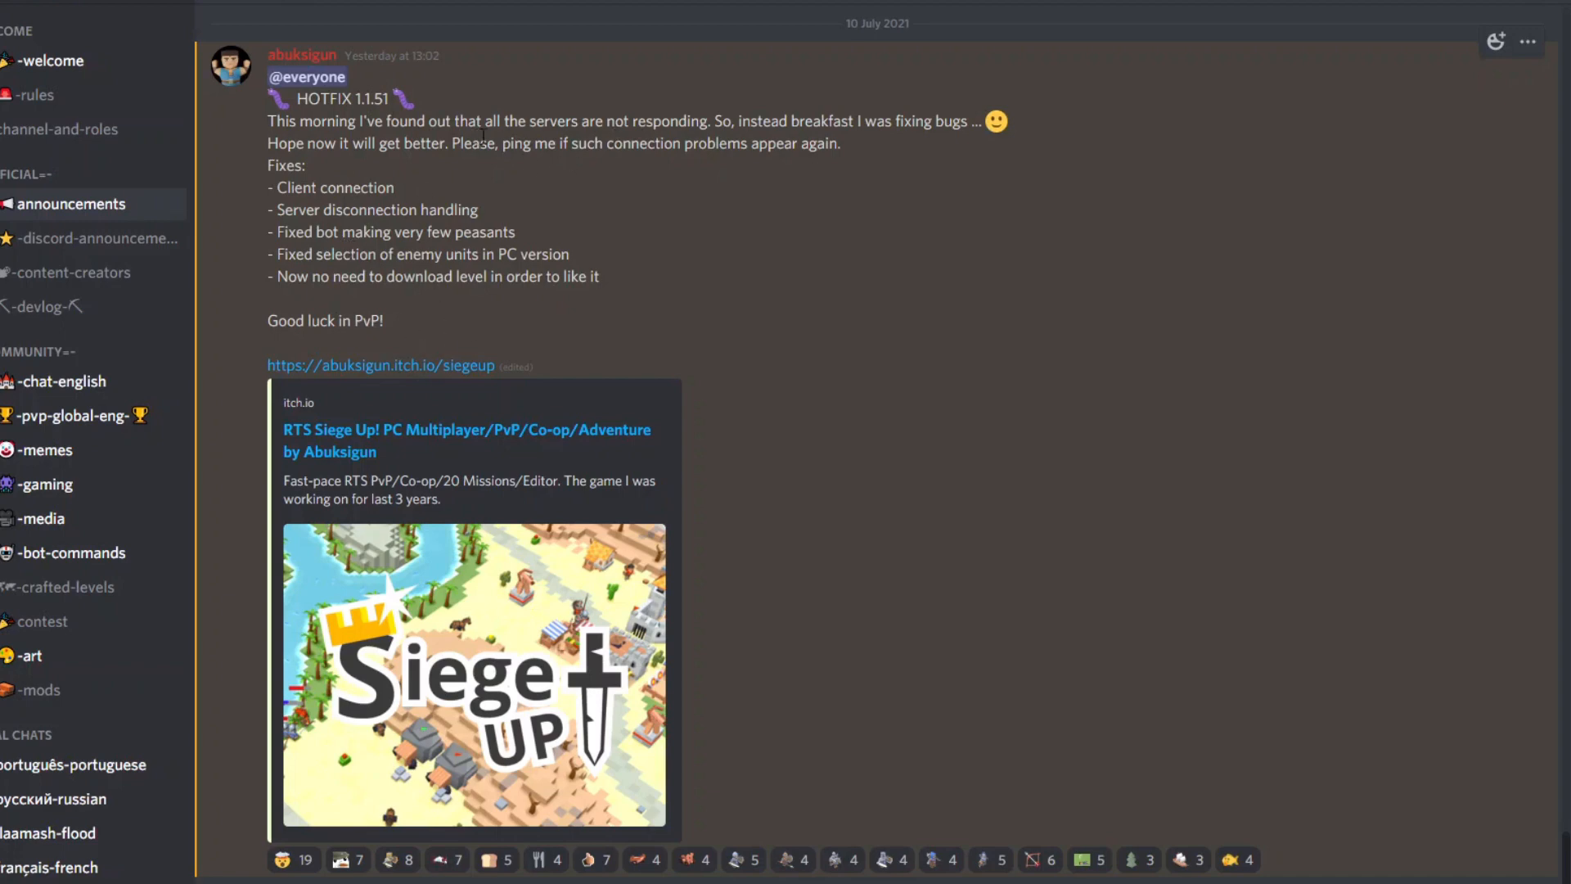
{"action": "left_click_drag", "start_coordinate": [722, 121], "coordinate": [876, 121]}
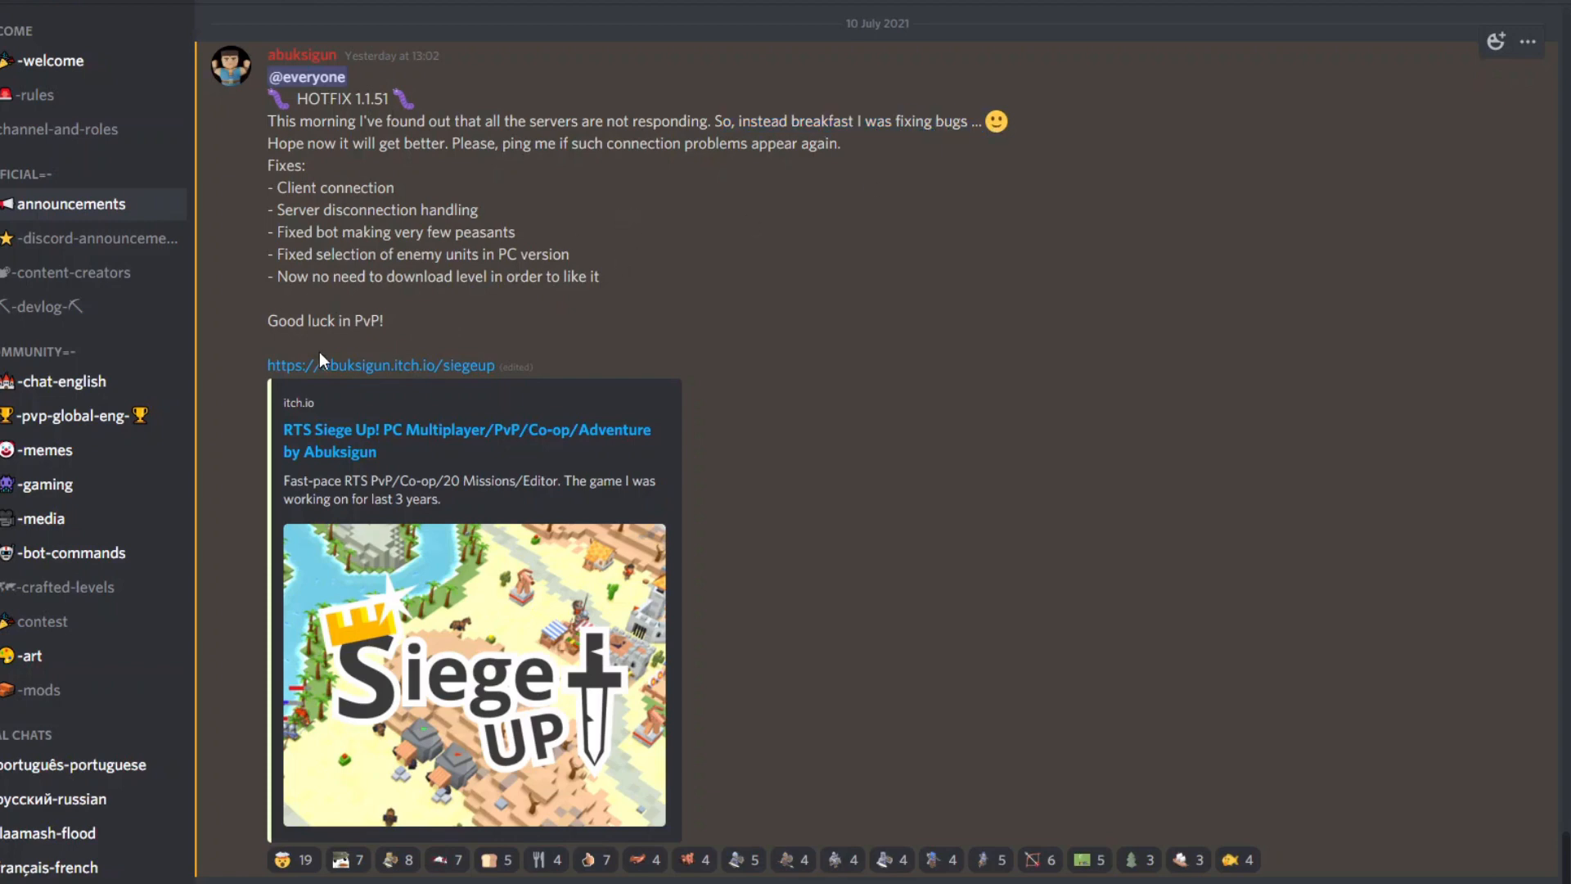
{"action": "mouse_move", "coordinate": [319, 353]}
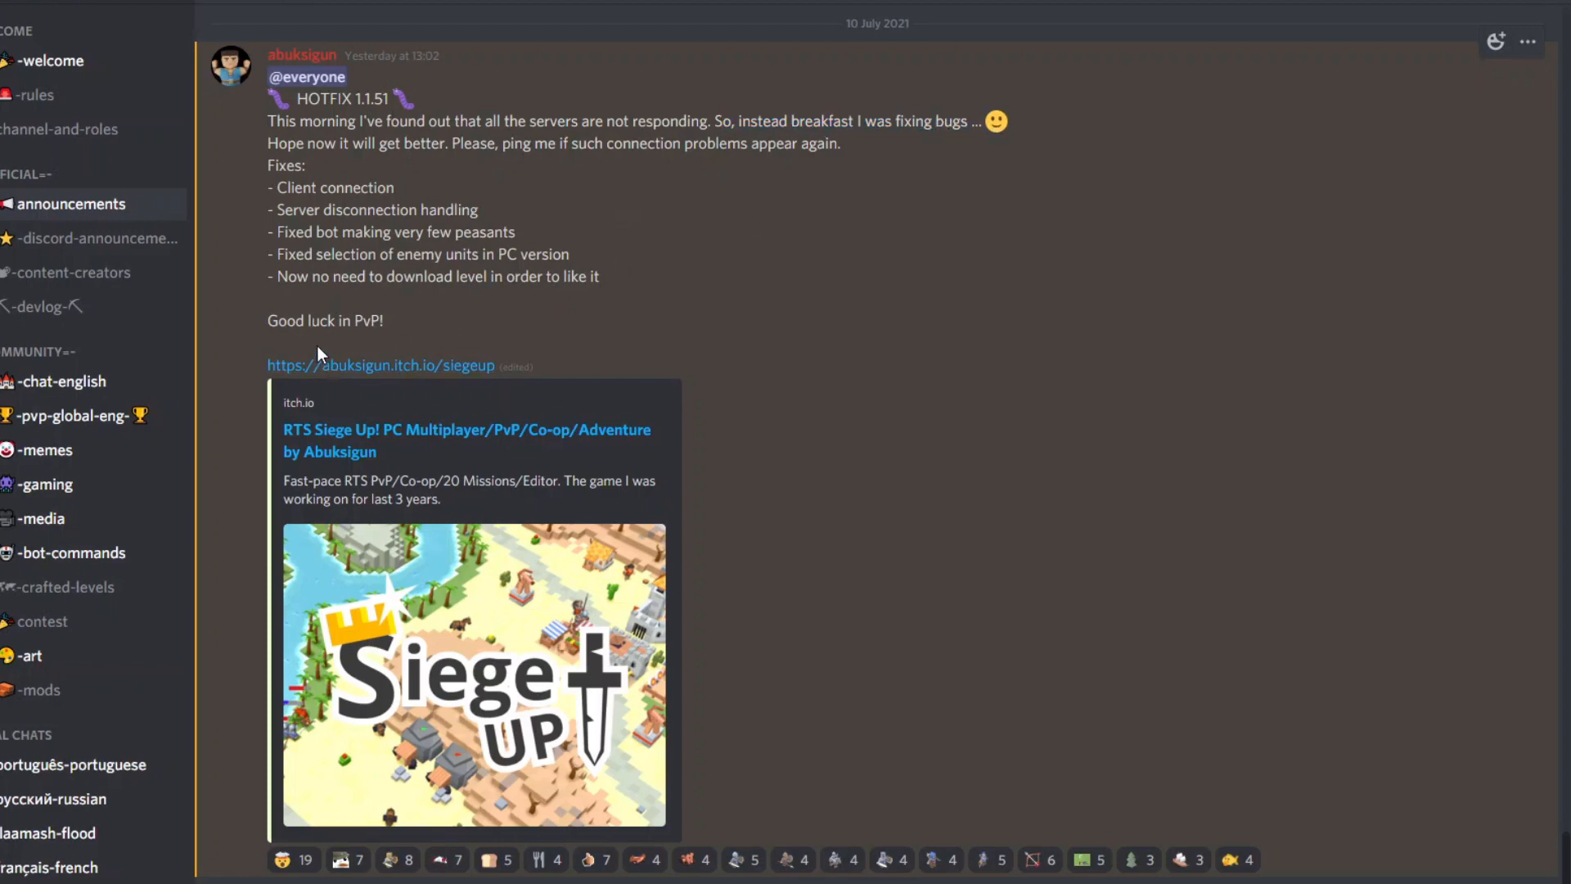
{"action": "mouse_move", "coordinate": [331, 334]}
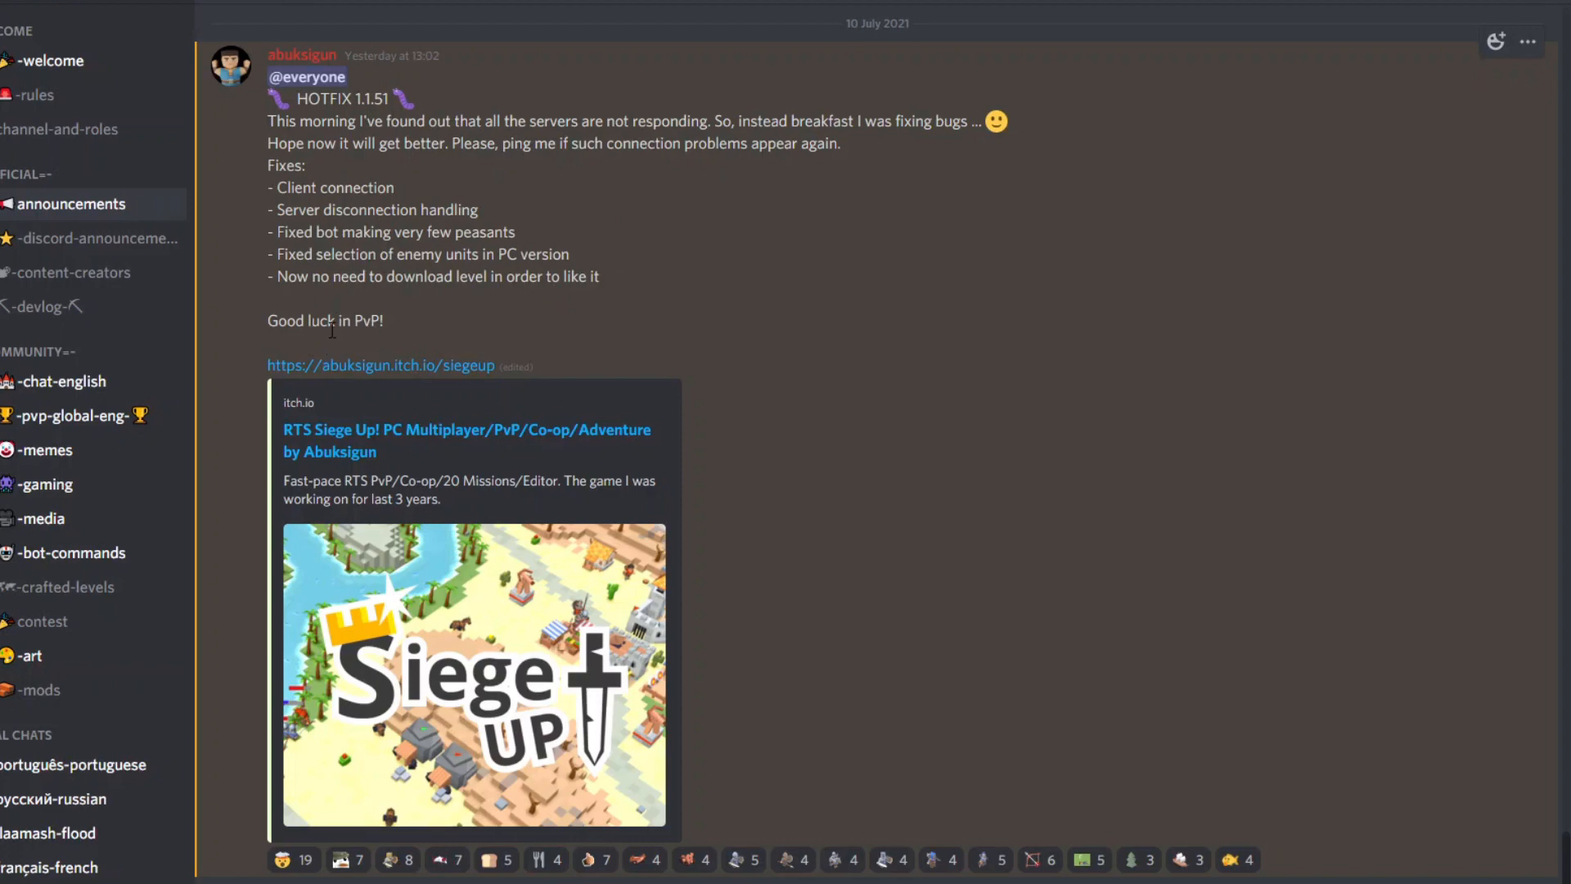
{"action": "mouse_move", "coordinate": [334, 344]}
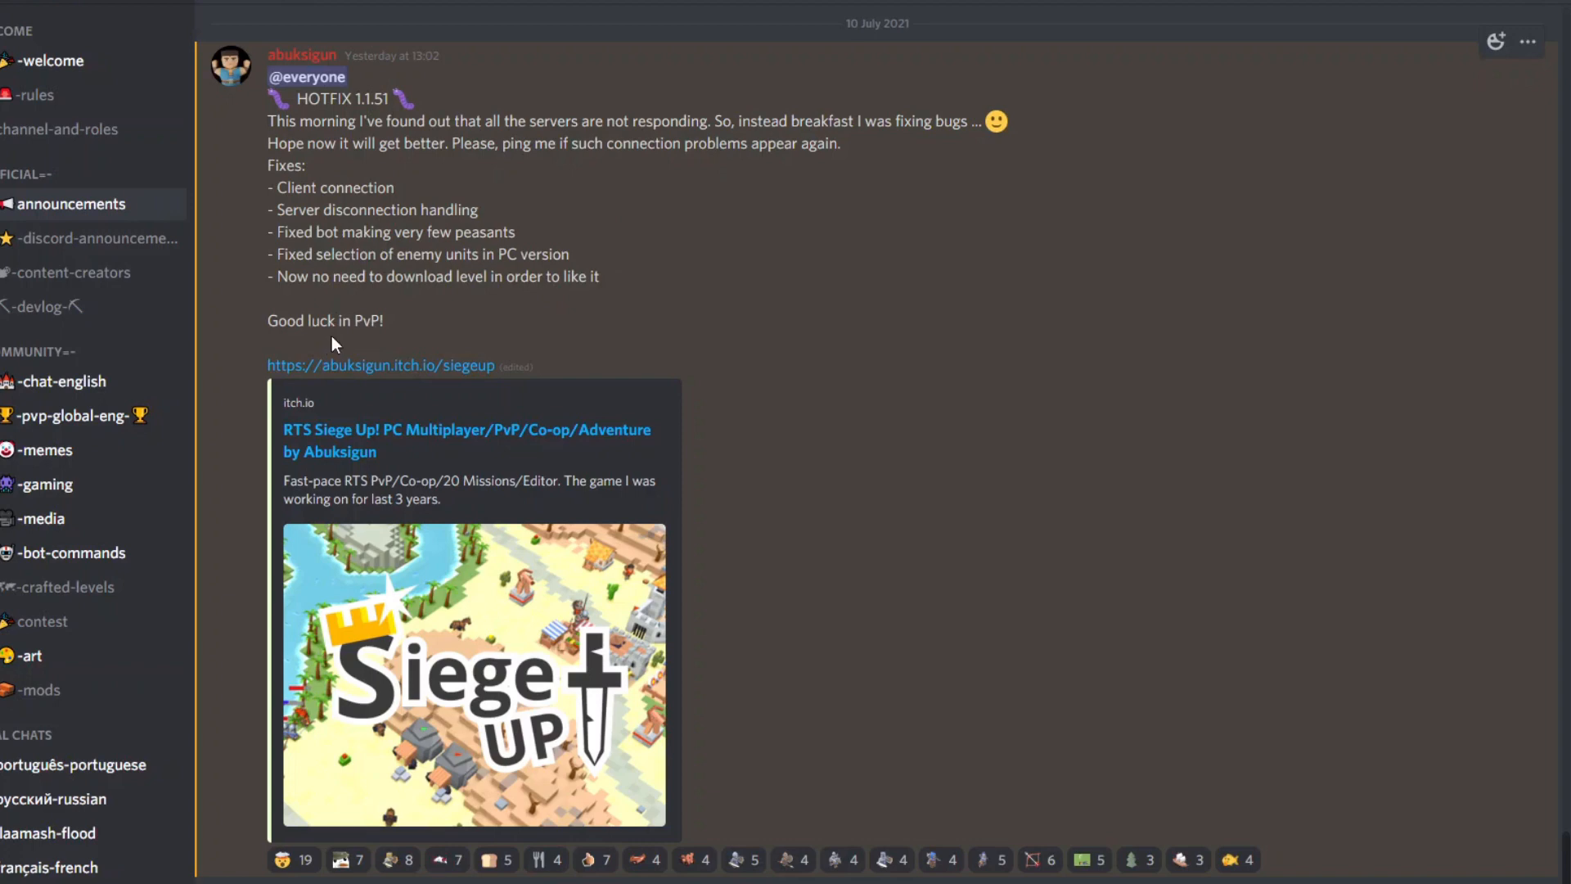
{"action": "mouse_move", "coordinate": [524, 604]}
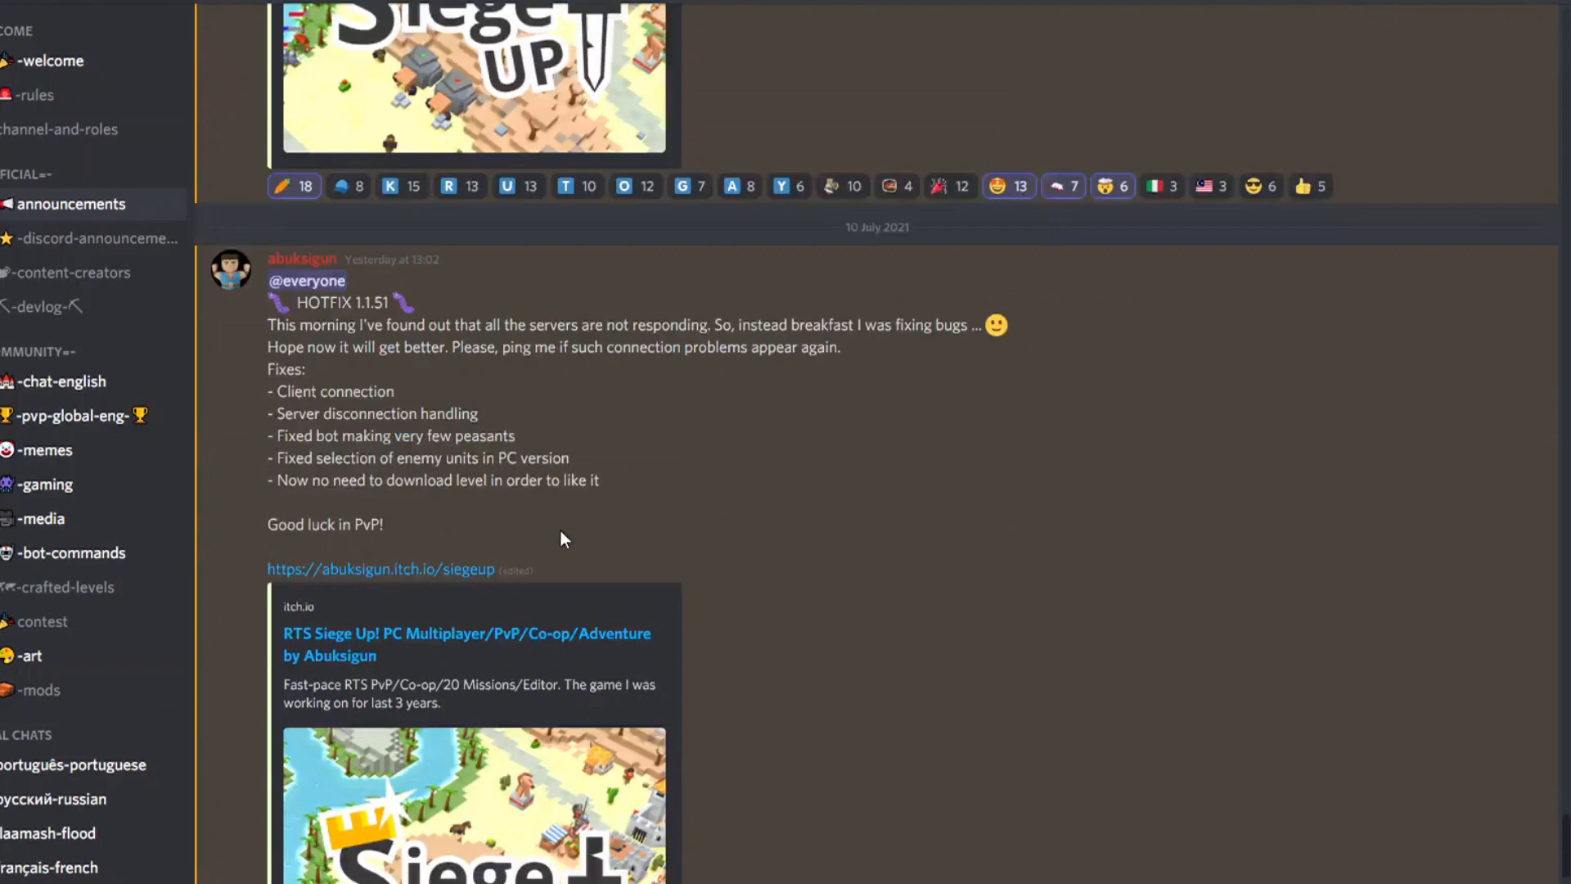
{"action": "scroll", "scroll_direction": "down", "scroll_amount": 3}
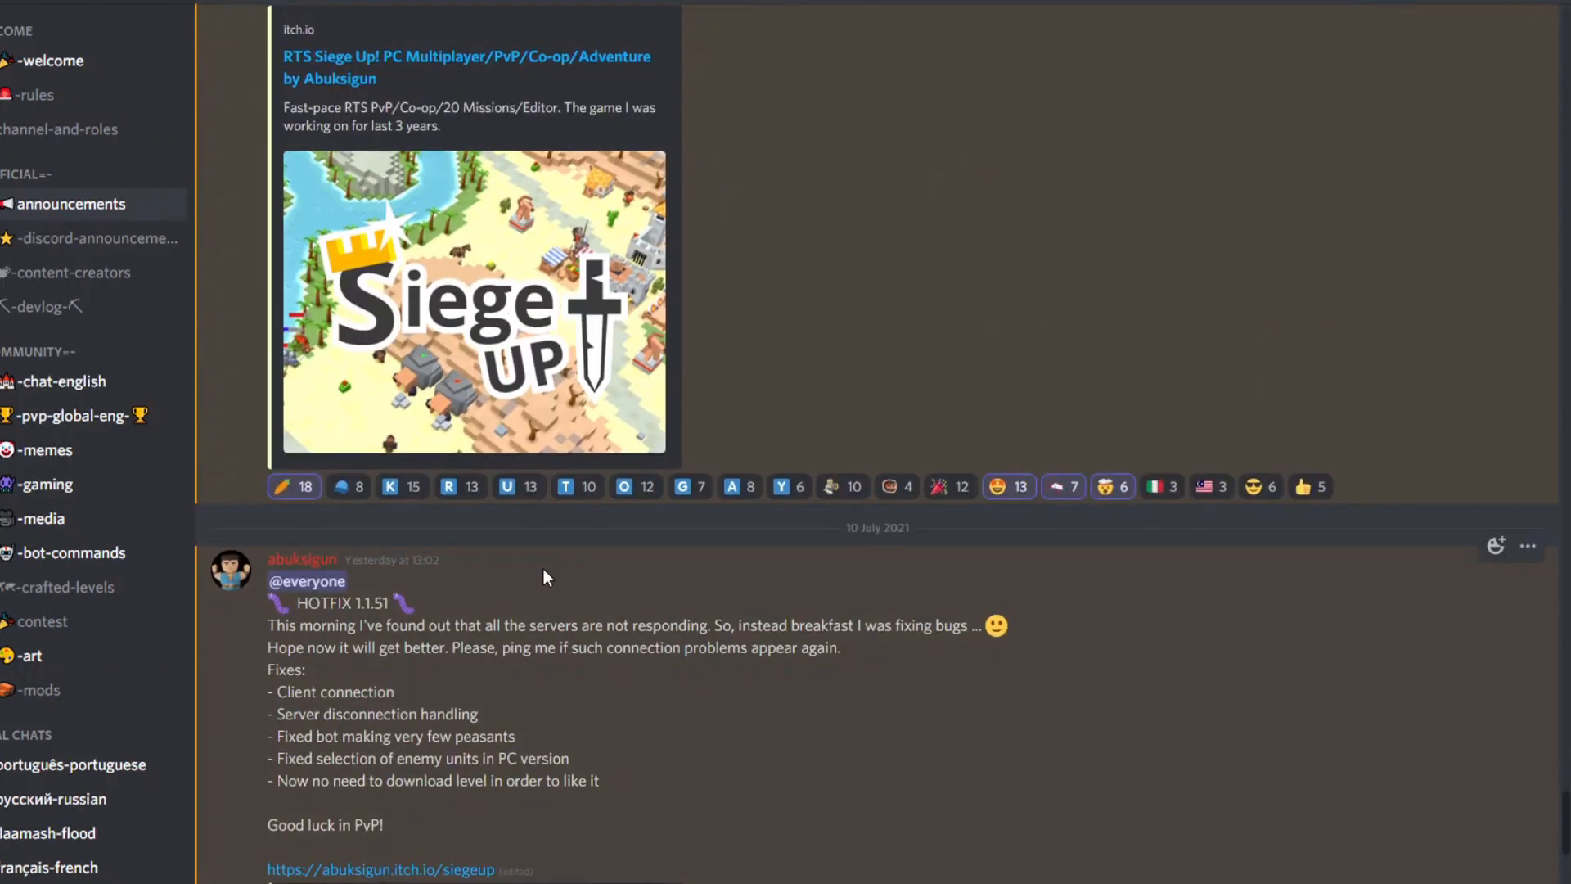
{"action": "scroll", "scroll_direction": "down", "scroll_amount": 3}
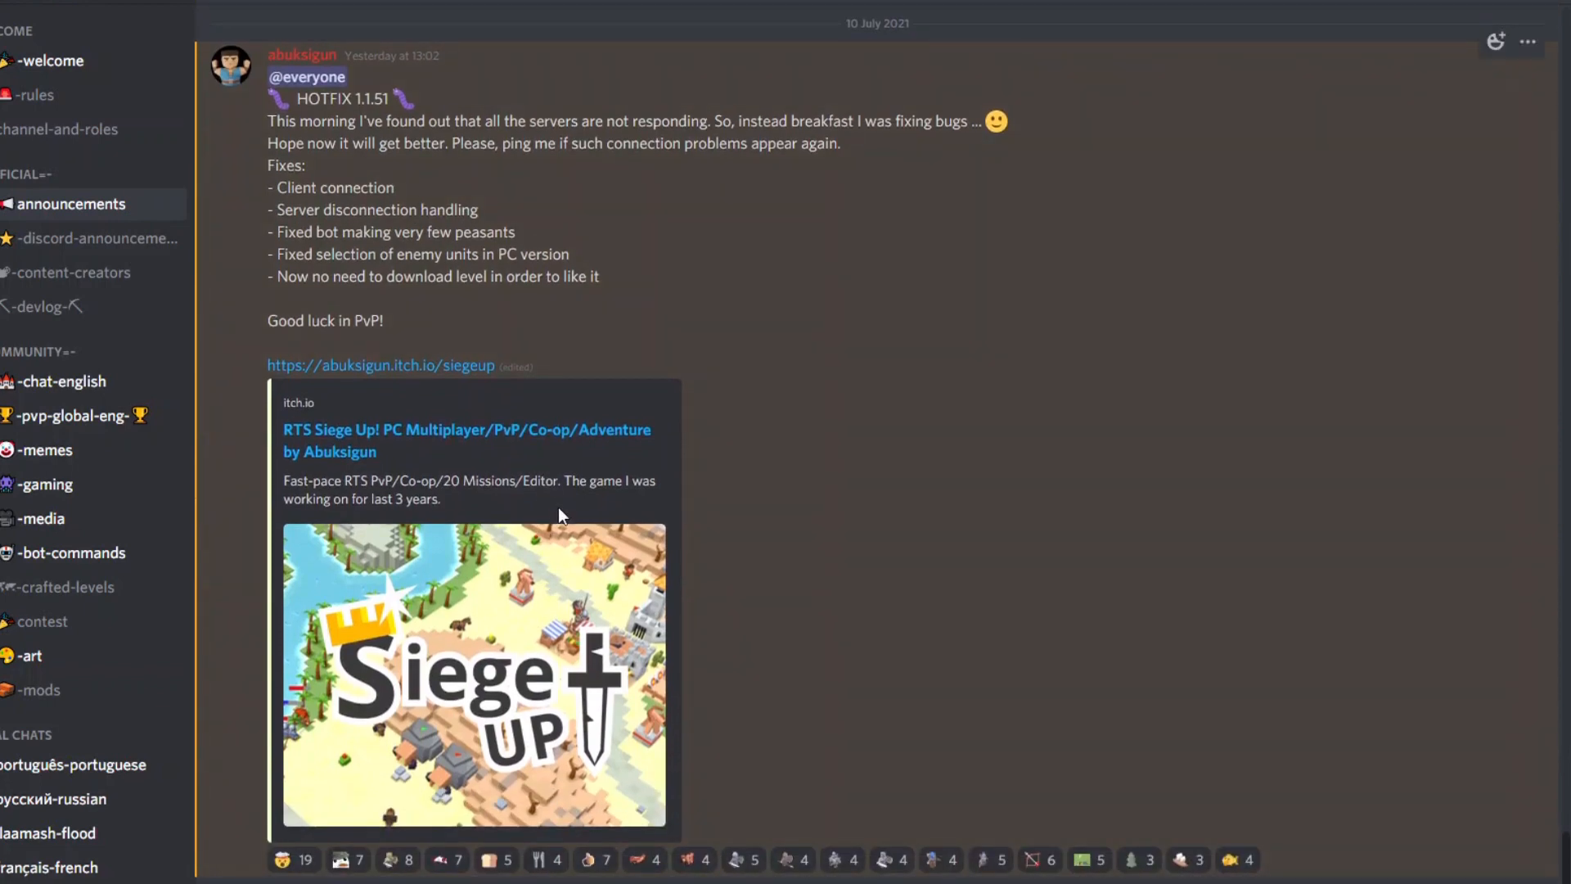
{"action": "mouse_move", "coordinate": [404, 169]}
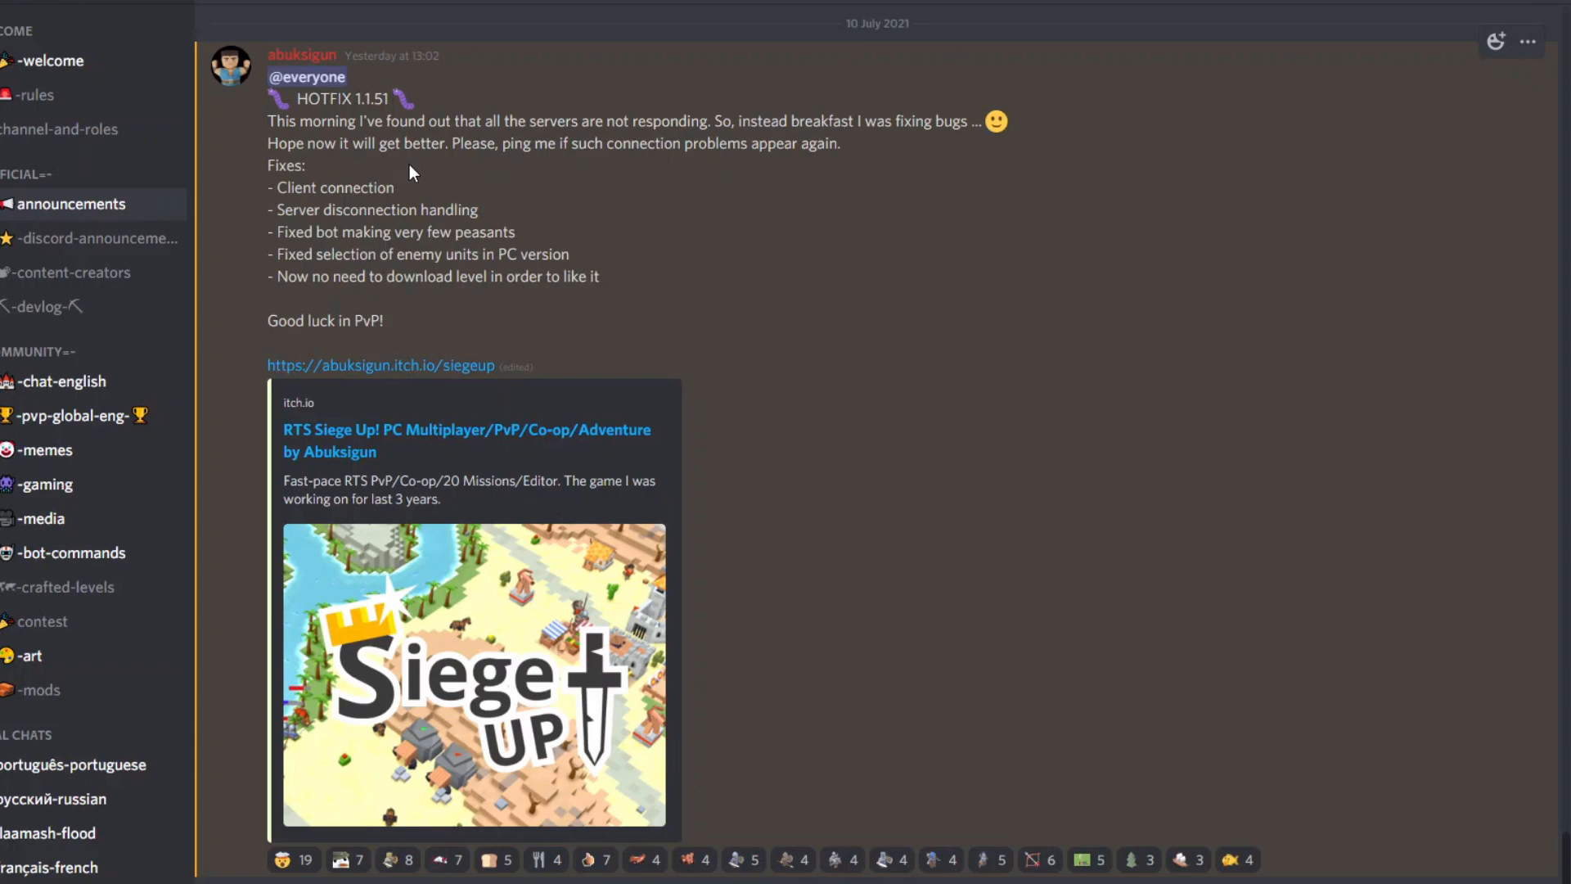
{"action": "mouse_move", "coordinate": [397, 80]}
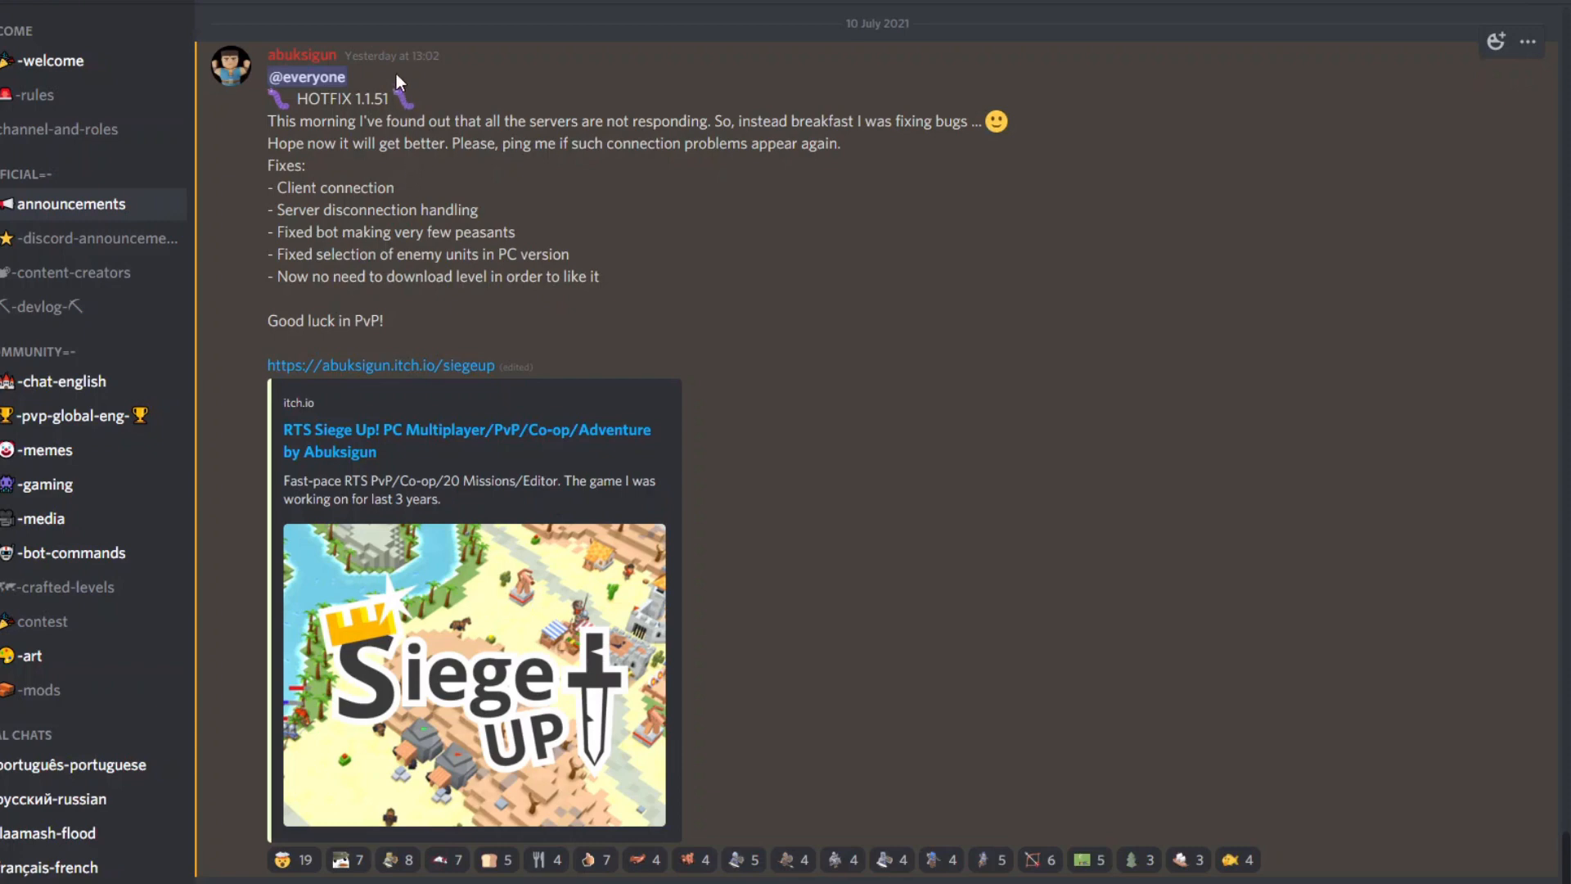
{"action": "mouse_move", "coordinate": [409, 105]}
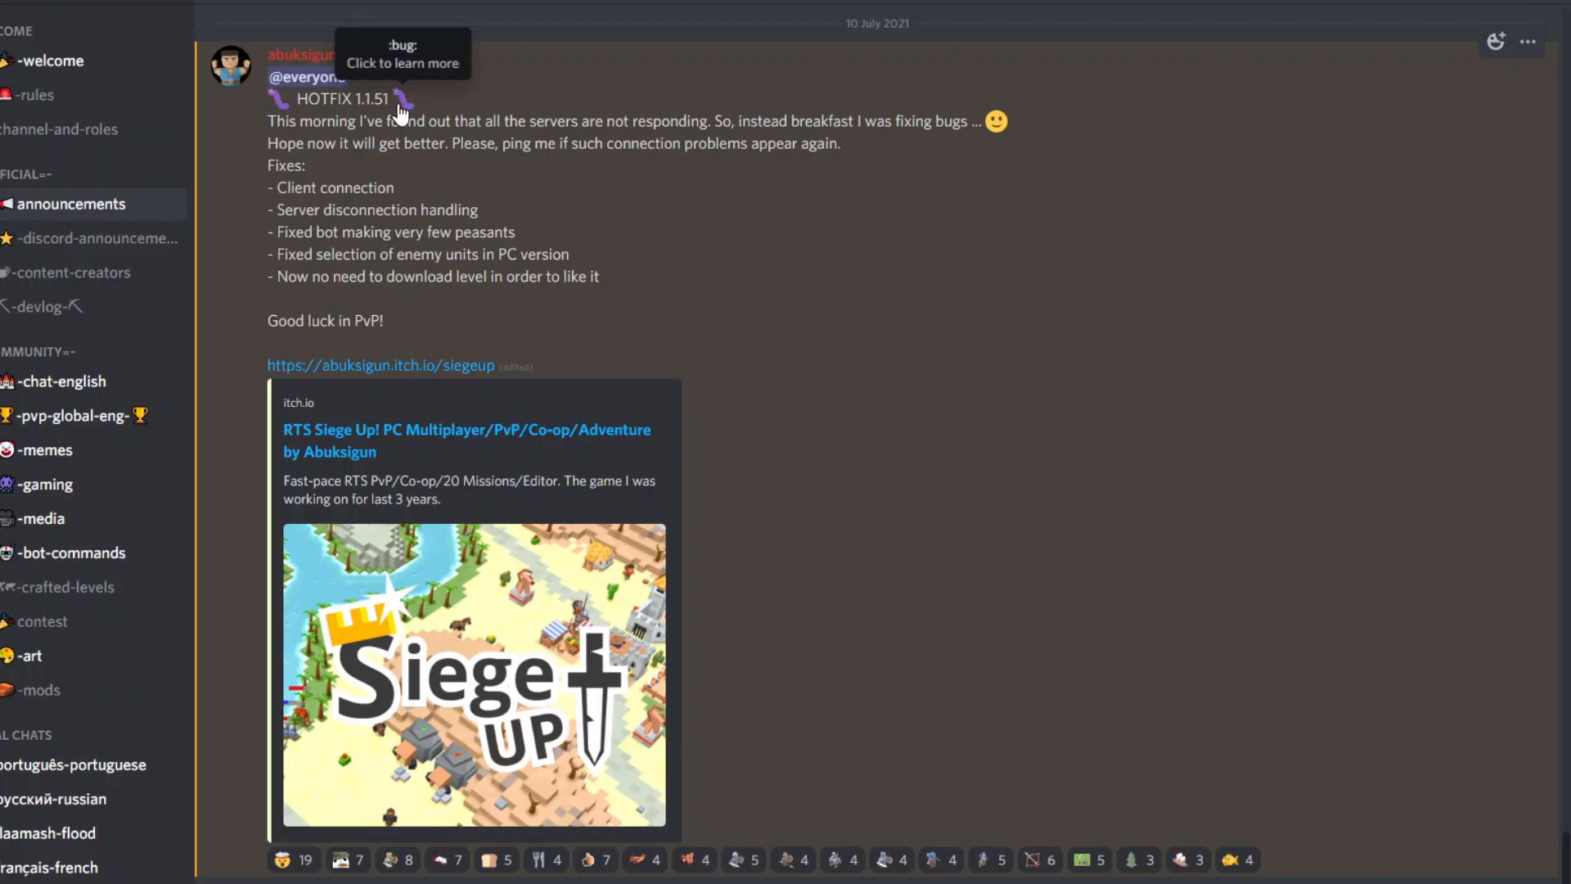
{"action": "mouse_move", "coordinate": [648, 131]}
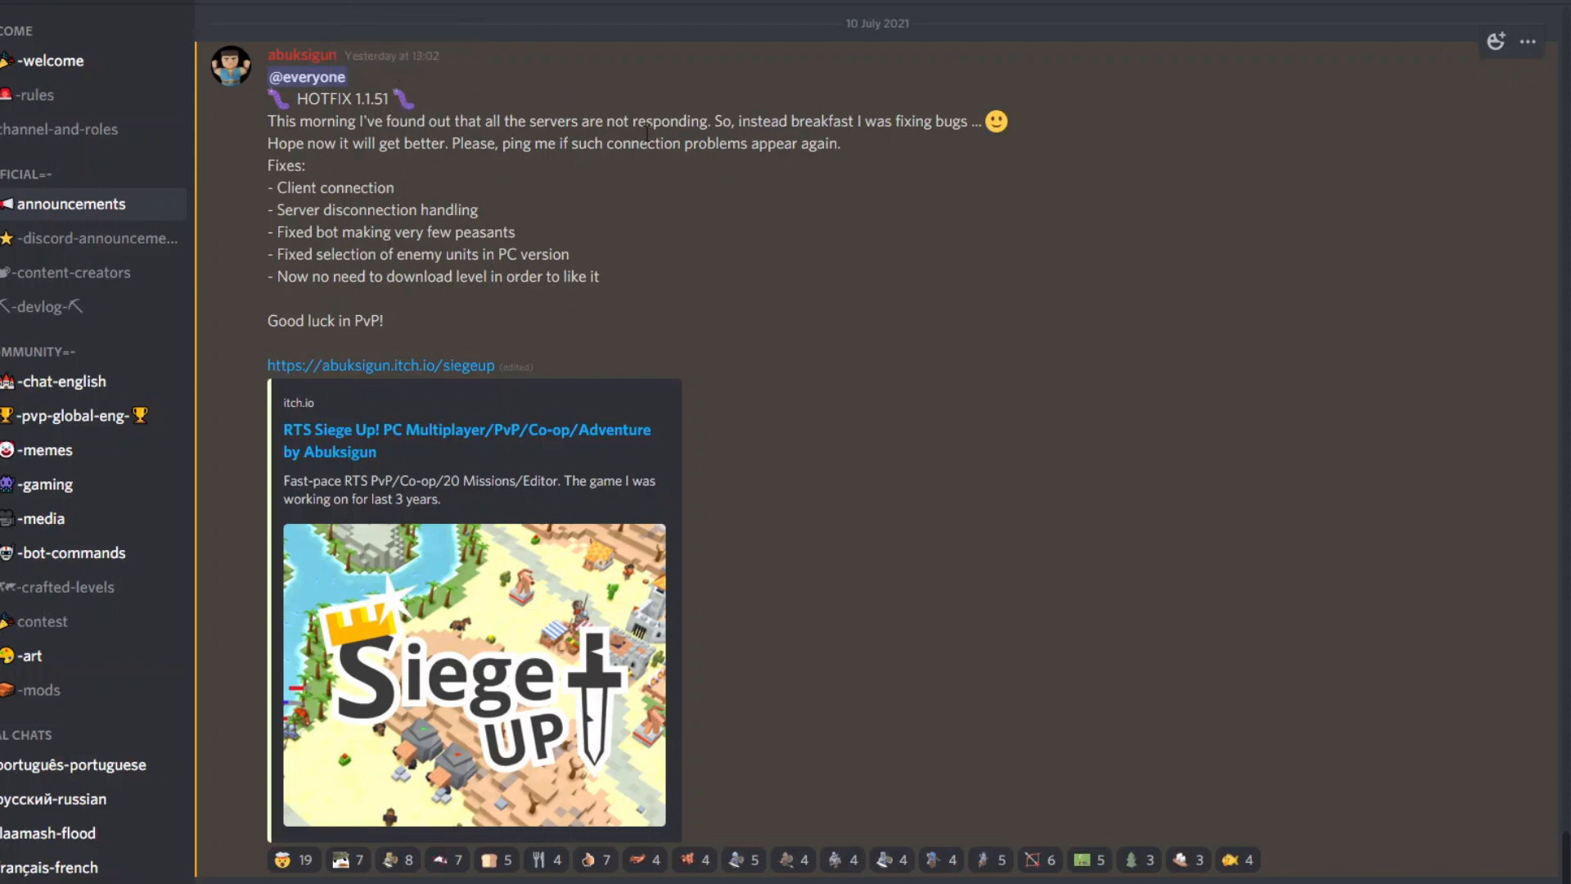
{"action": "mouse_move", "coordinate": [766, 198]}
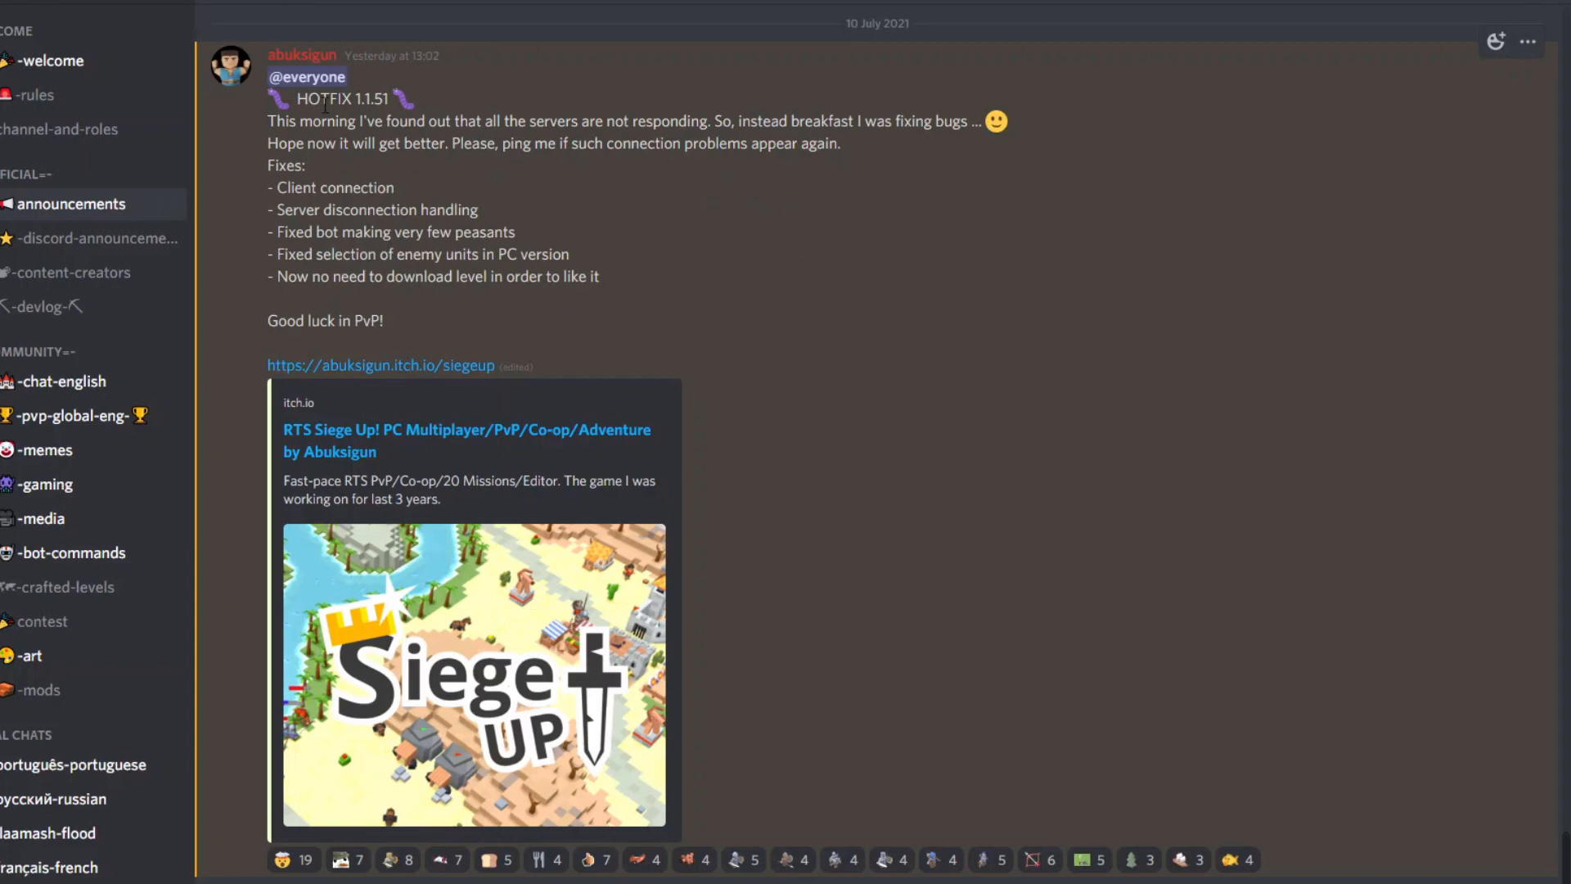
{"action": "mouse_move", "coordinate": [691, 247]}
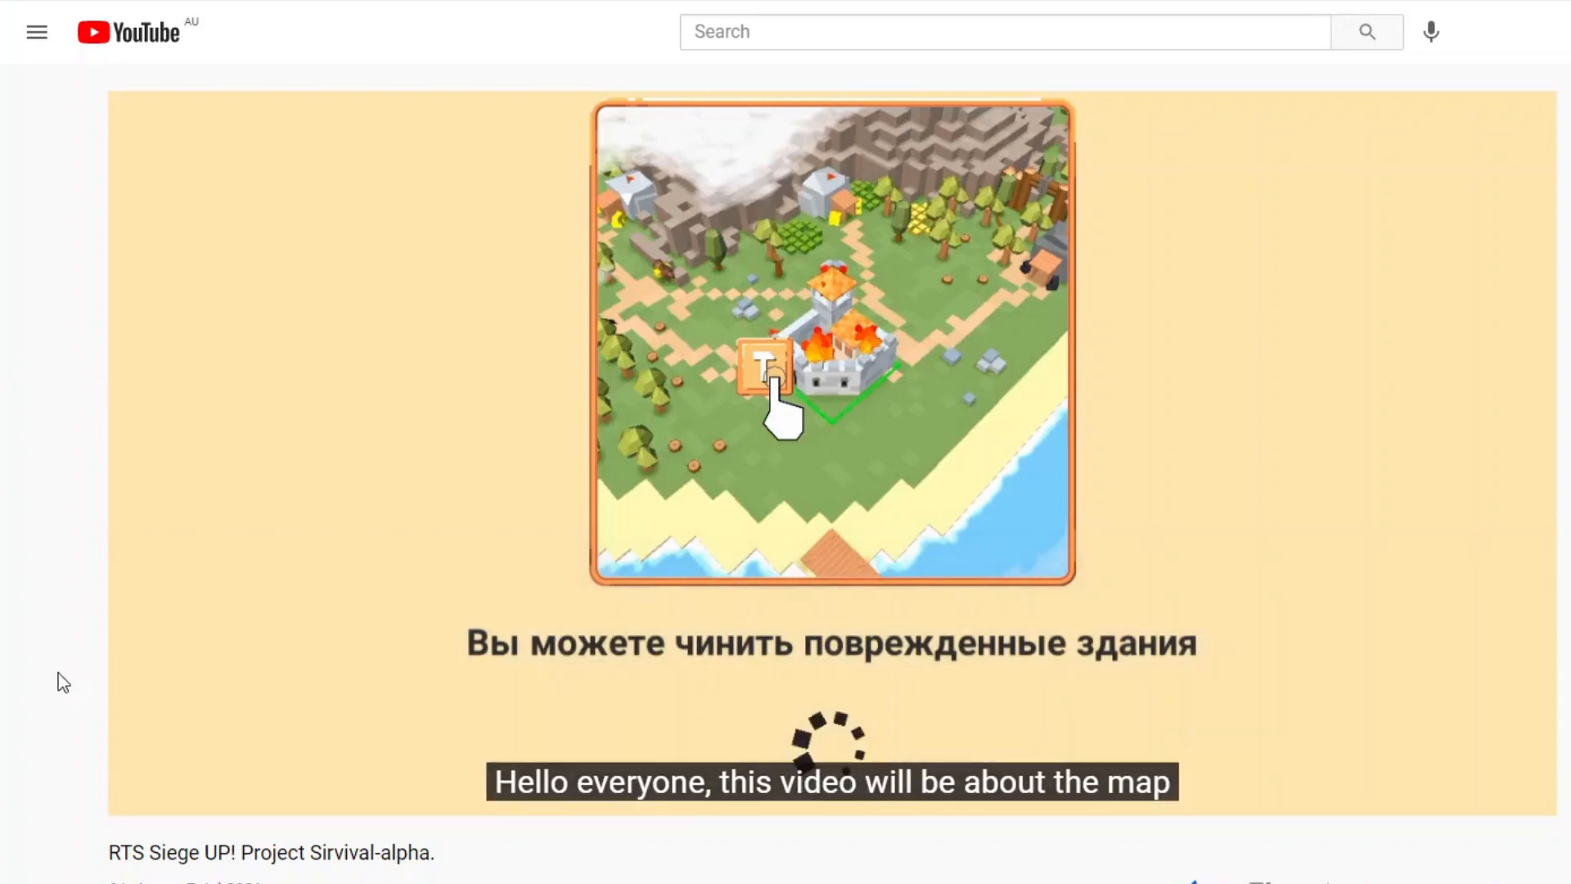
{"action": "mouse_move", "coordinate": [6, 650]}
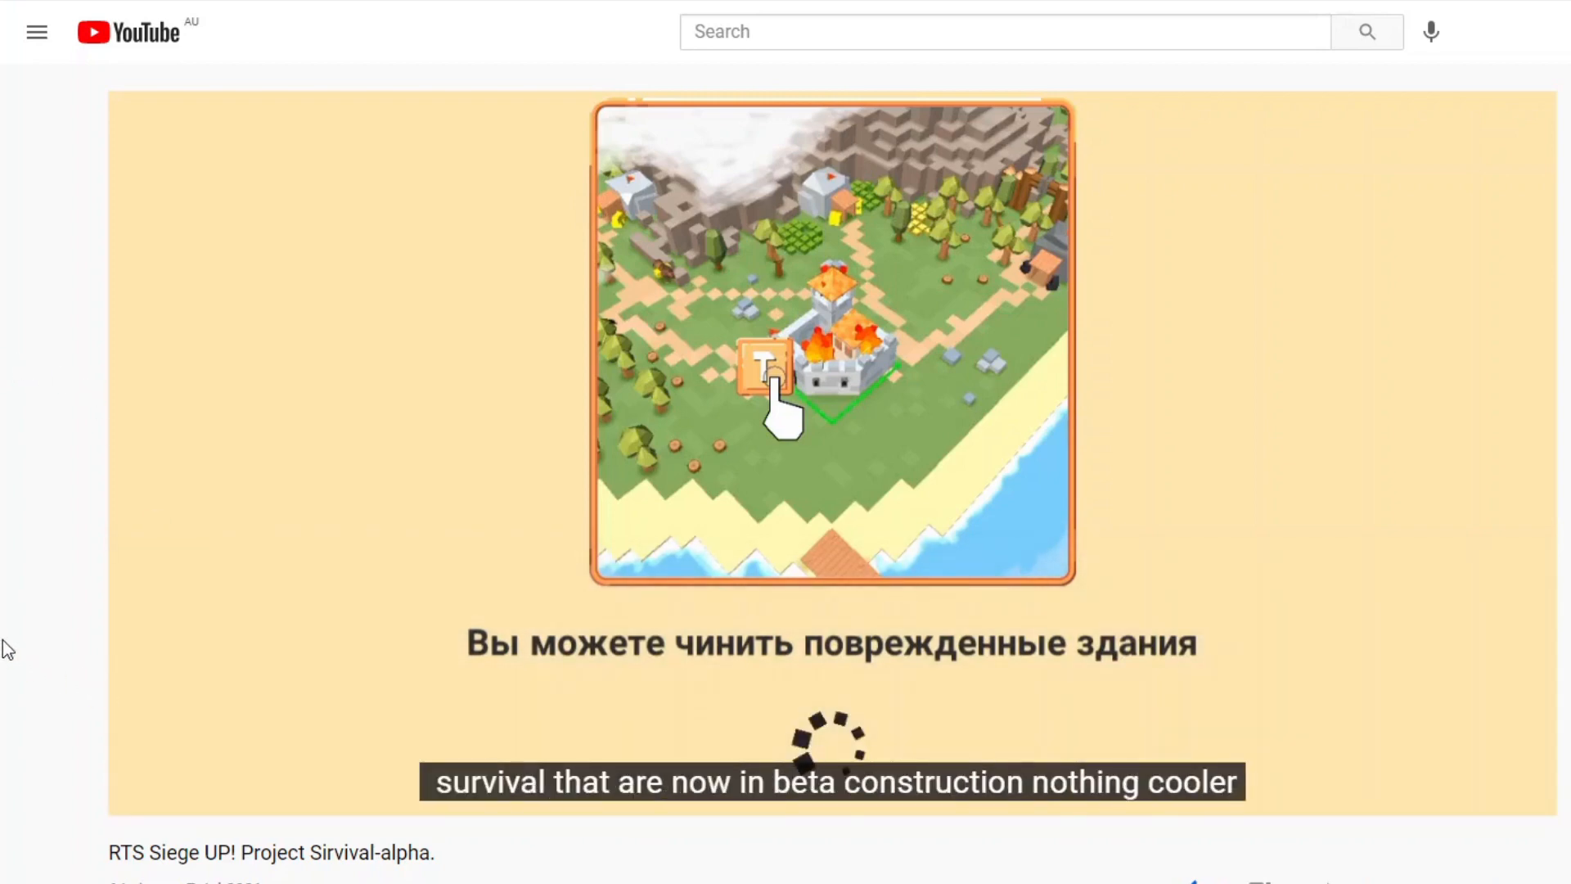
{"action": "mouse_move", "coordinate": [399, 864]}
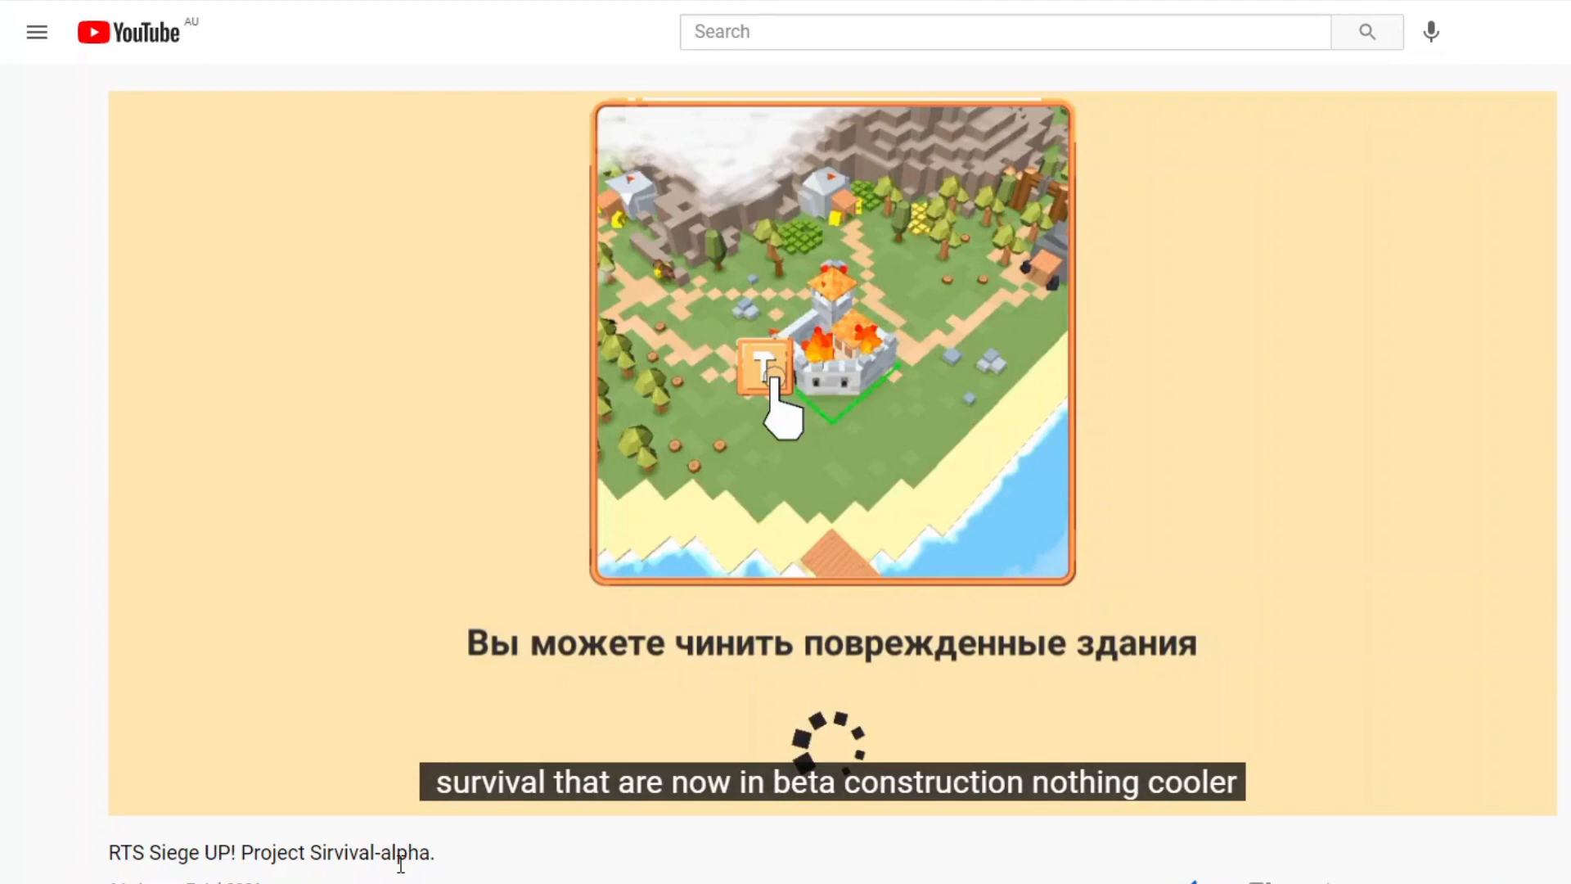
{"action": "mouse_move", "coordinate": [397, 880]}
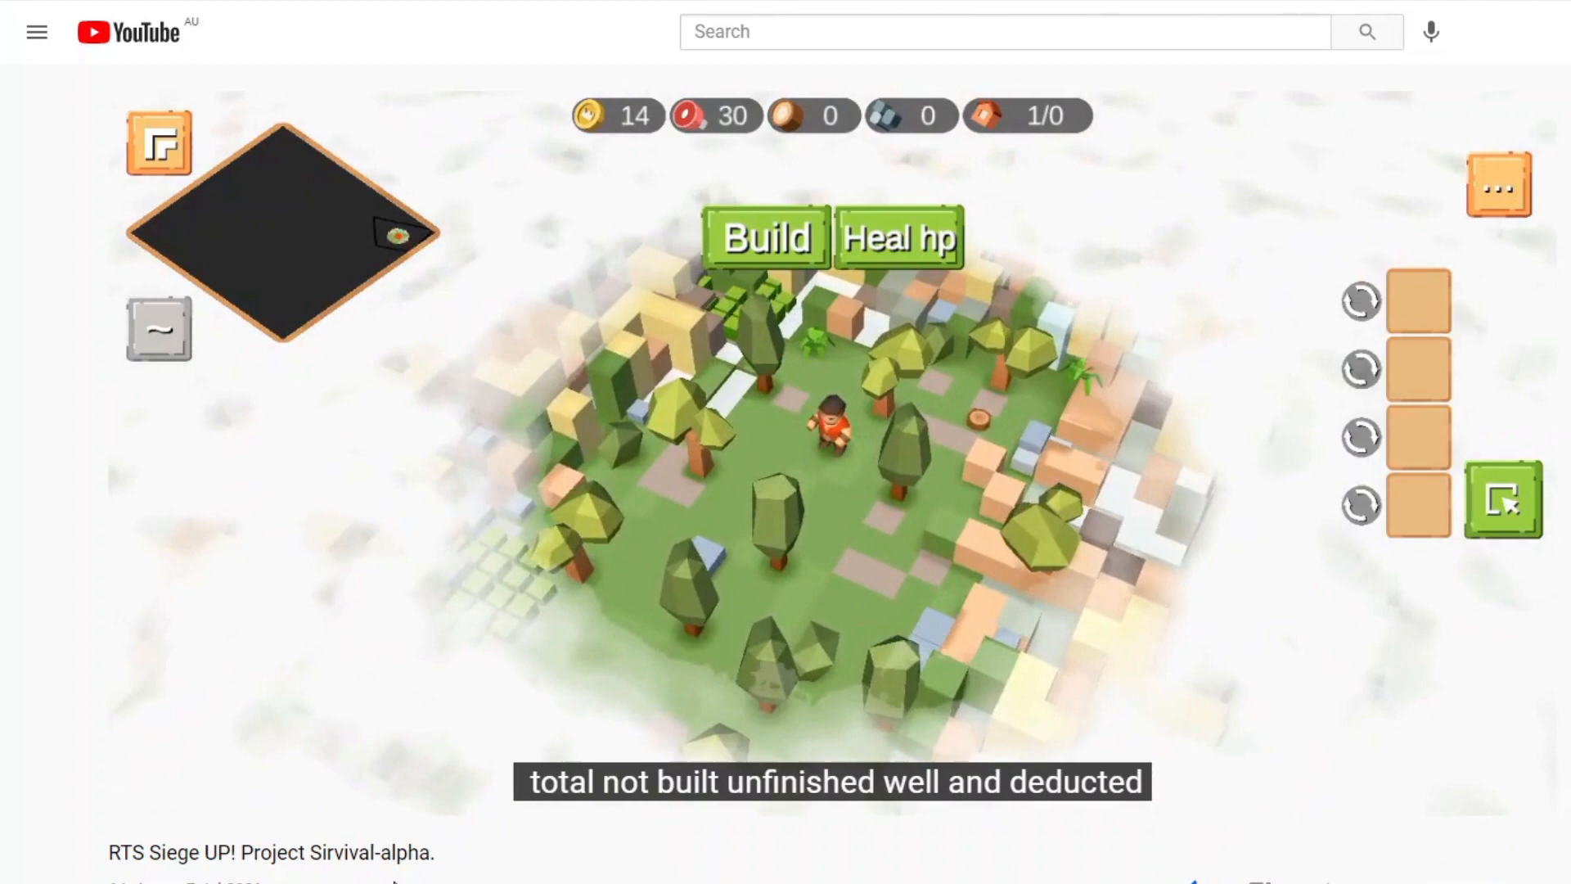
Keep the survival-alpha preview playing while revealing the player controls over the video
{"action": "left_click", "coordinate": [829, 430]}
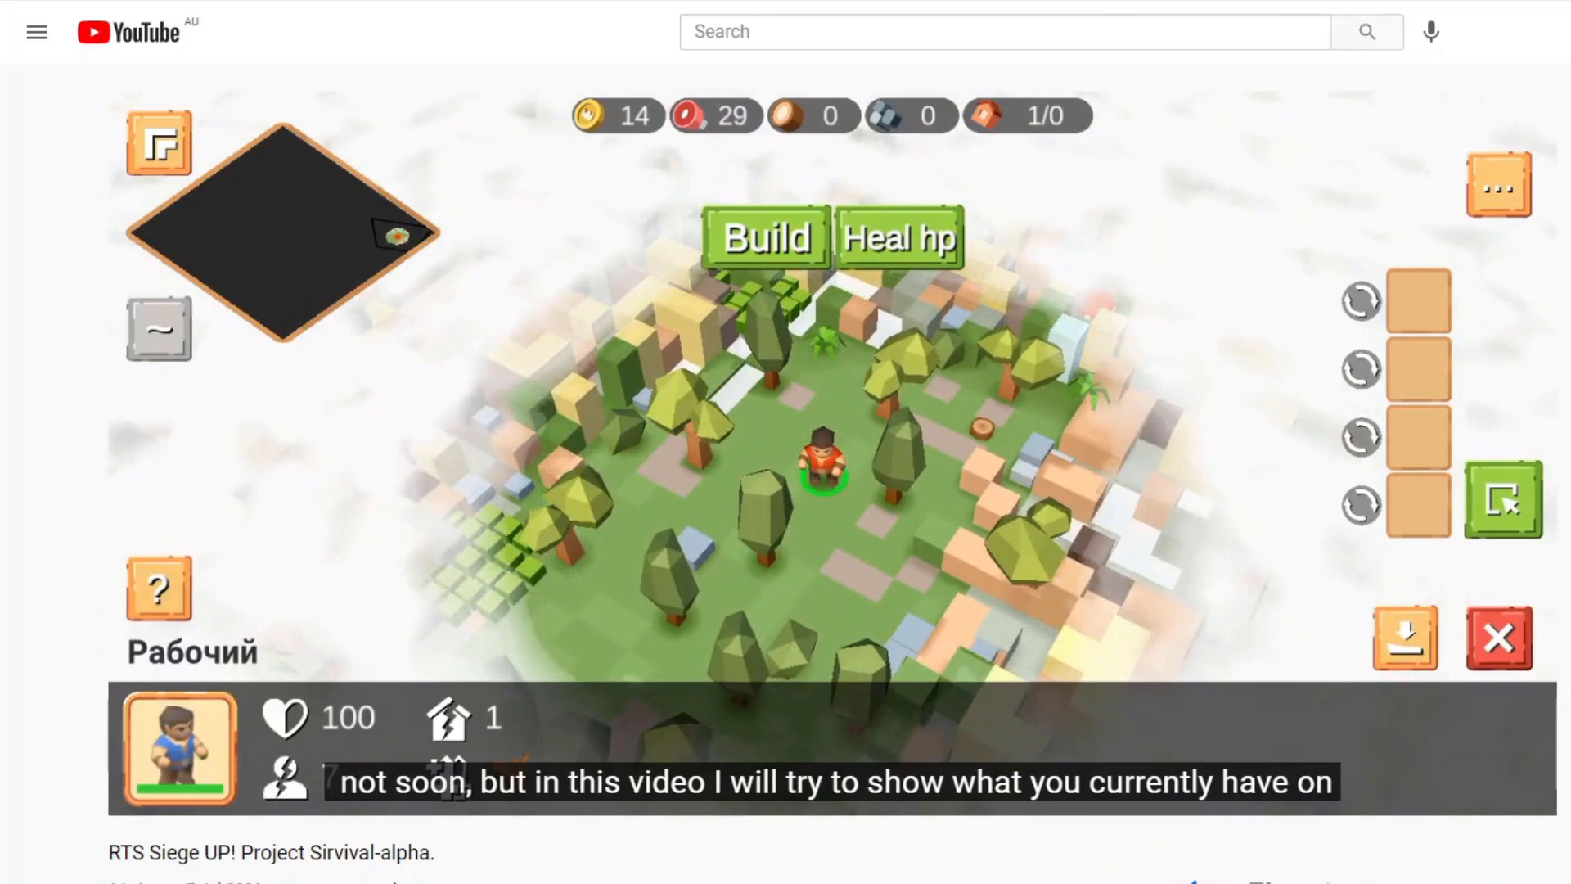
{"action": "mouse_move", "coordinate": [1314, 791]}
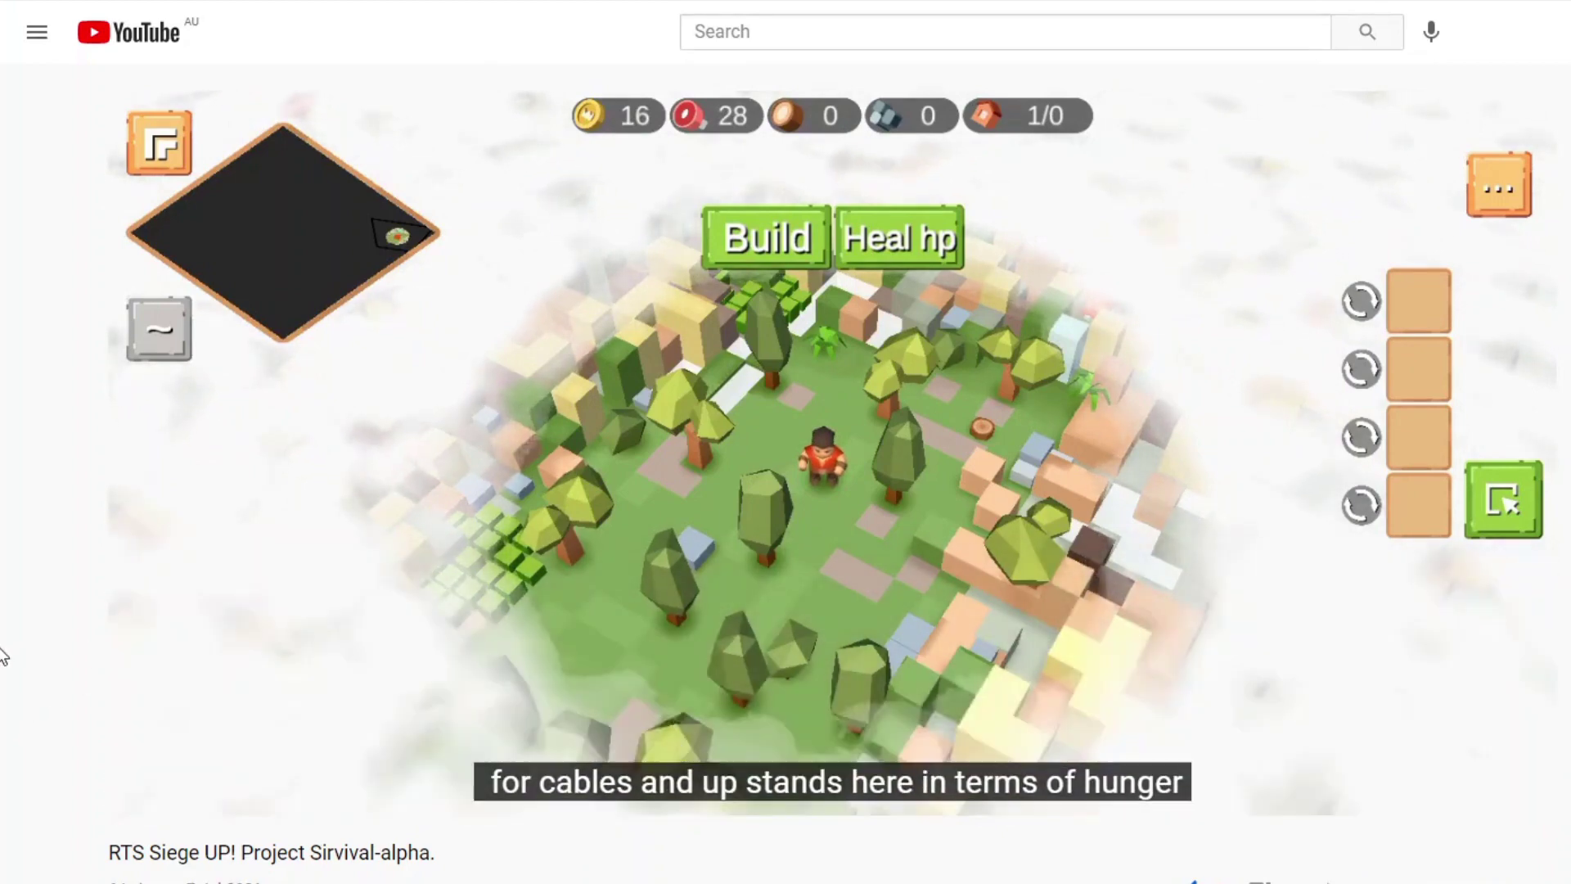
{"action": "left_click", "coordinate": [825, 475]}
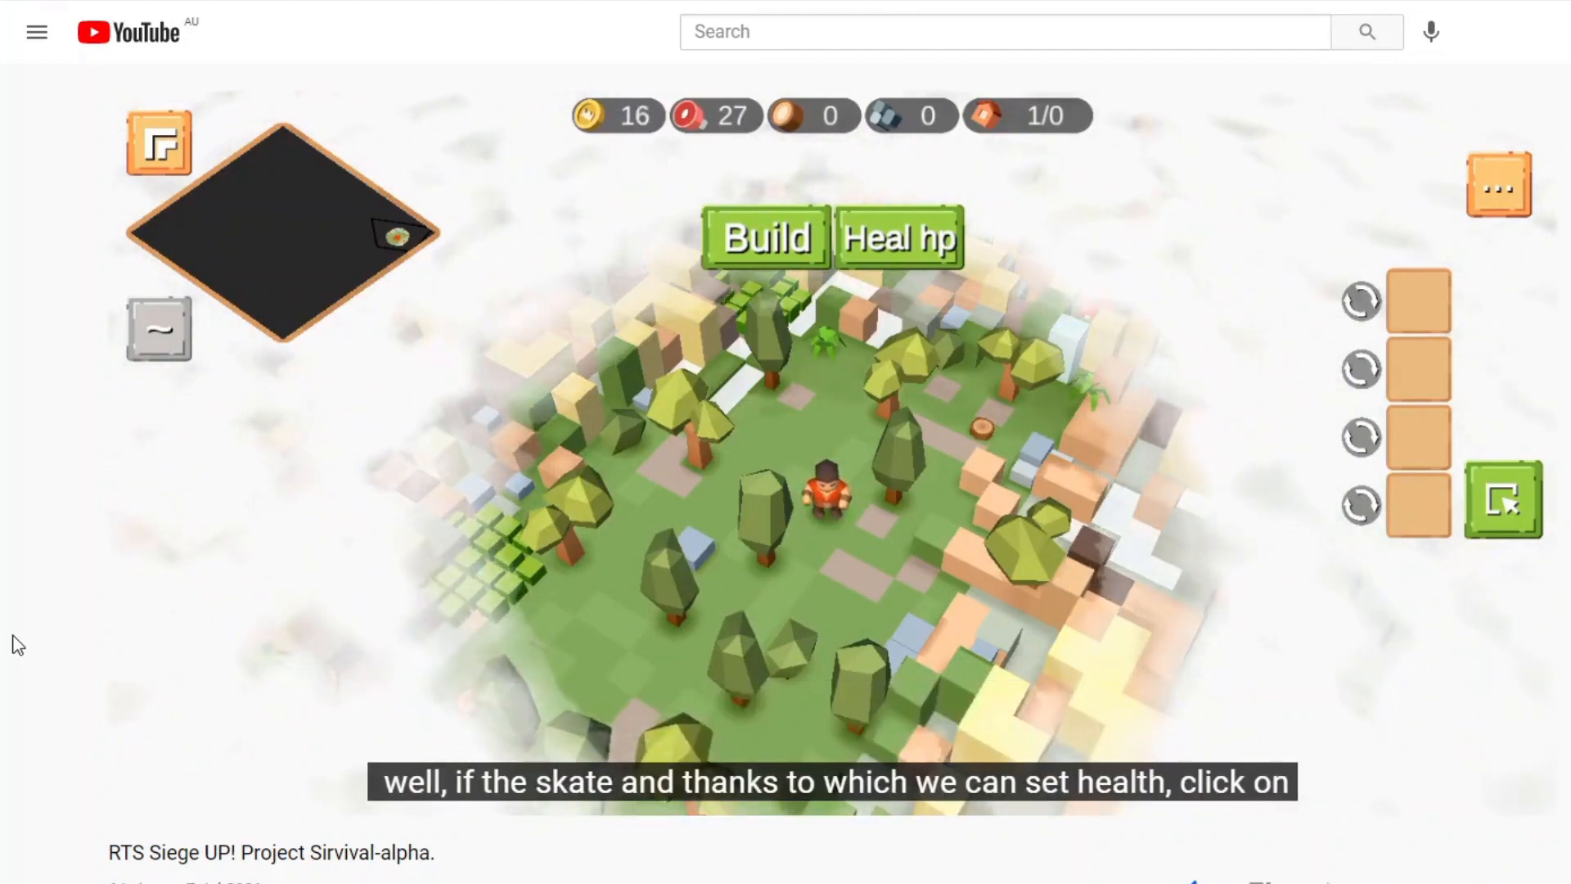
{"action": "mouse_move", "coordinate": [26, 501]}
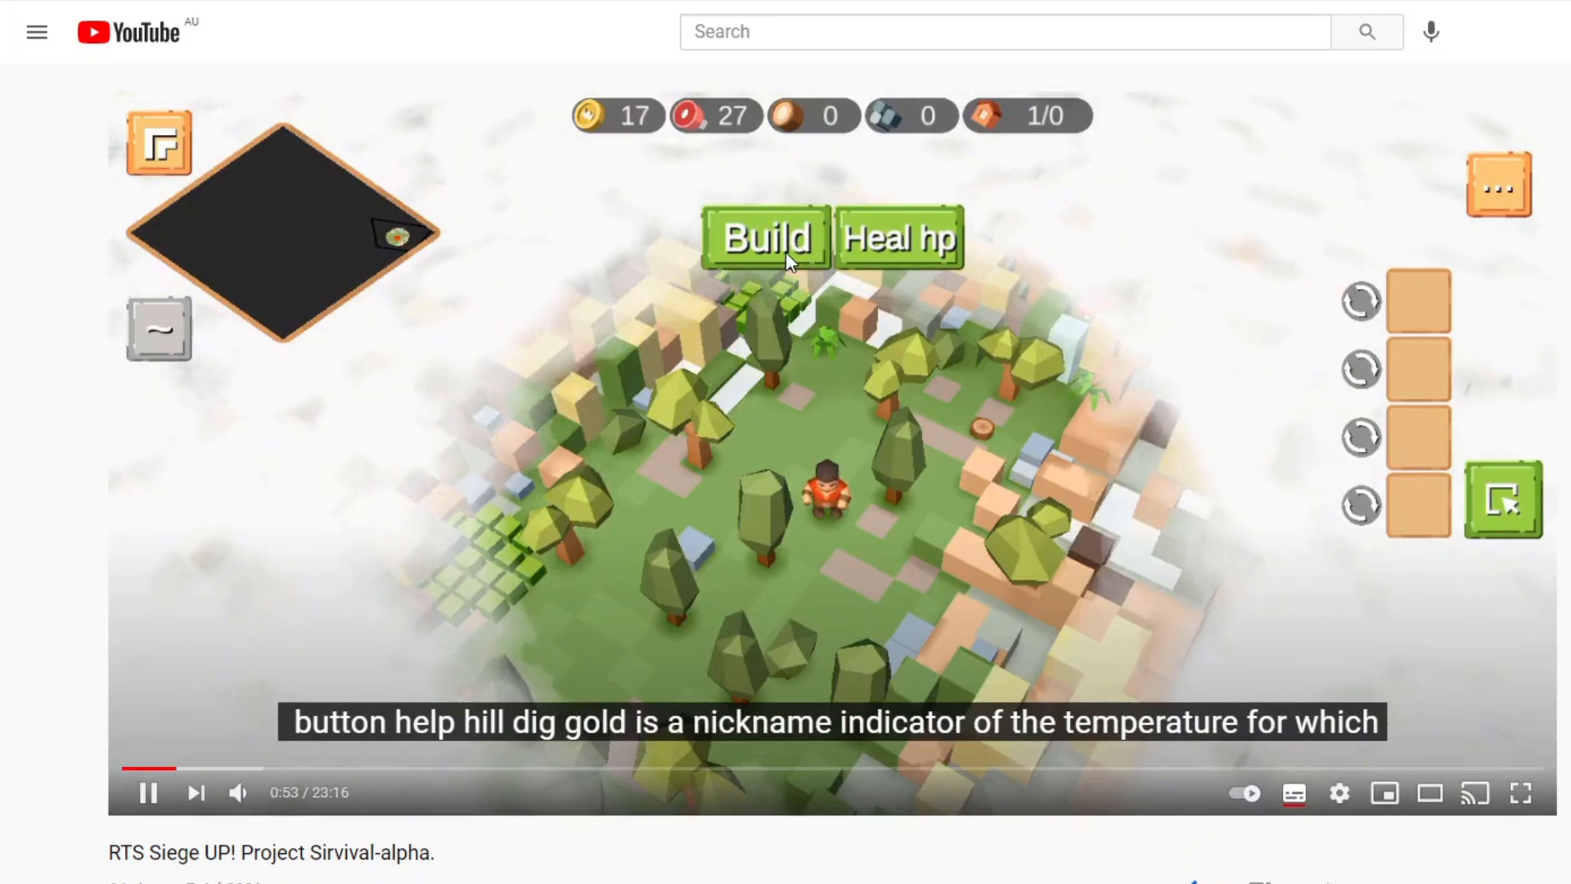
Skip the preview past two minutes to the worker gathering wood and stone
{"action": "left_click", "coordinate": [825, 499]}
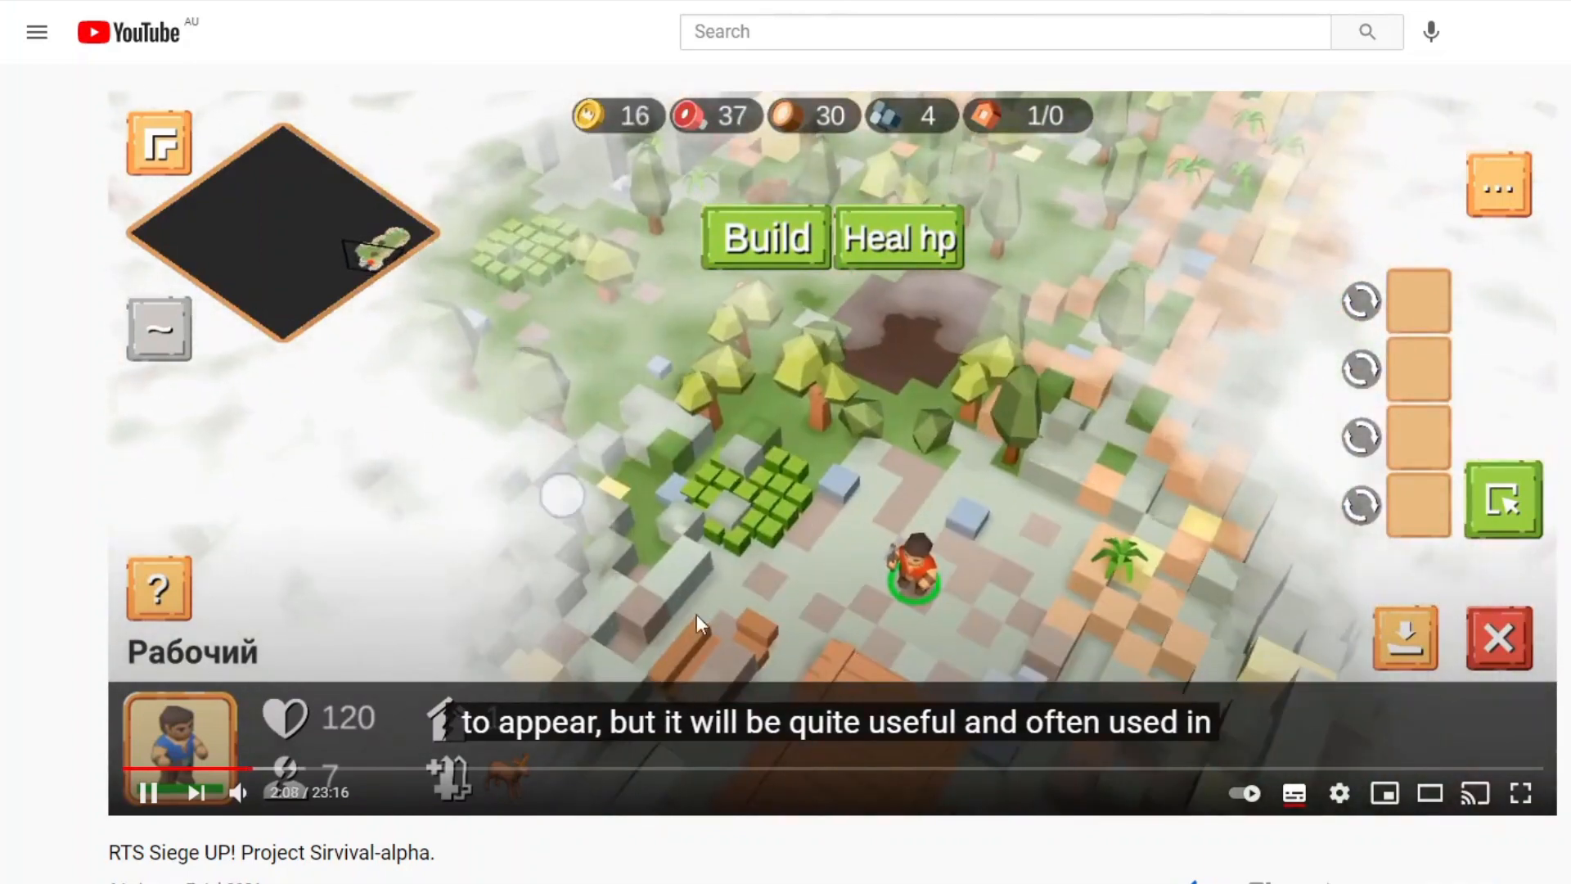
{"action": "mouse_move", "coordinate": [337, 792]}
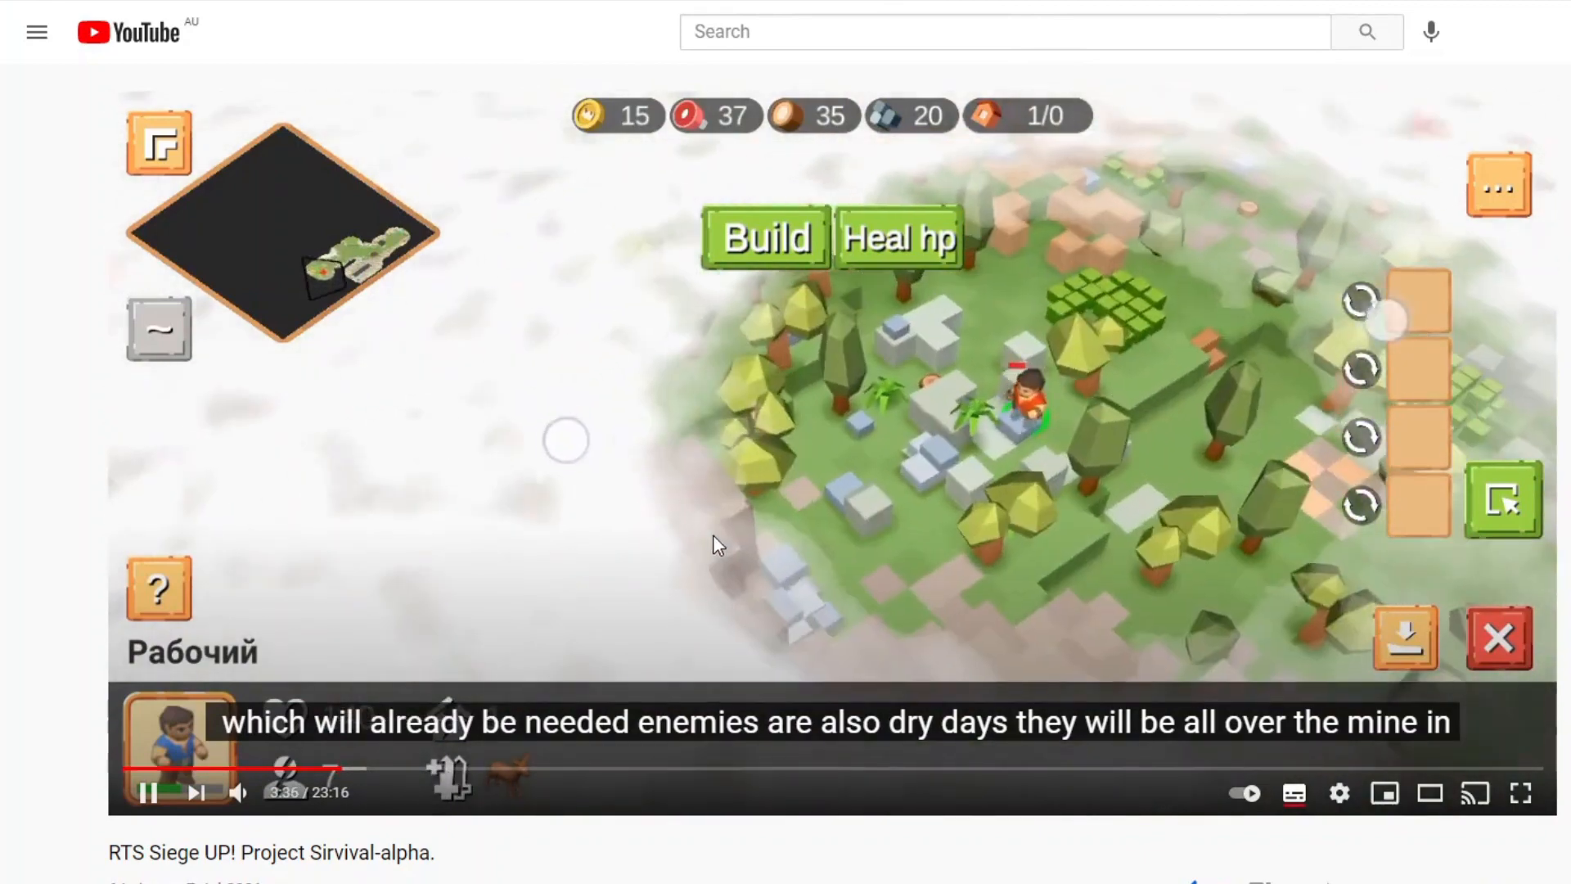
Jump the preview to around 10:30 where the worker has FireBall and Meat abilities
{"action": "left_click", "coordinate": [406, 791]}
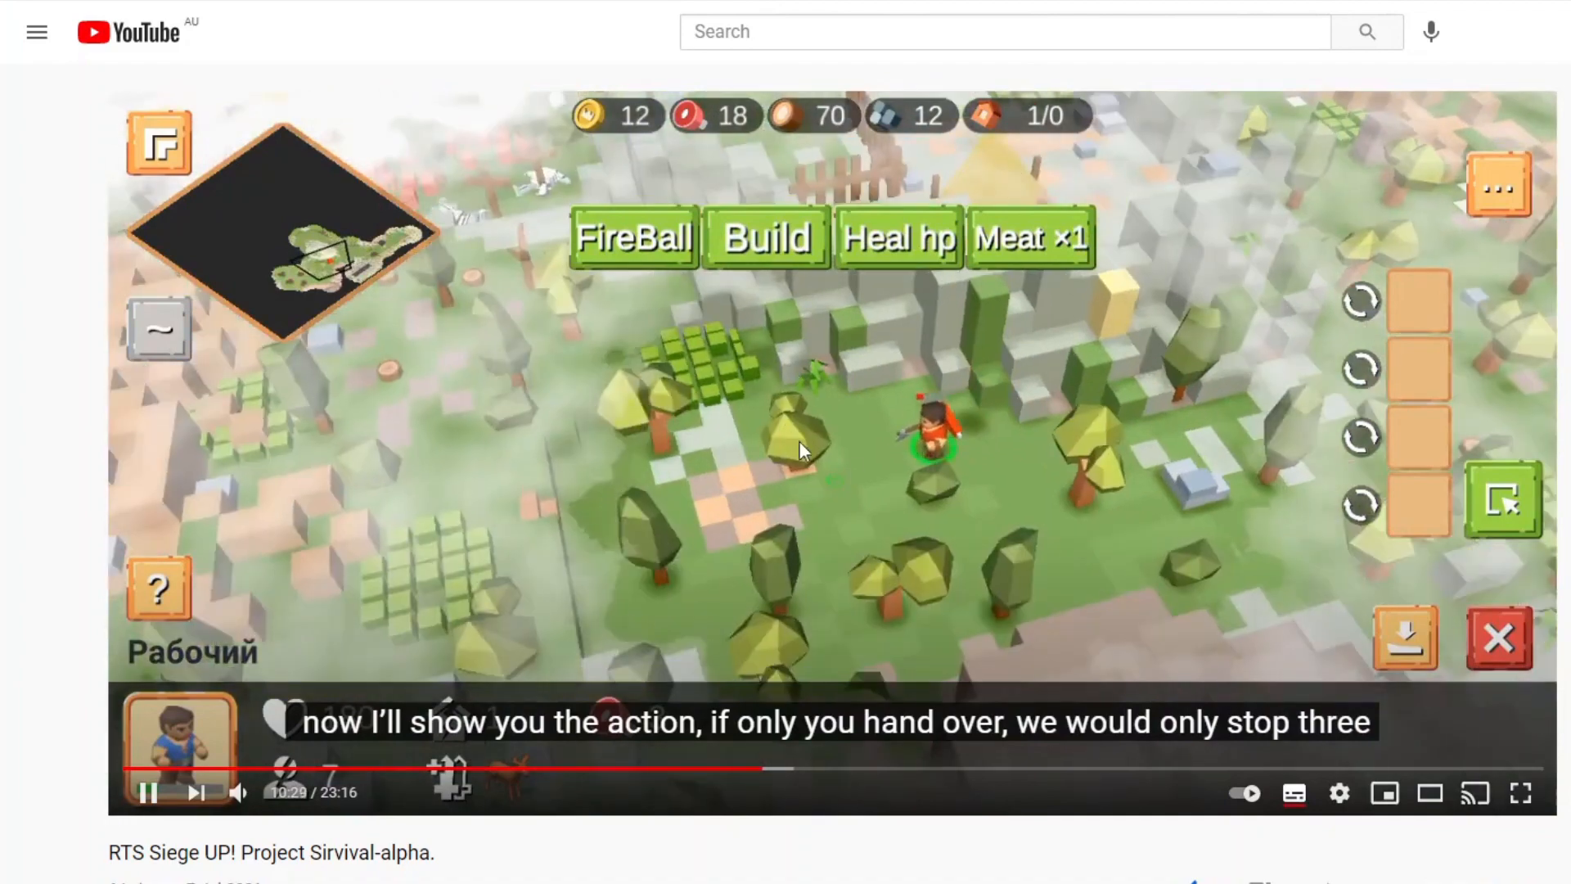
{"action": "mouse_move", "coordinate": [974, 560]}
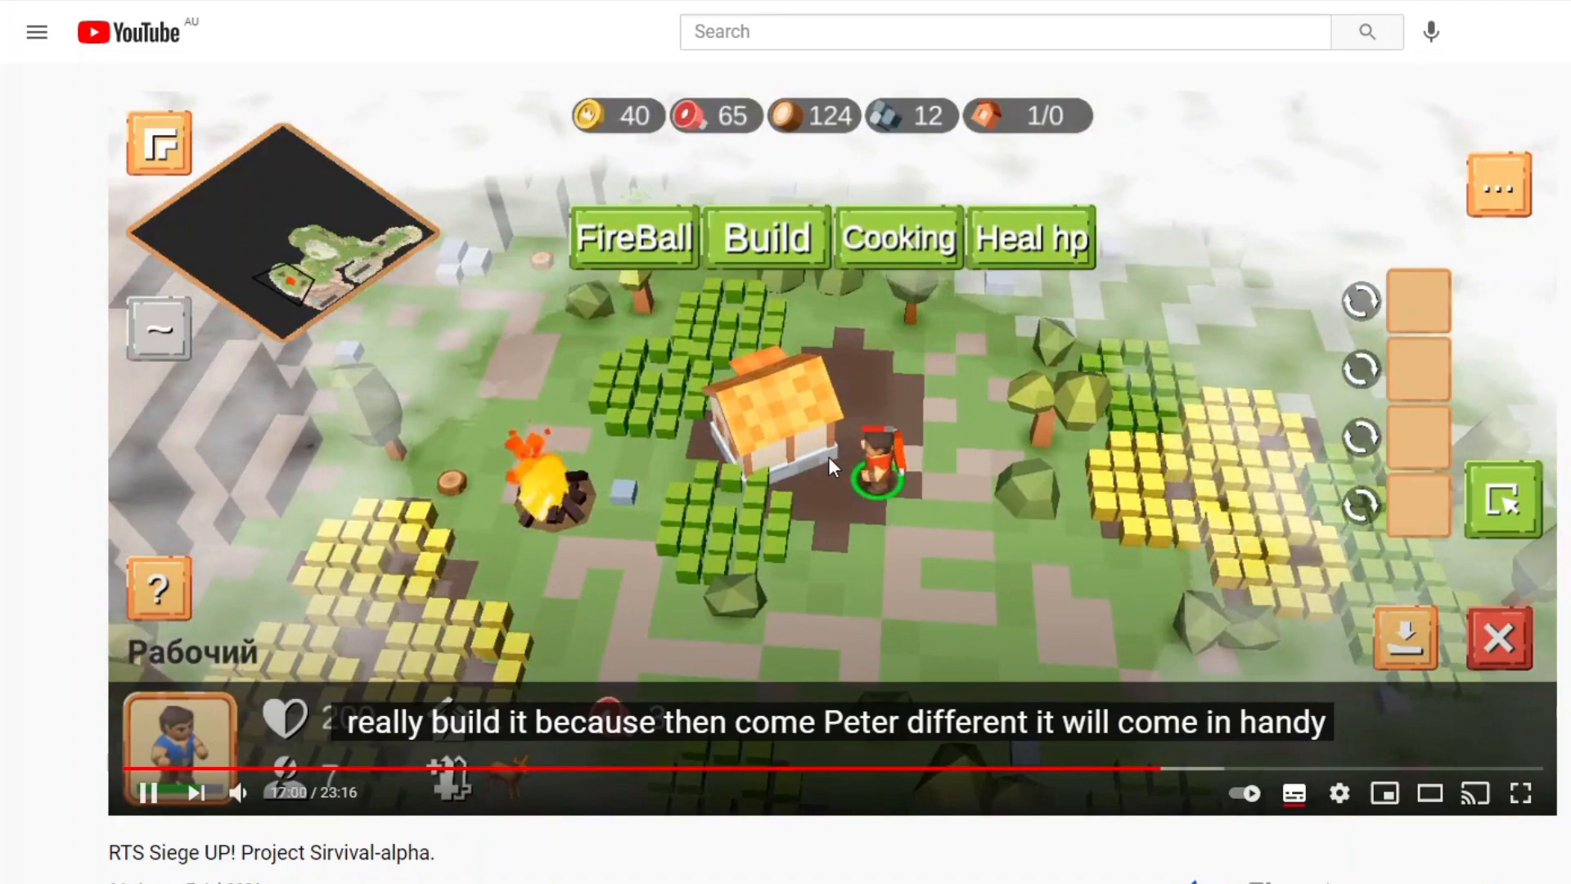
Jump to about 19:25 and watch the worker's FireBall combat in the rocky area
{"action": "left_click", "coordinate": [1212, 789]}
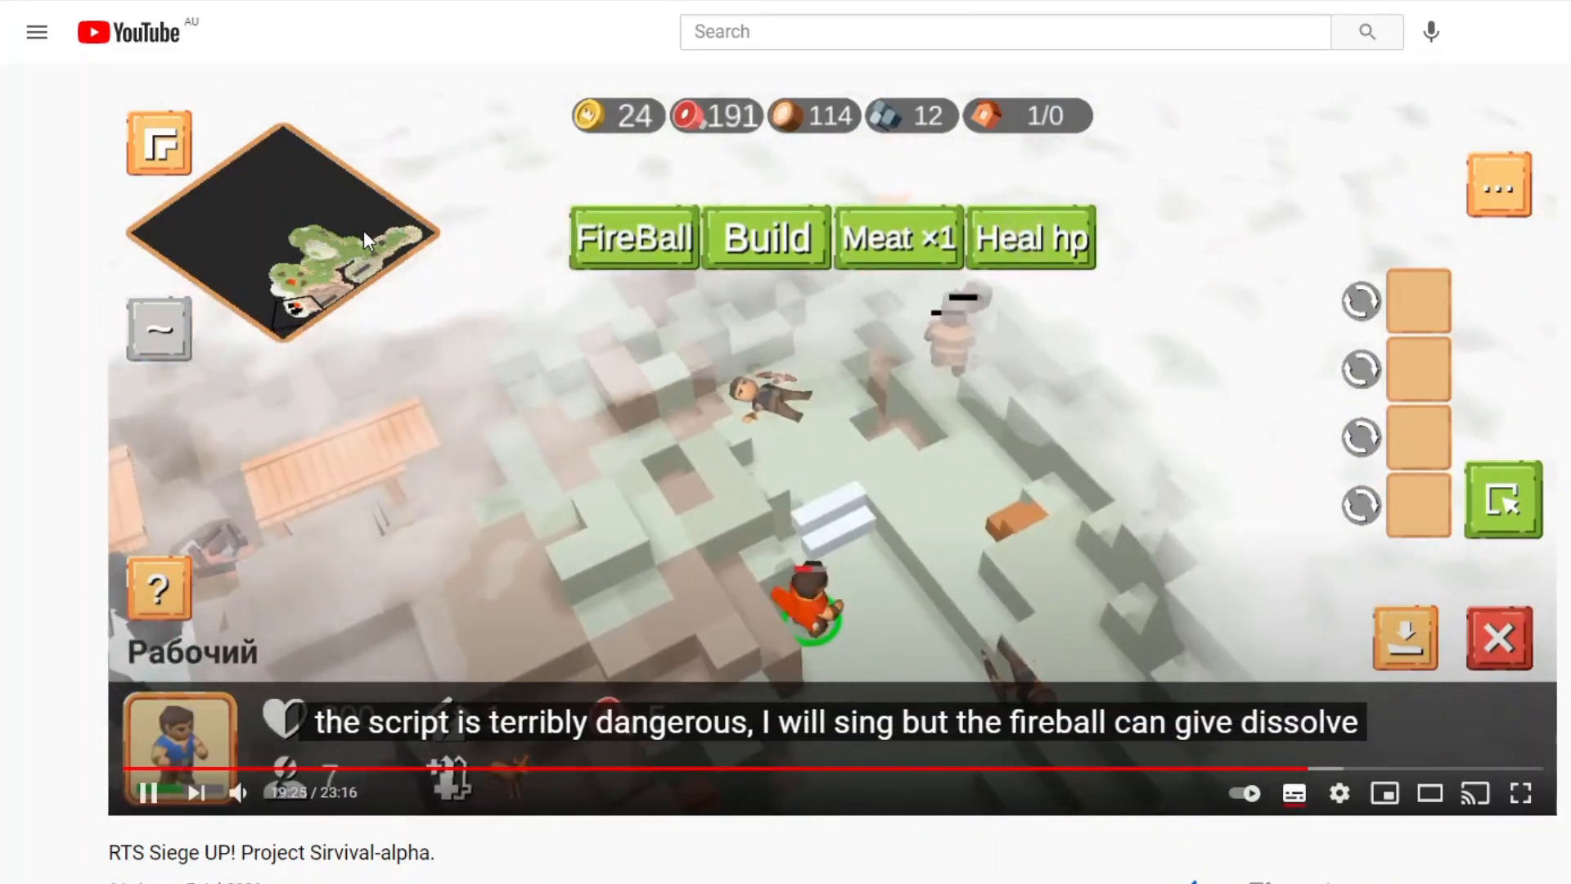
{"action": "left_click", "coordinate": [635, 239]}
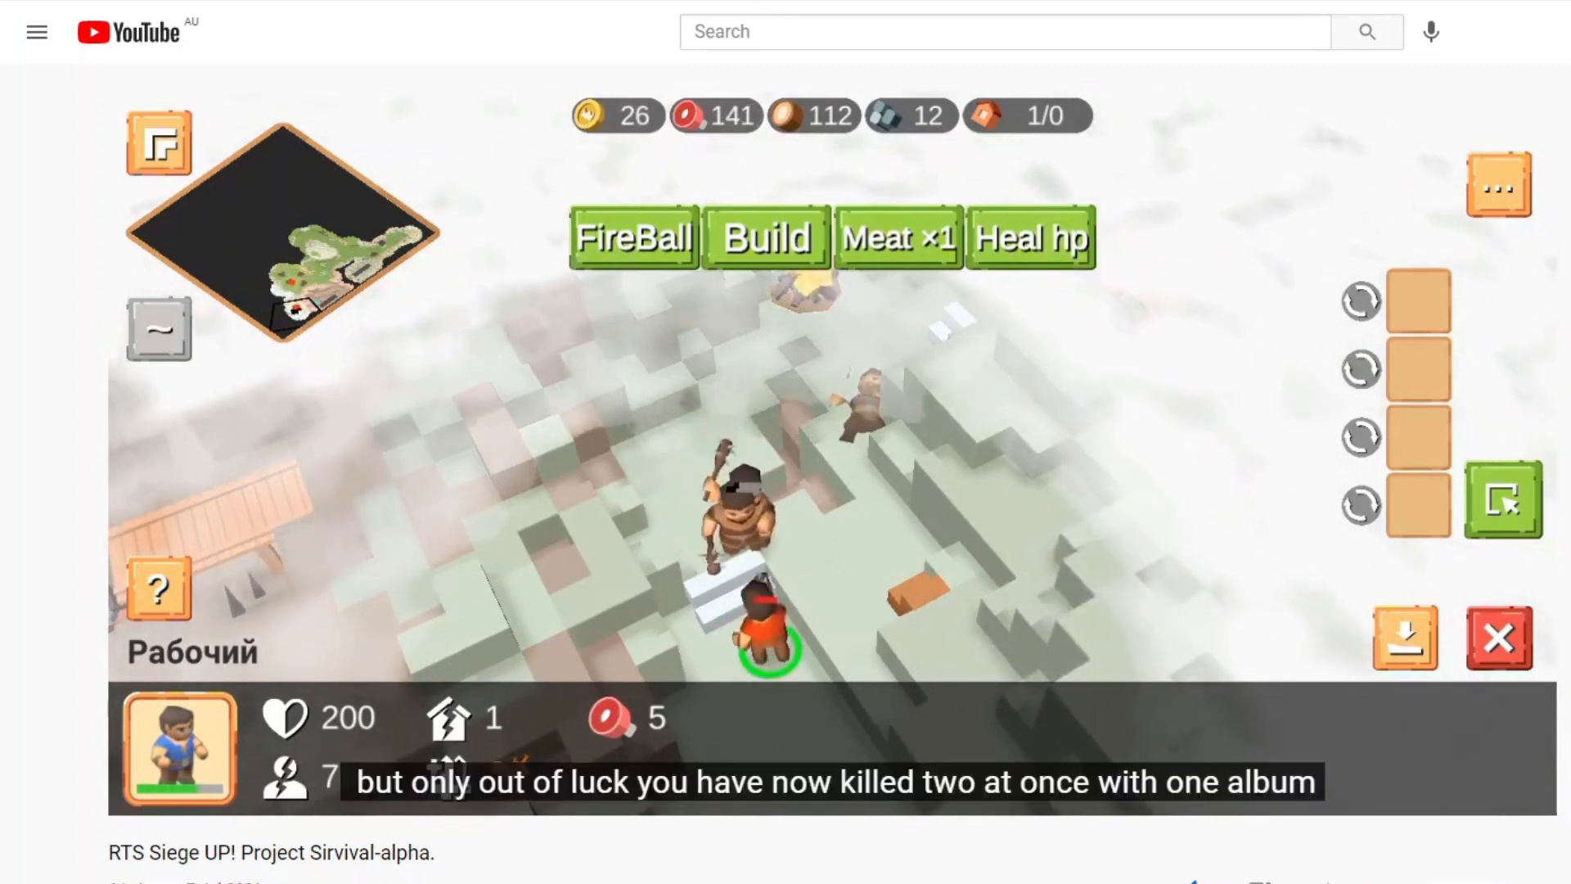
{"action": "left_click", "coordinate": [633, 239]}
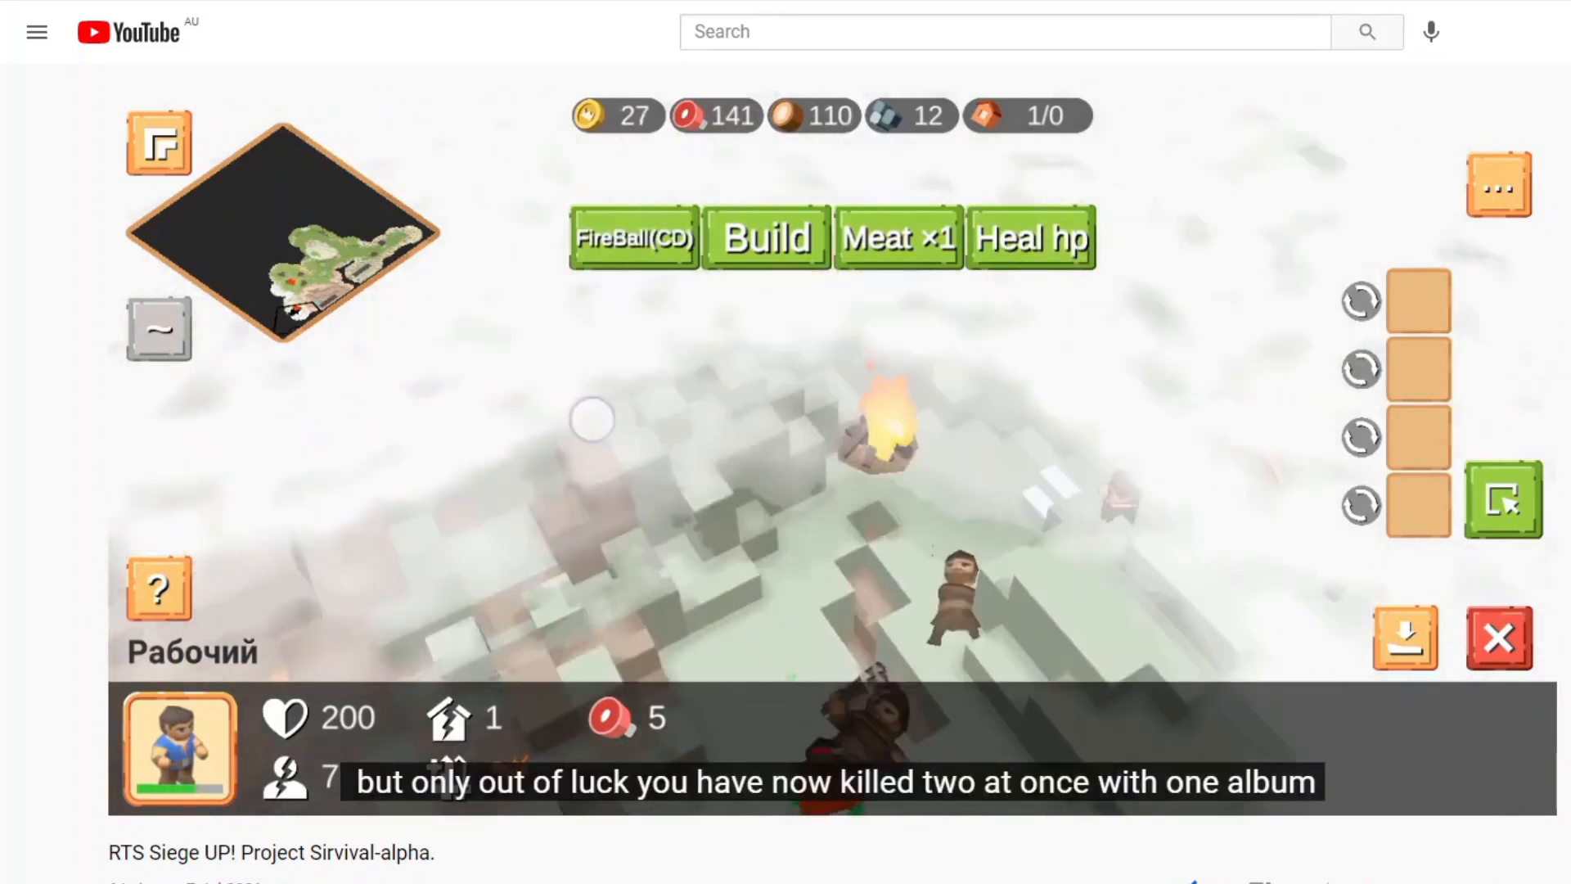